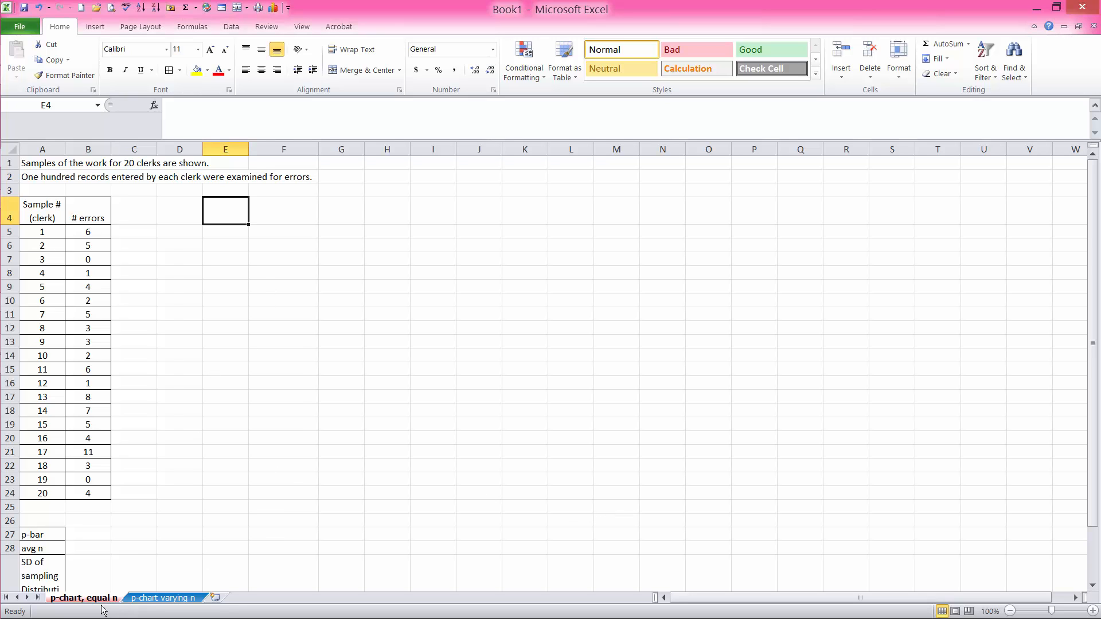
{"action": "mouse_move", "coordinate": [261, 414]}
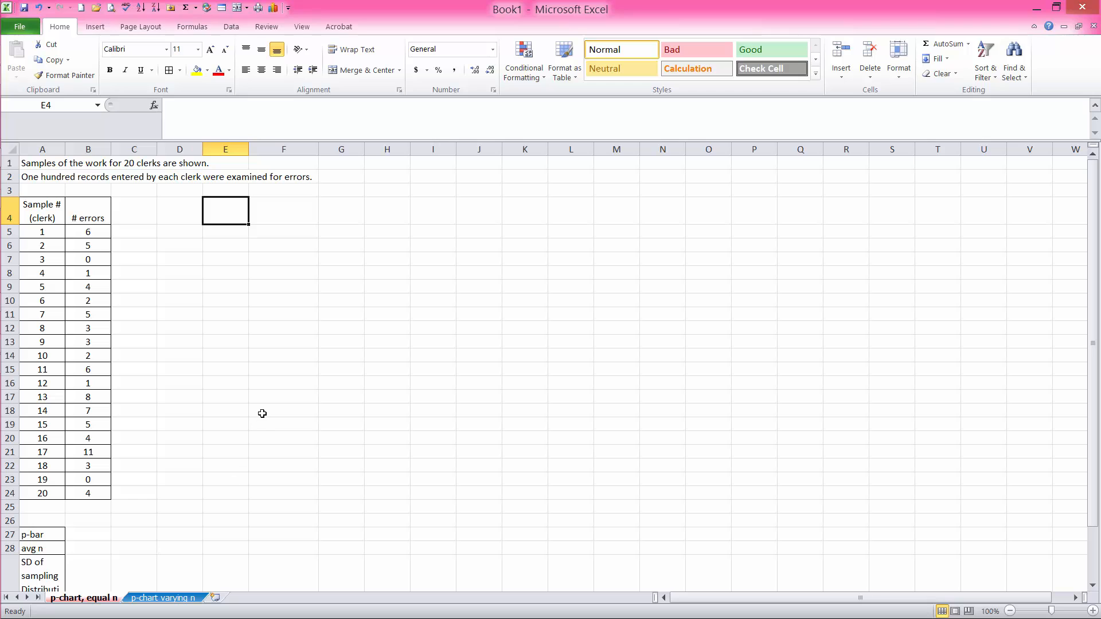
{"action": "mouse_move", "coordinate": [265, 409]}
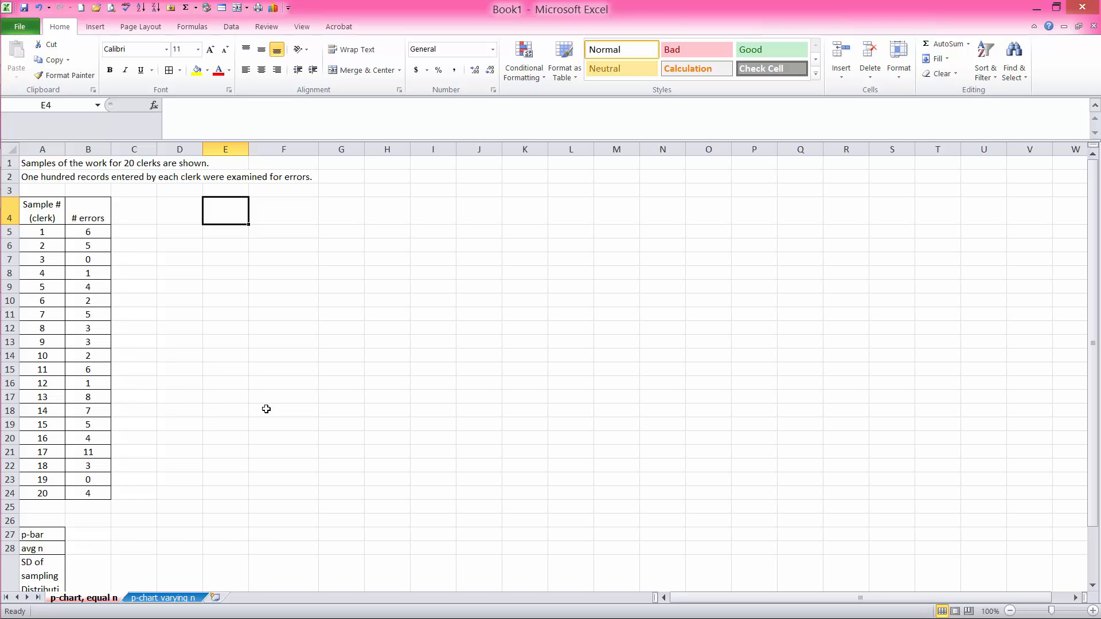
{"action": "mouse_move", "coordinate": [47, 215]}
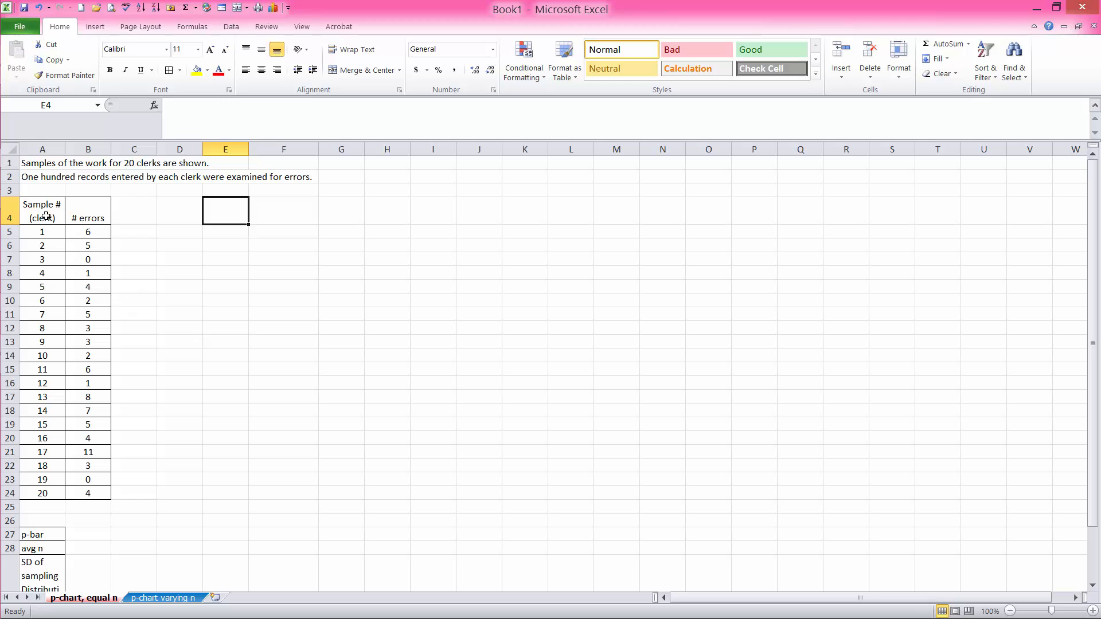
{"action": "mouse_move", "coordinate": [42, 163]}
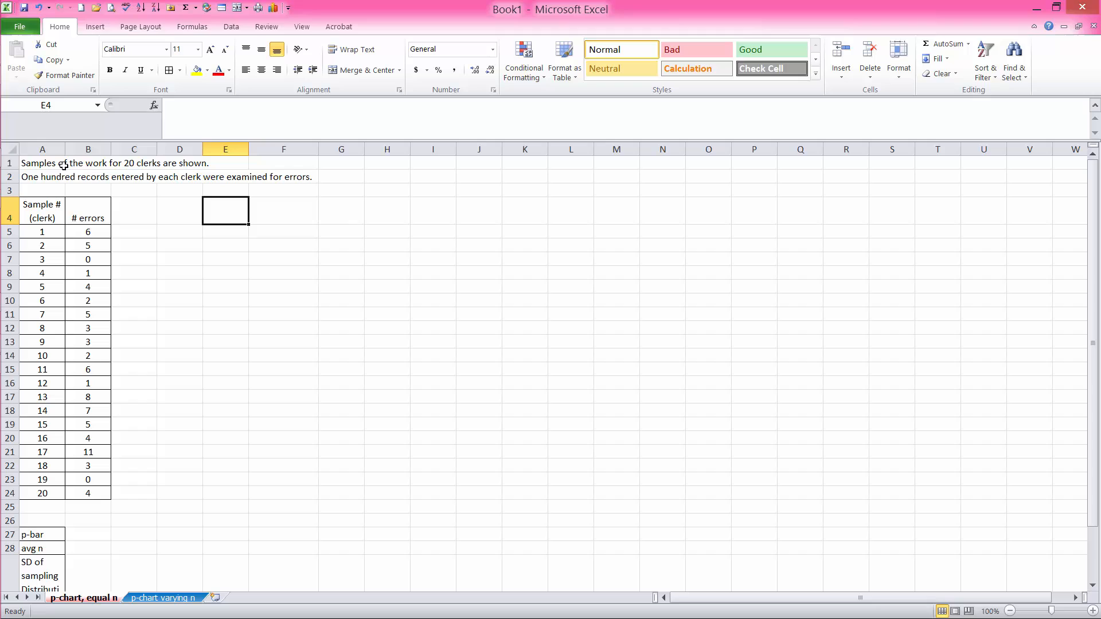
{"action": "mouse_move", "coordinate": [272, 172]}
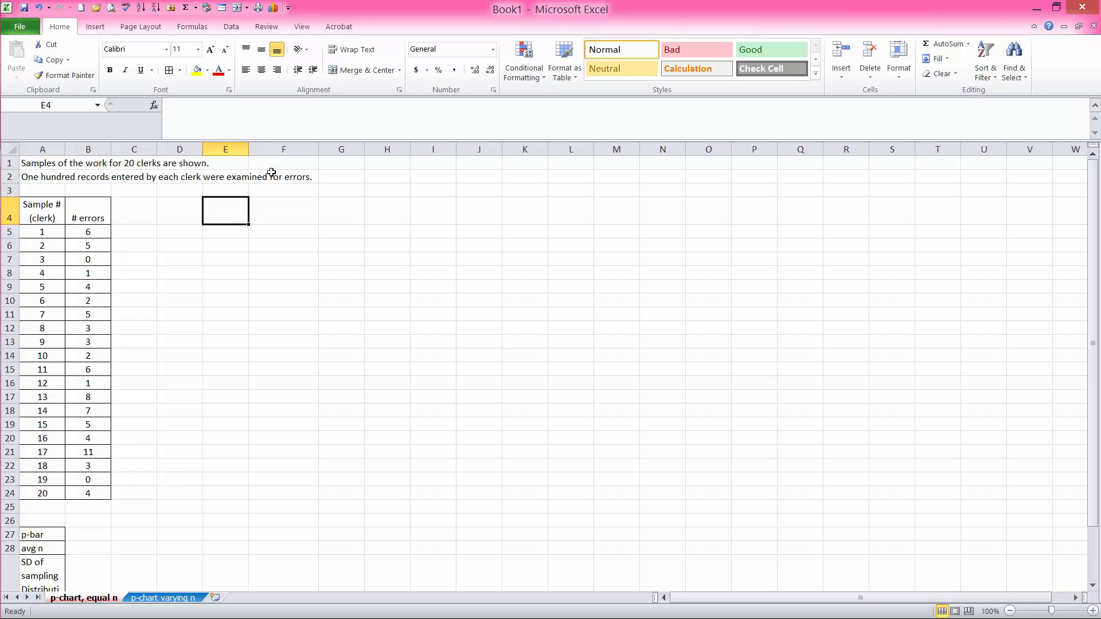
{"action": "mouse_move", "coordinate": [48, 212]}
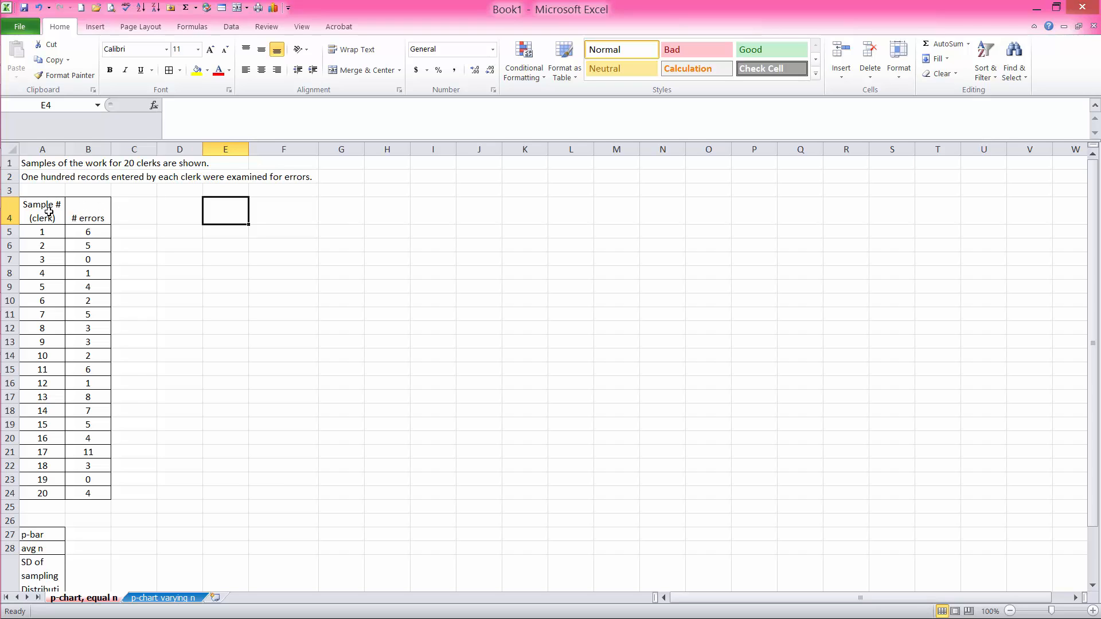
Record the sample size as 'n = 100' in the row above the clerk error table
{"action": "left_click", "coordinate": [41, 211]}
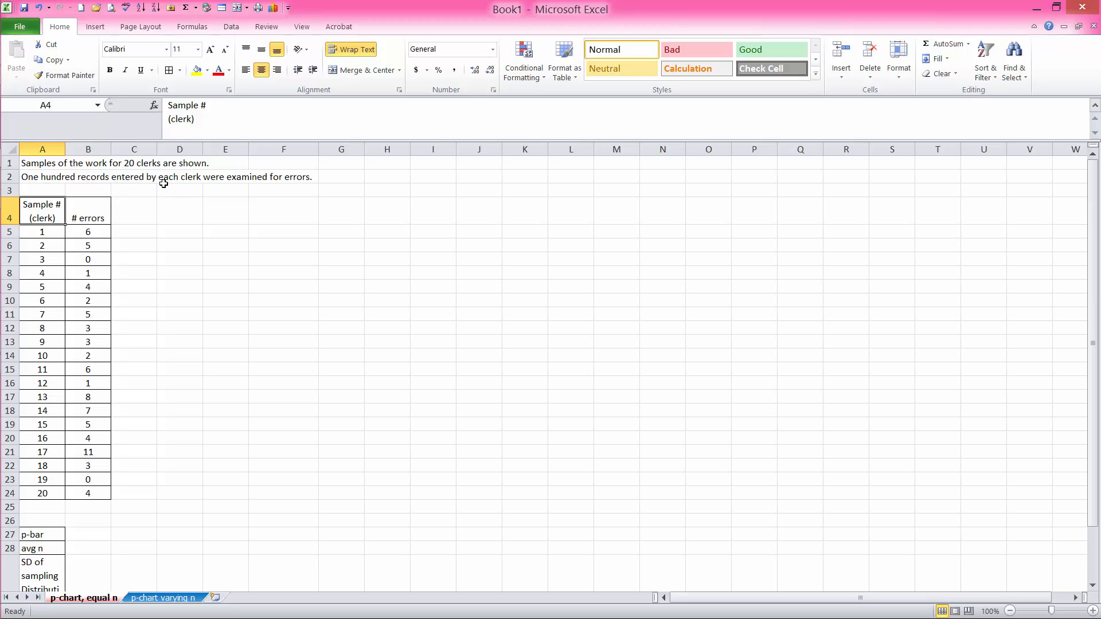
{"action": "mouse_move", "coordinate": [213, 183]}
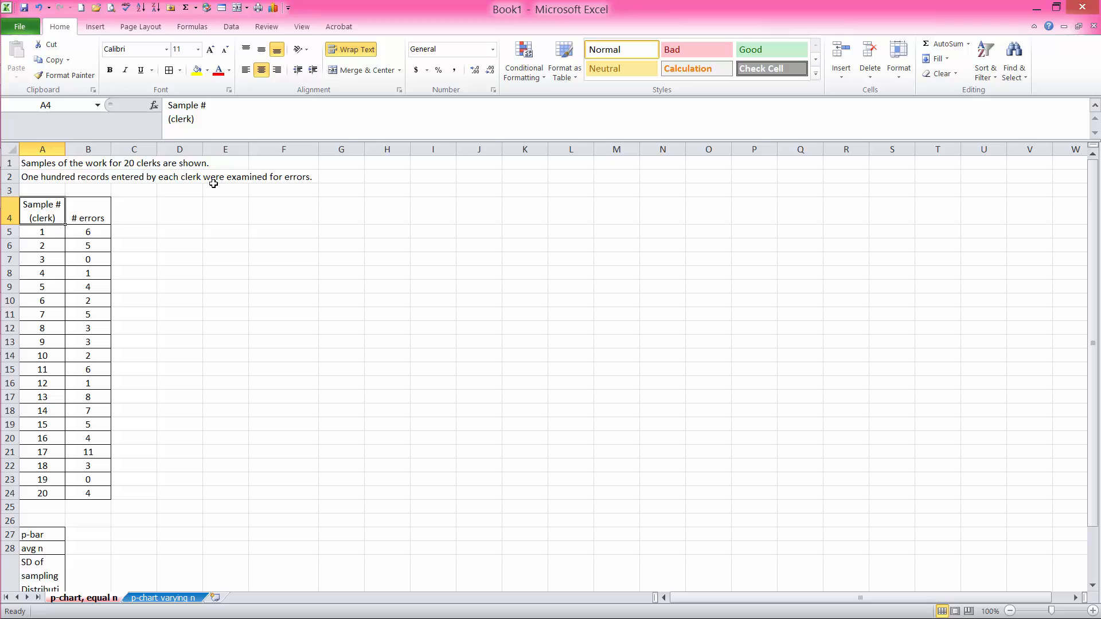
{"action": "mouse_move", "coordinate": [246, 181]}
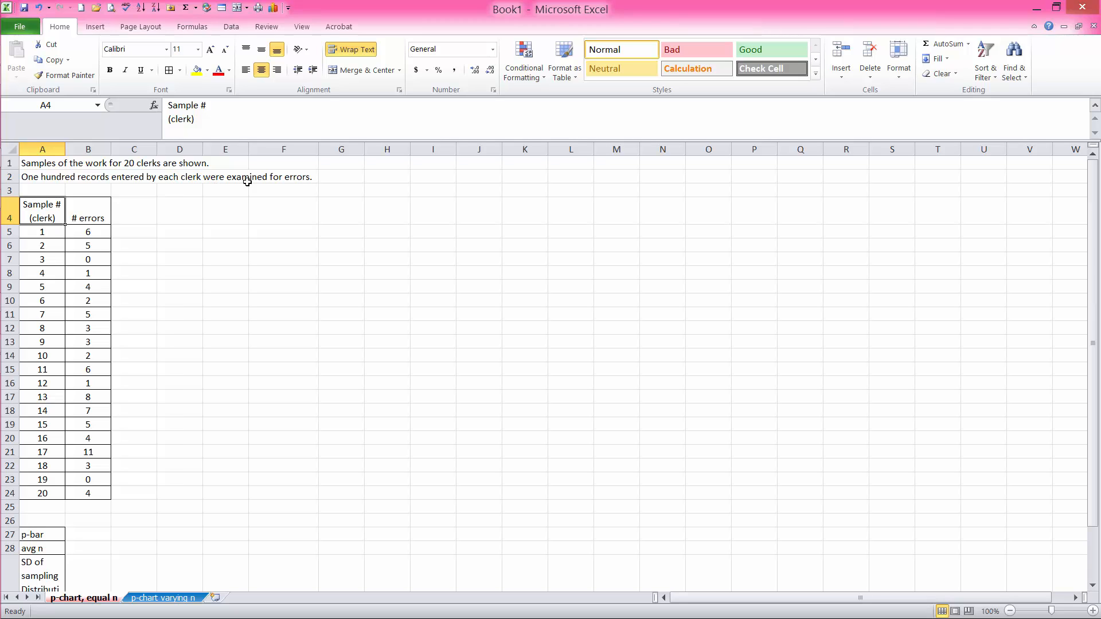
{"action": "mouse_move", "coordinate": [245, 190]}
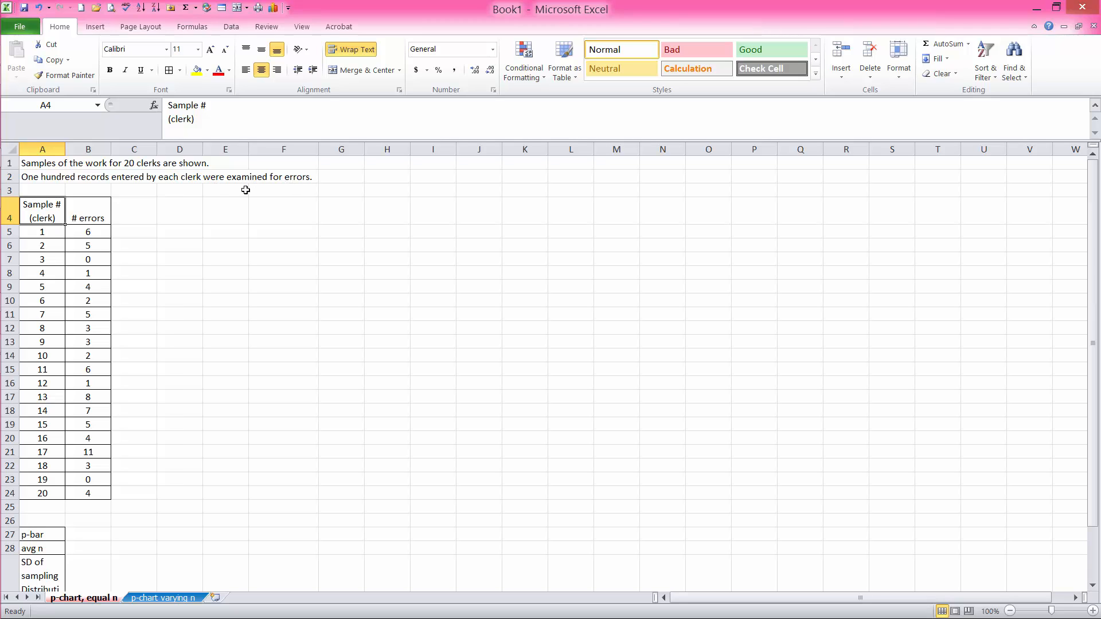
{"action": "mouse_move", "coordinate": [43, 230]}
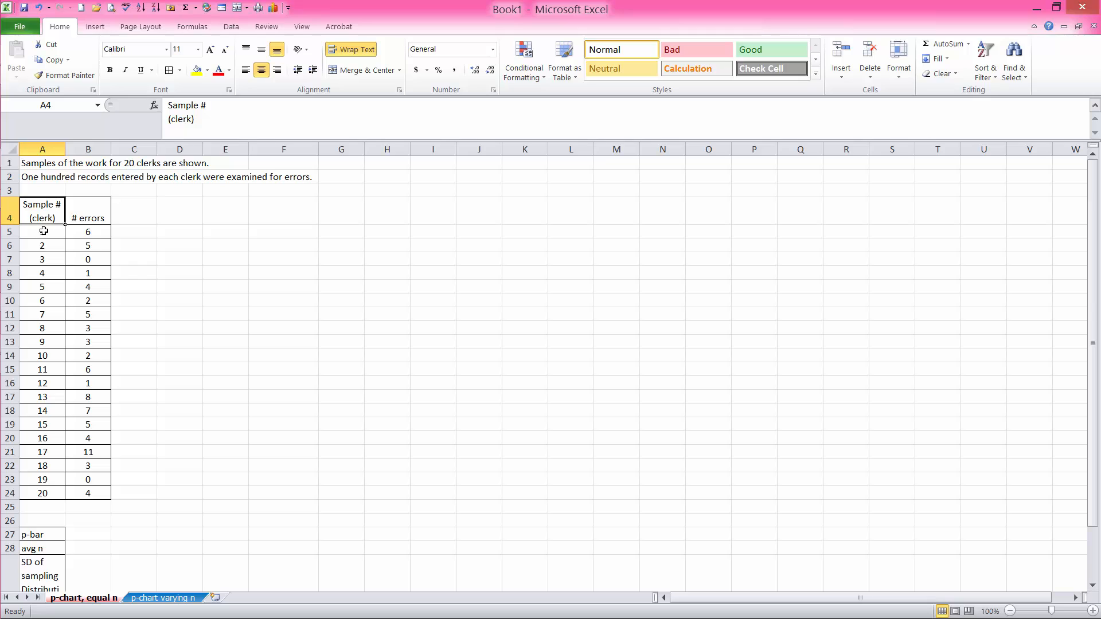
{"action": "left_click_drag", "start_coordinate": [42, 231], "coordinate": [43, 451]}
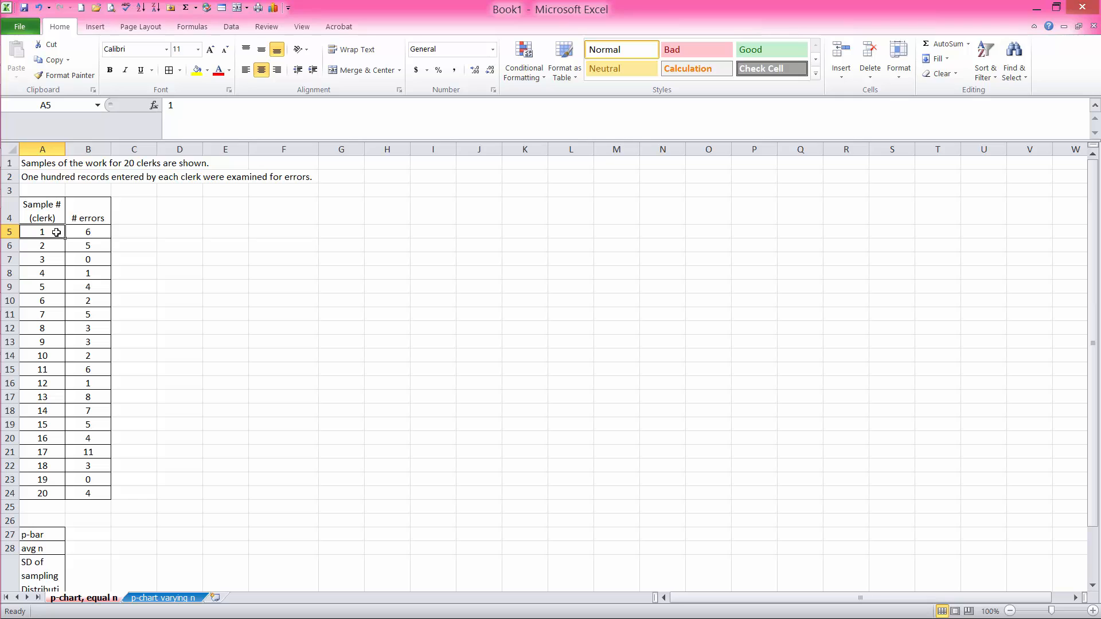
{"action": "mouse_move", "coordinate": [57, 217]}
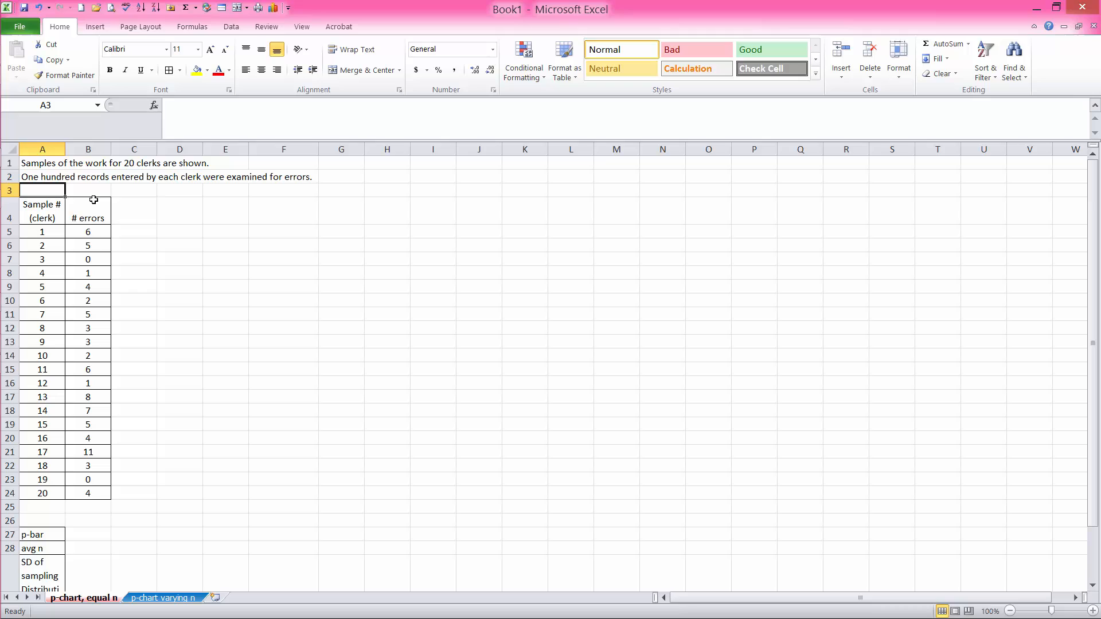
{"action": "type", "text": "n = 100"}
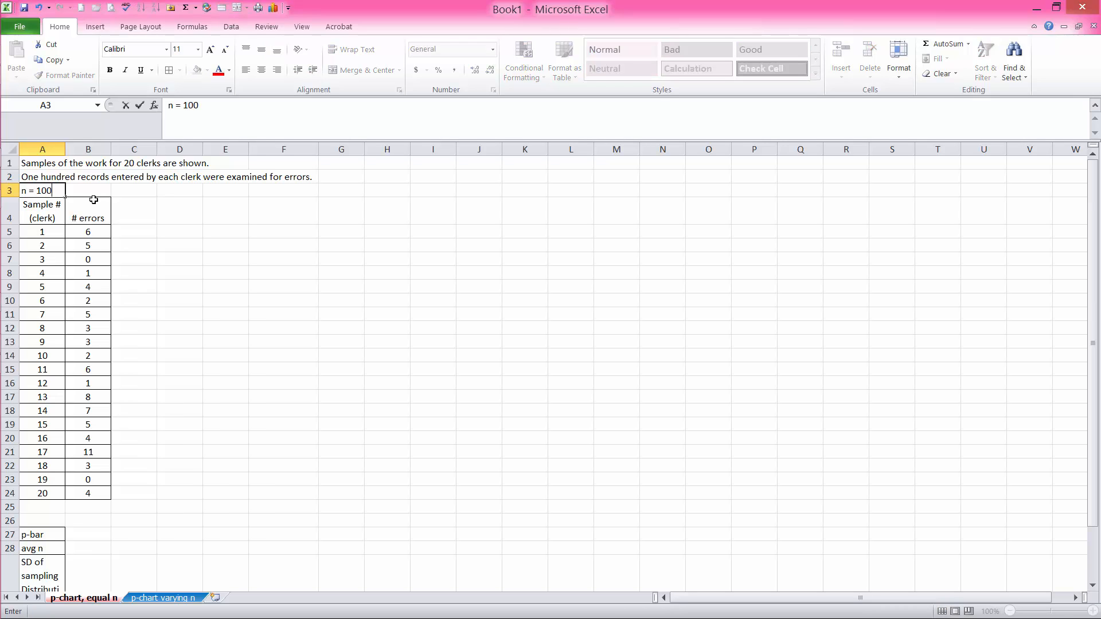
{"action": "left_click", "coordinate": [179, 246]}
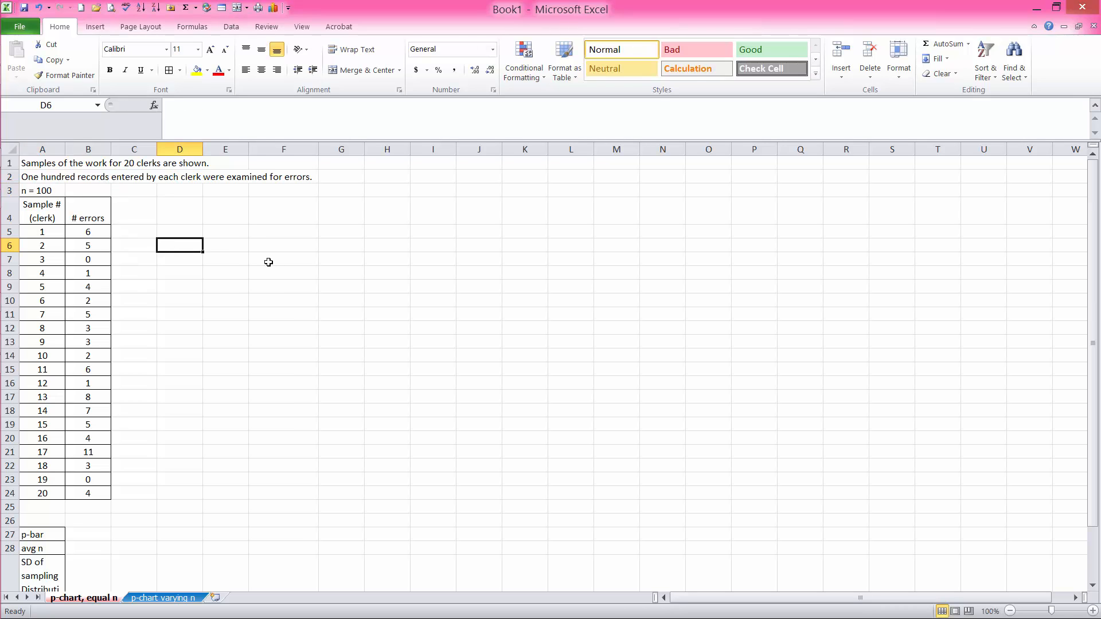
{"action": "mouse_move", "coordinate": [196, 262]}
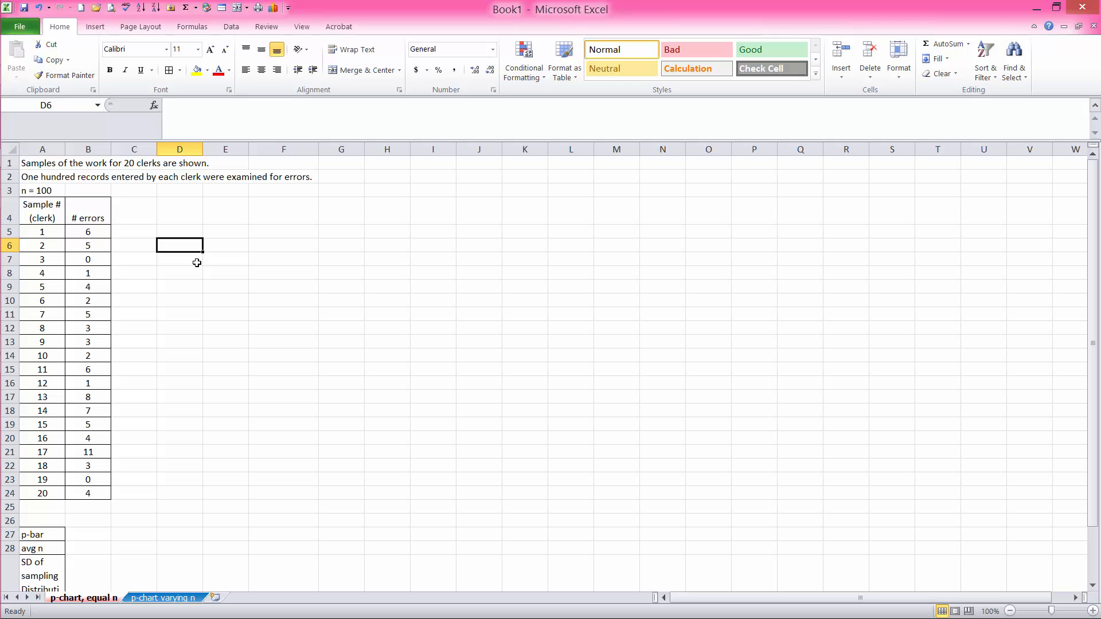
{"action": "mouse_move", "coordinate": [176, 257]}
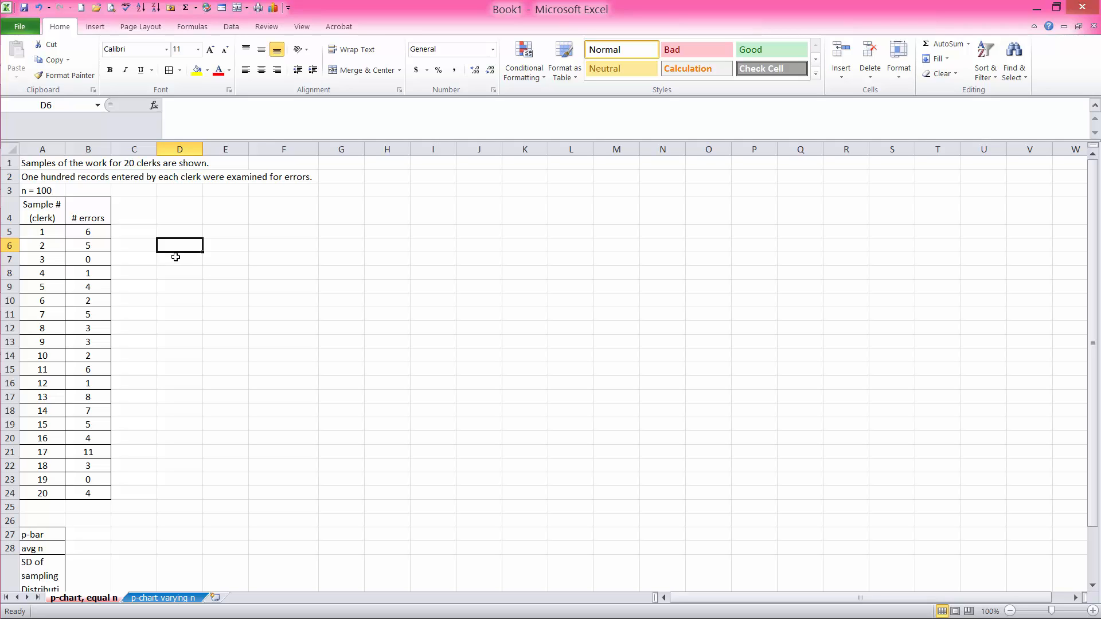
{"action": "mouse_move", "coordinate": [128, 221]}
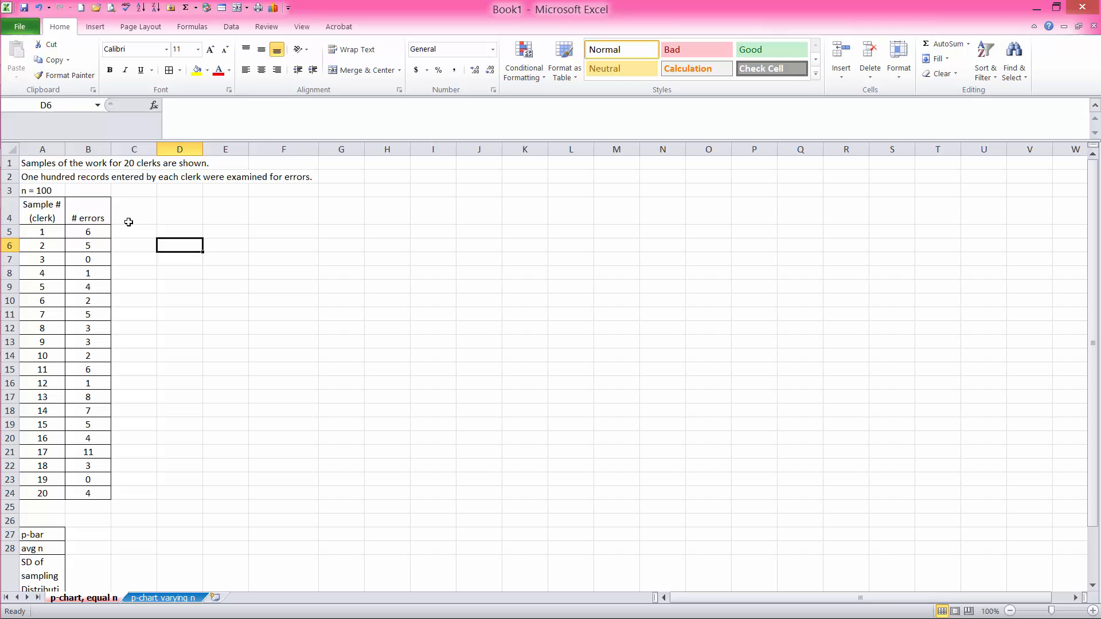
Add a '% error' column computing =B5/100 and fill it down for all twenty samples
{"action": "left_click", "coordinate": [133, 211]}
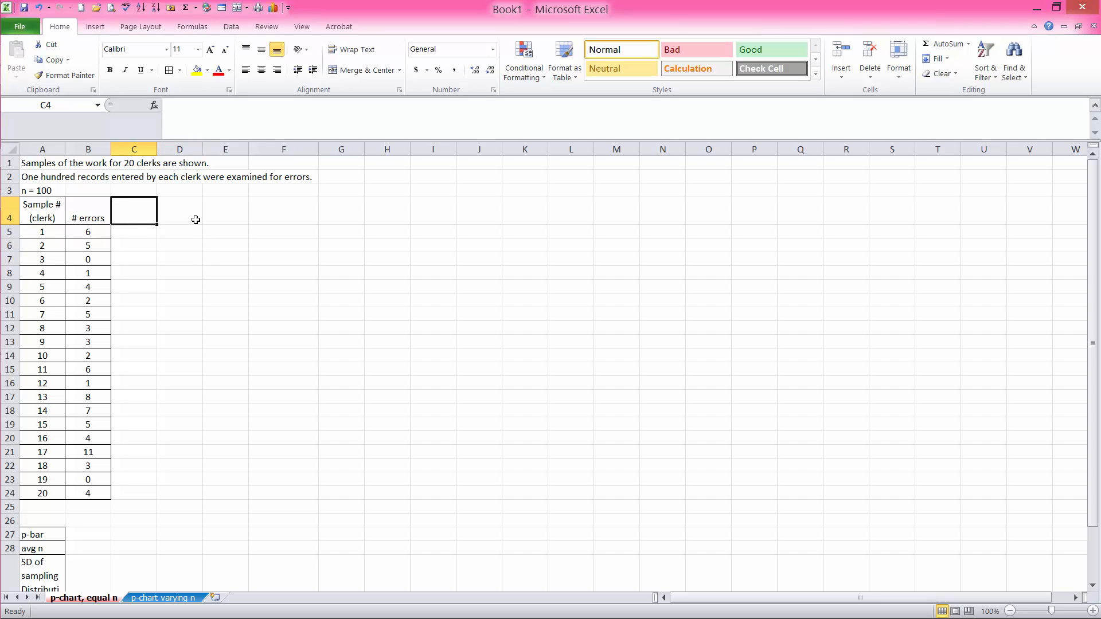
{"action": "type", "text": "%"}
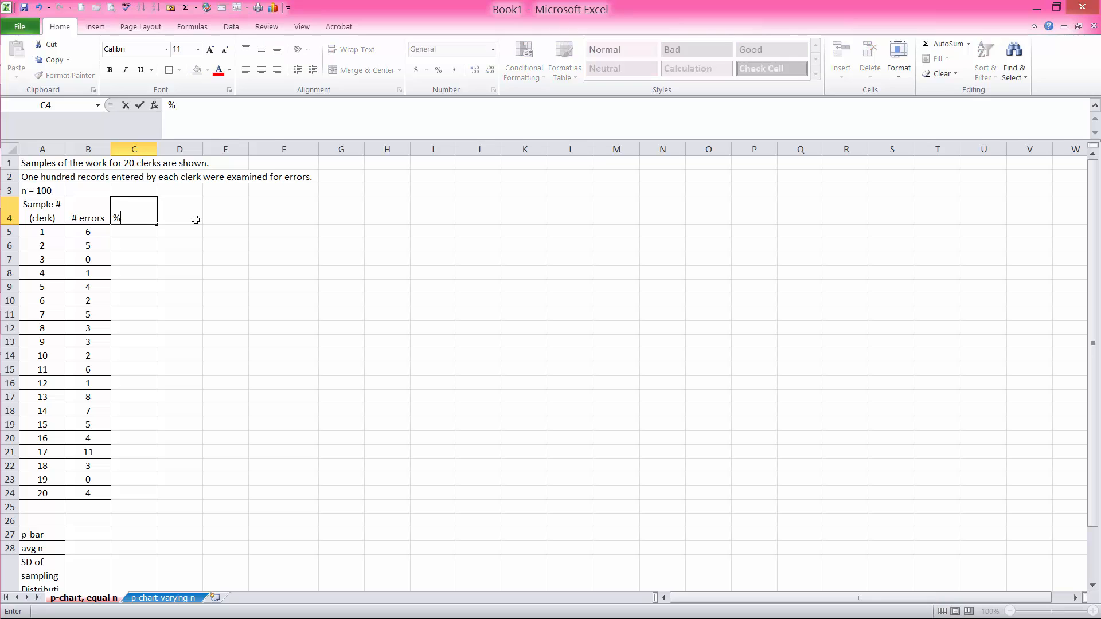
{"action": "type", "text": "error"}
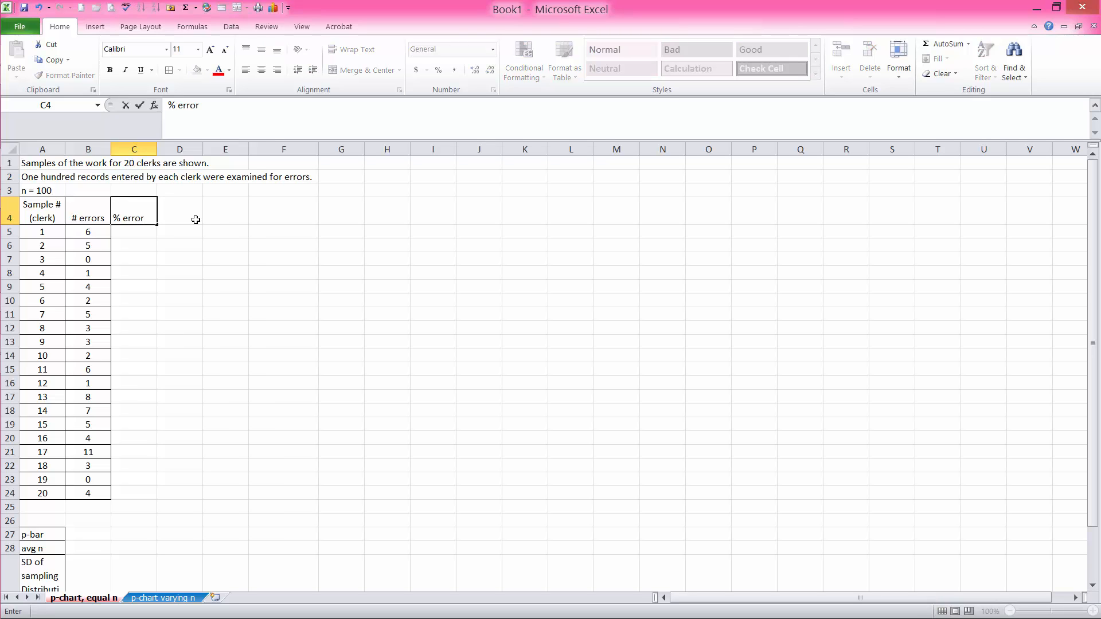
{"action": "type", "text": "="}
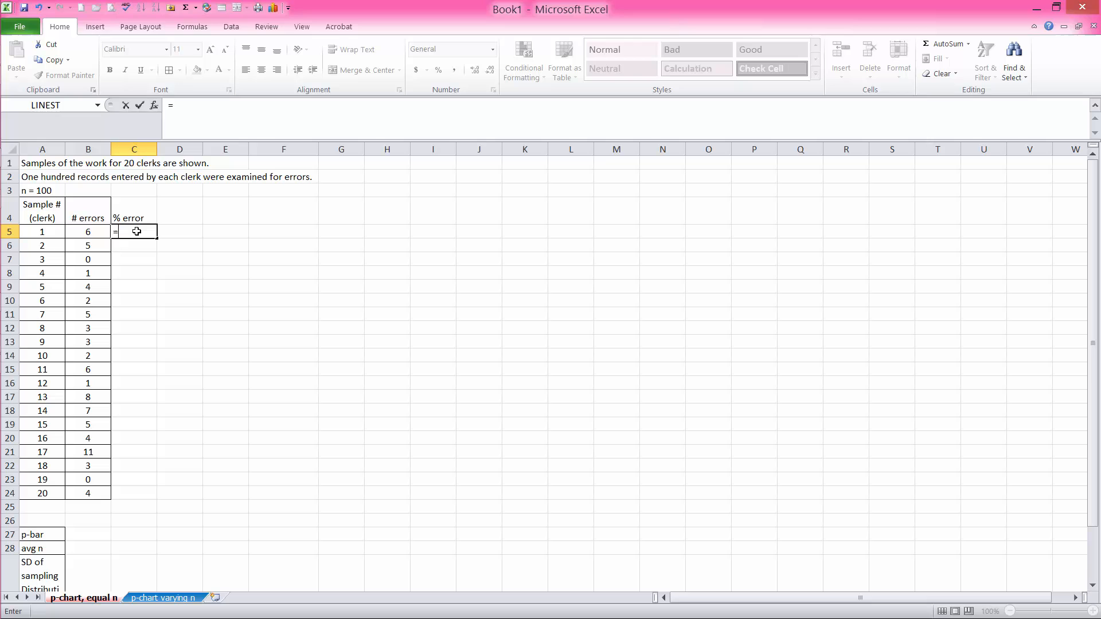
{"action": "left_click", "coordinate": [89, 232]}
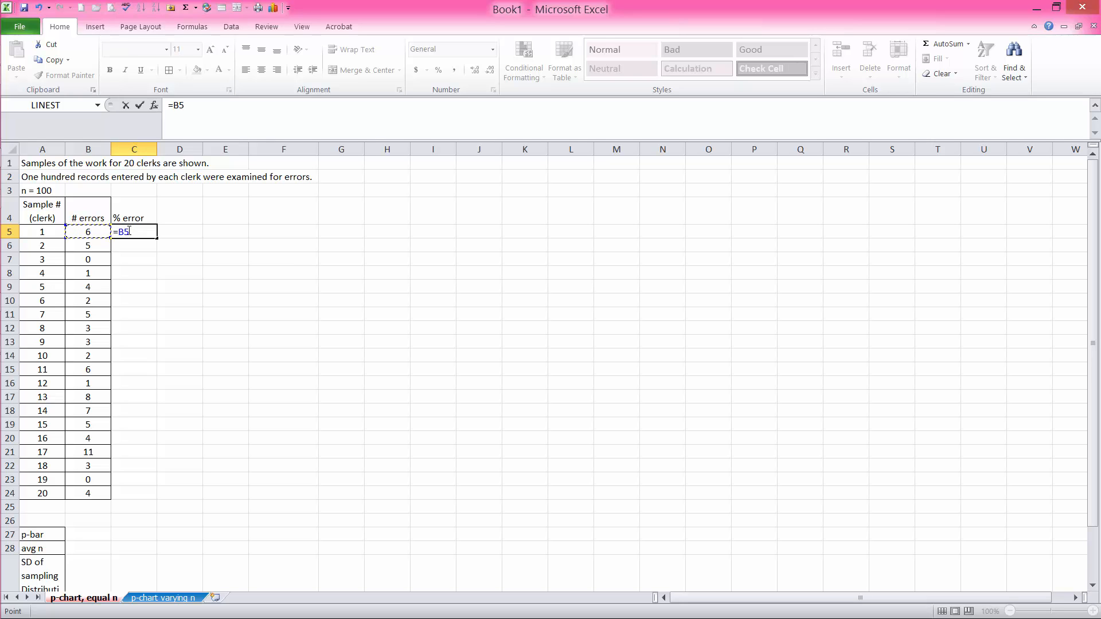
{"action": "type", "text": "/100"}
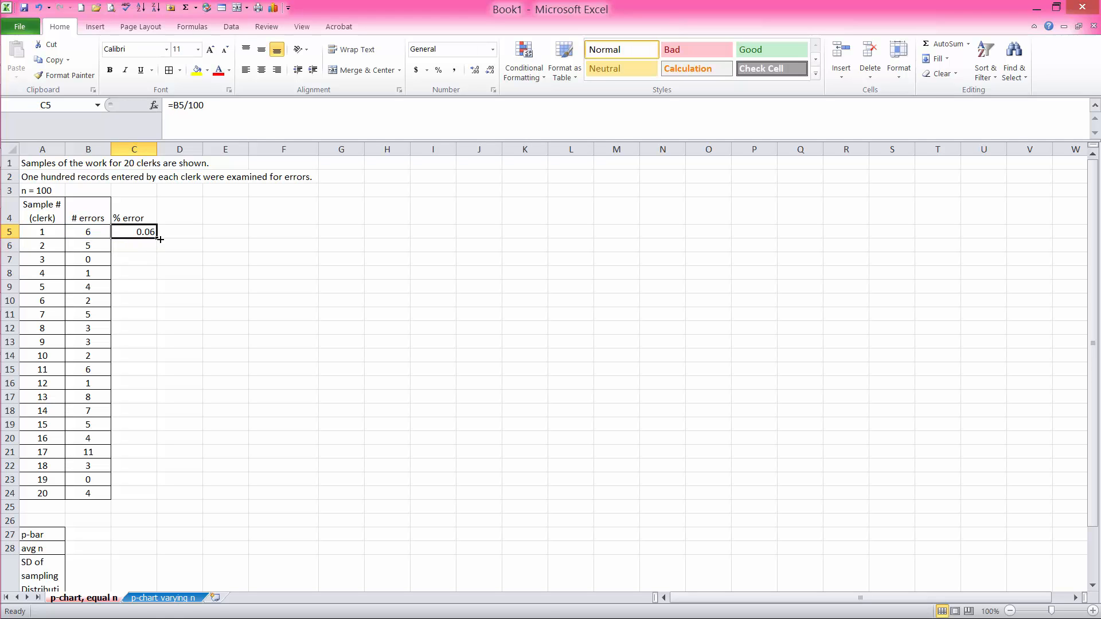
{"action": "left_click_drag", "start_coordinate": [157, 237], "coordinate": [148, 494]}
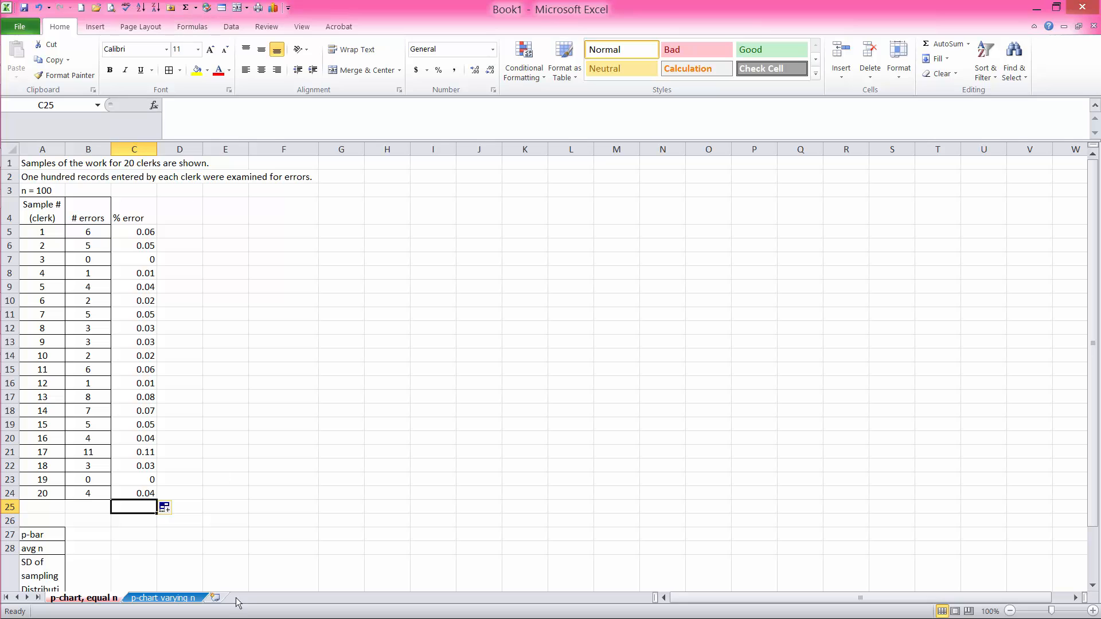
Average the twenty % error values in C25 with =AVERAGE(C5:C24), giving 0.04
{"action": "type", "text": "=average("}
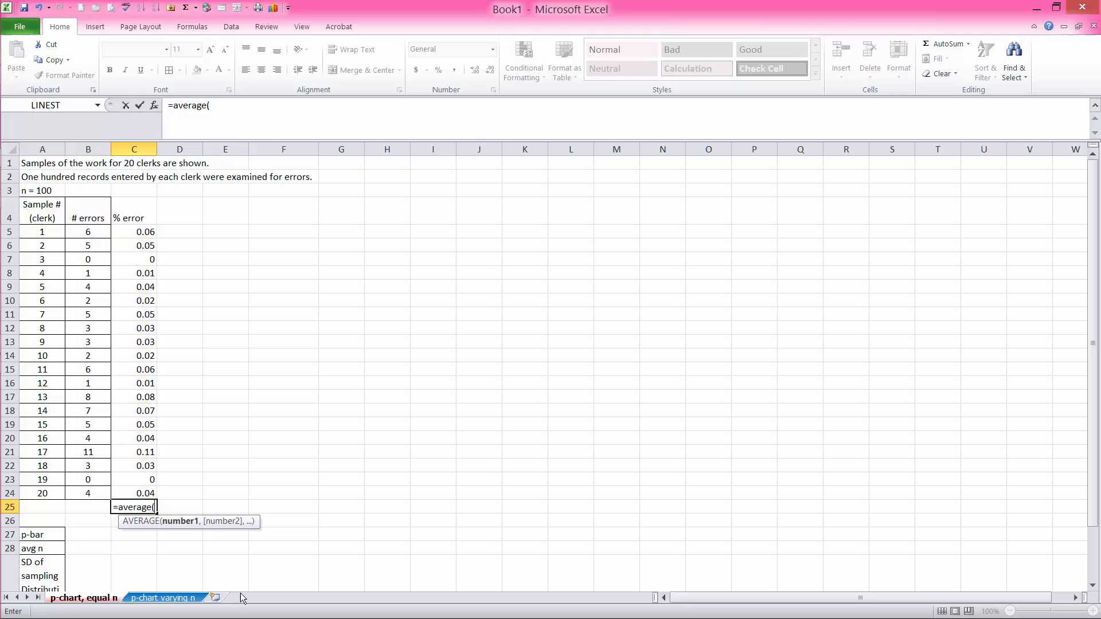
{"action": "left_click", "coordinate": [133, 231]}
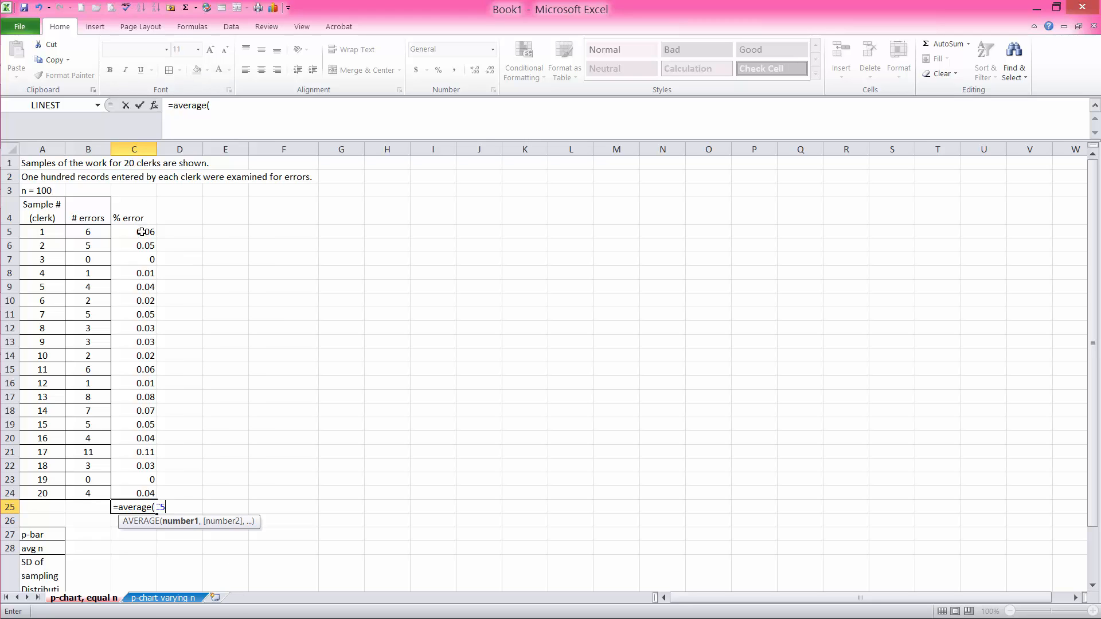
{"action": "left_click_drag", "start_coordinate": [133, 232], "coordinate": [133, 493]}
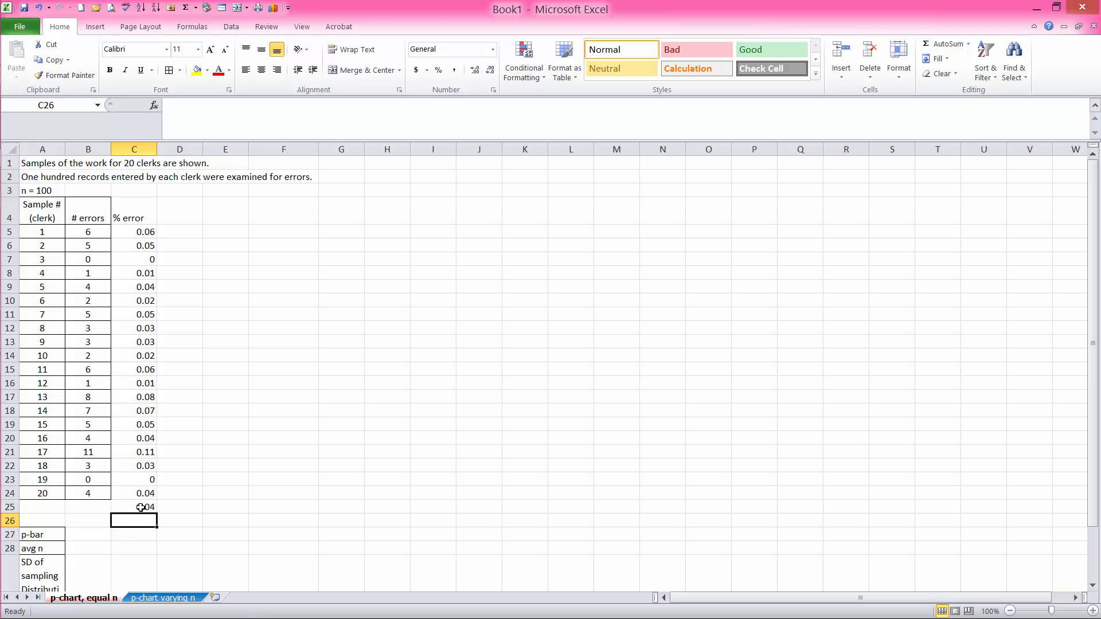
{"action": "left_click", "coordinate": [133, 507]}
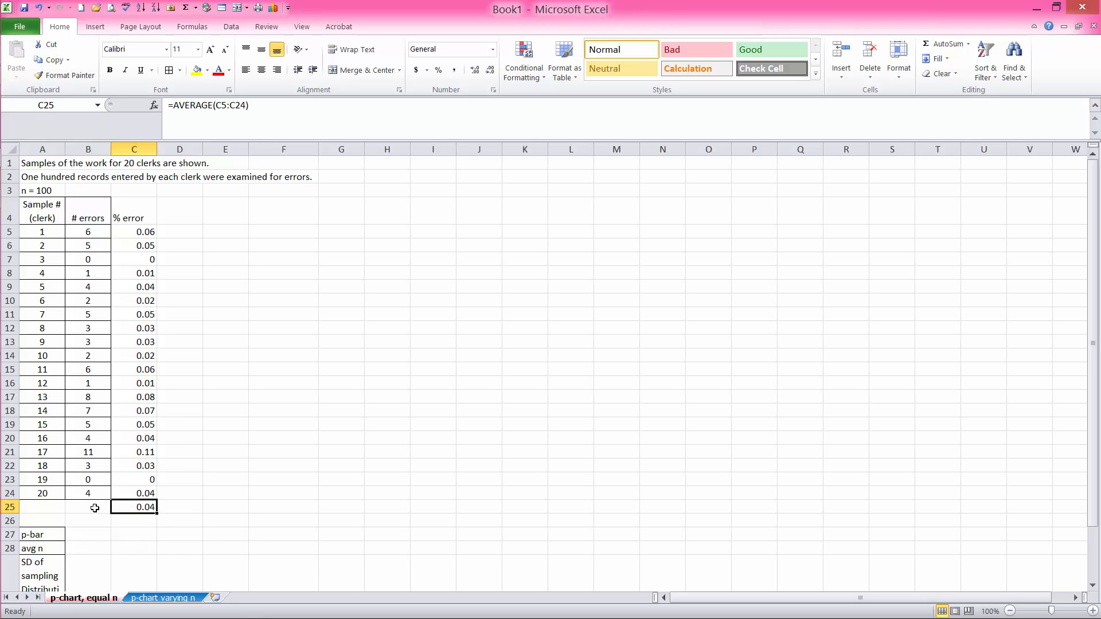
{"action": "left_click", "coordinate": [88, 505]}
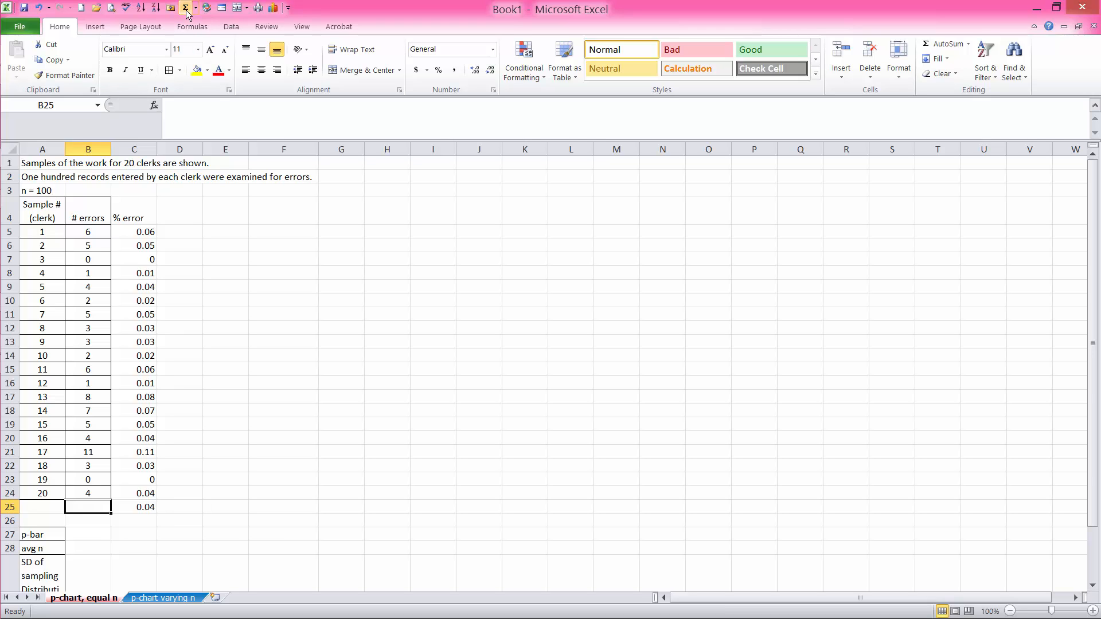
Total the errors in B25 (80) and compute p-bar in B27 as =B25/(20*100), giving 0.04
{"action": "left_click", "coordinate": [185, 7]}
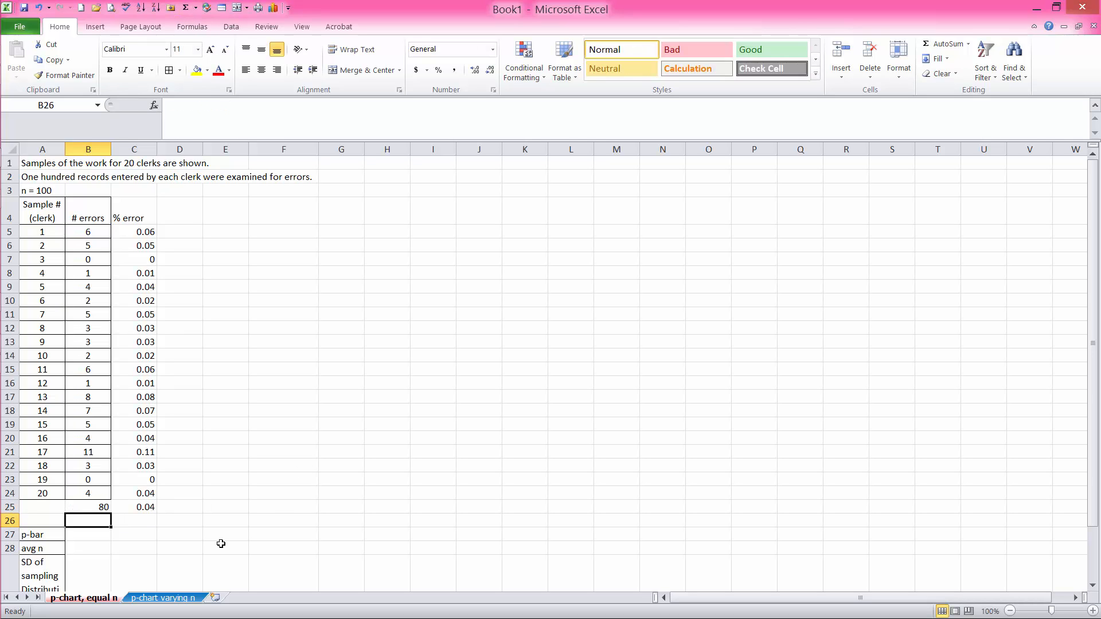
{"action": "left_click", "coordinate": [88, 535]}
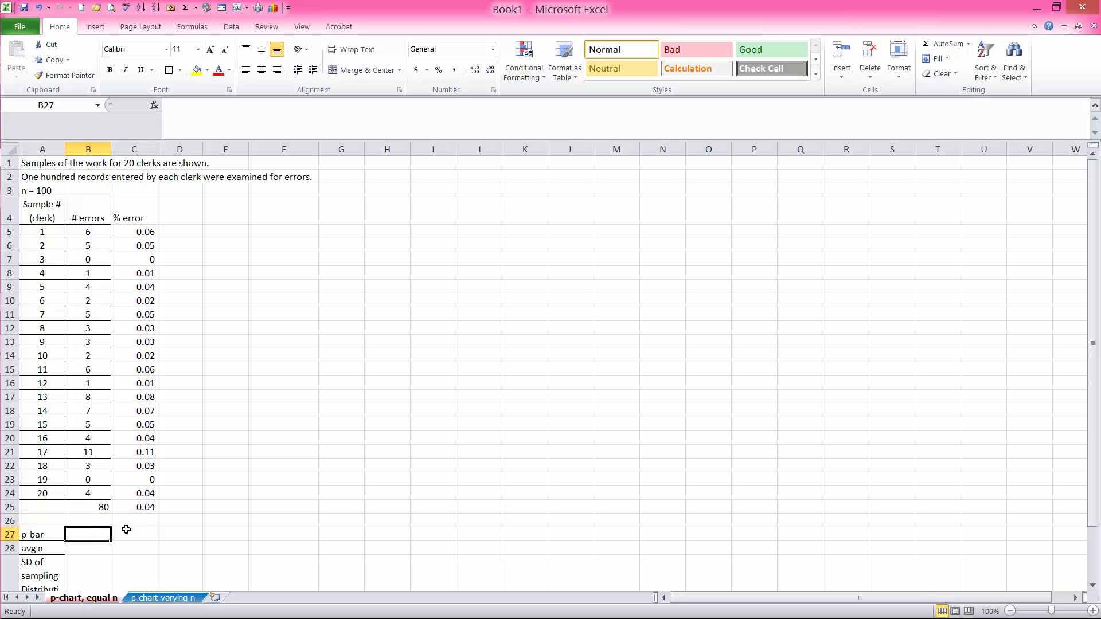
{"action": "type", "text": "=B25"}
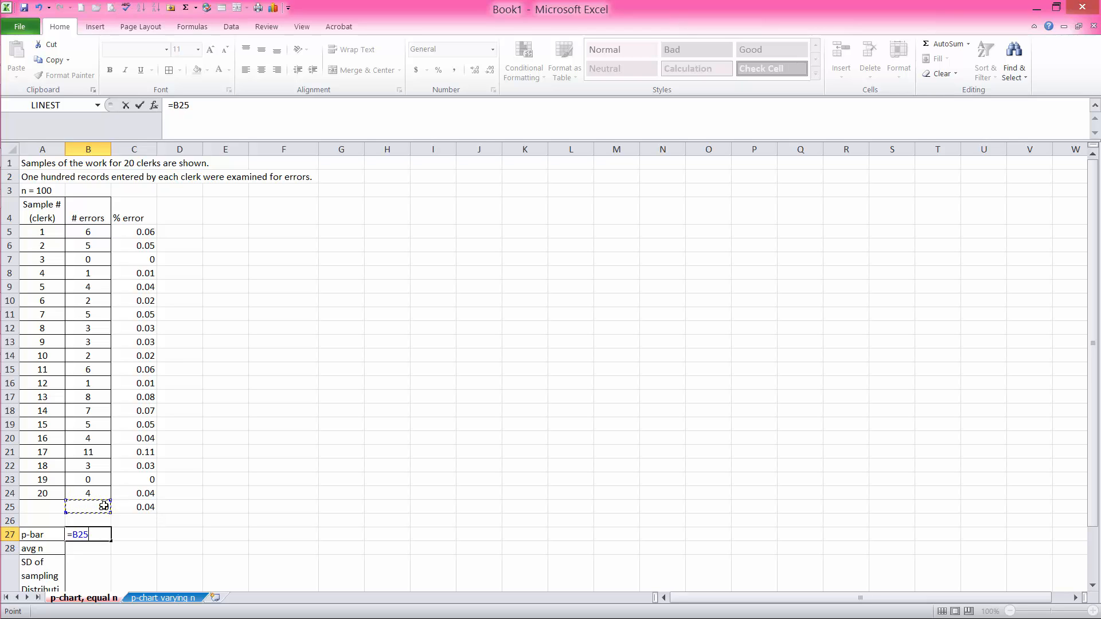
{"action": "type", "text": "/"}
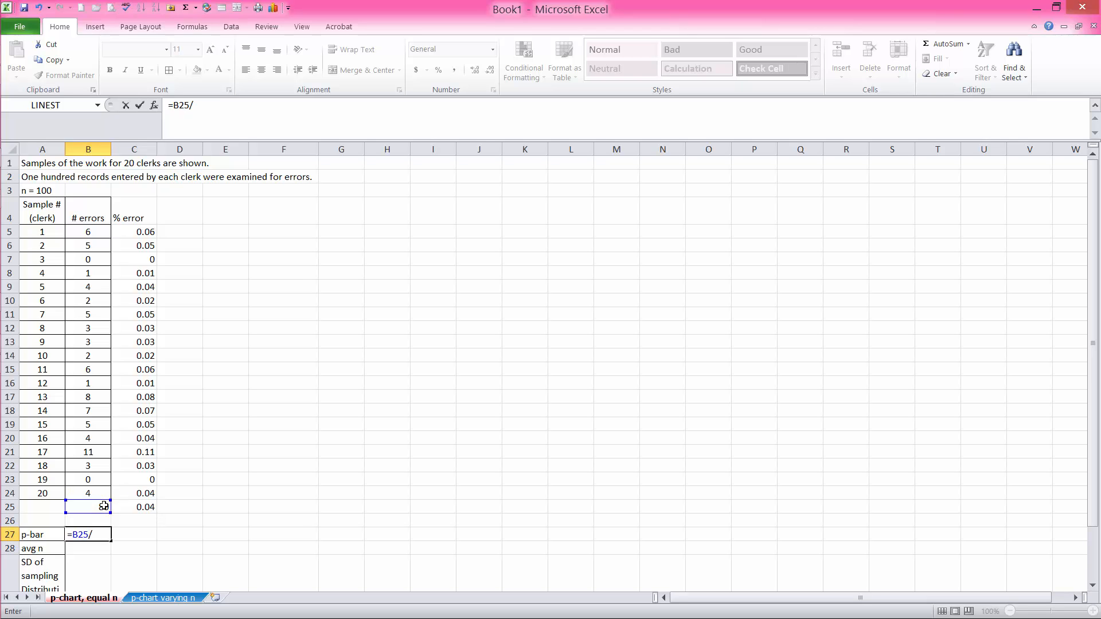
{"action": "type", "text": "(20"}
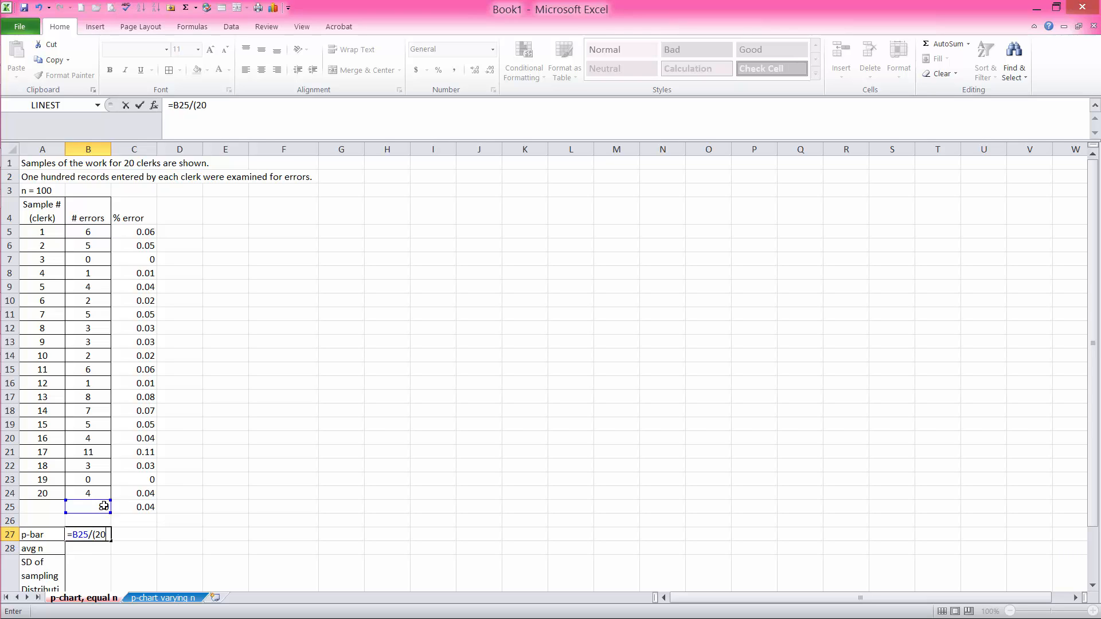
{"action": "type", "text": "*"}
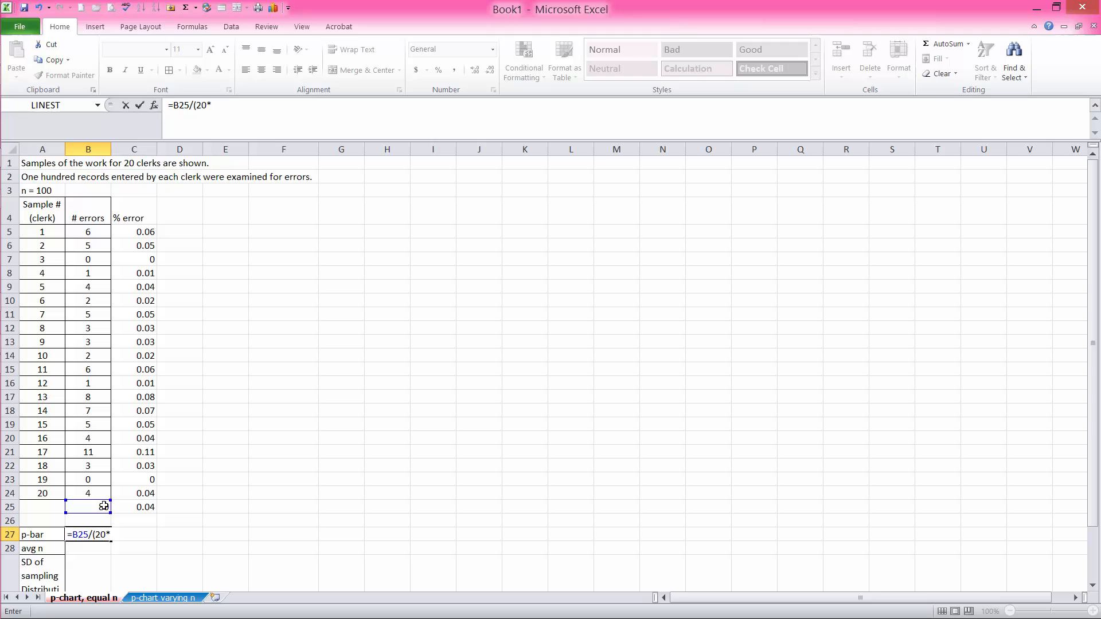
{"action": "type", "text": "100)"}
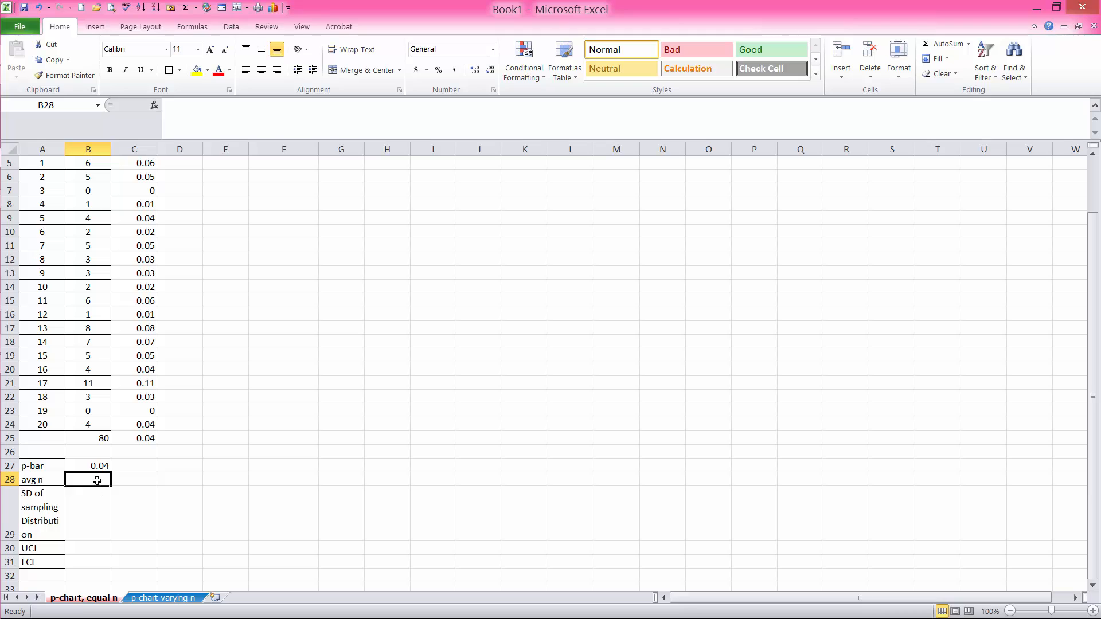
{"action": "mouse_move", "coordinate": [199, 477]}
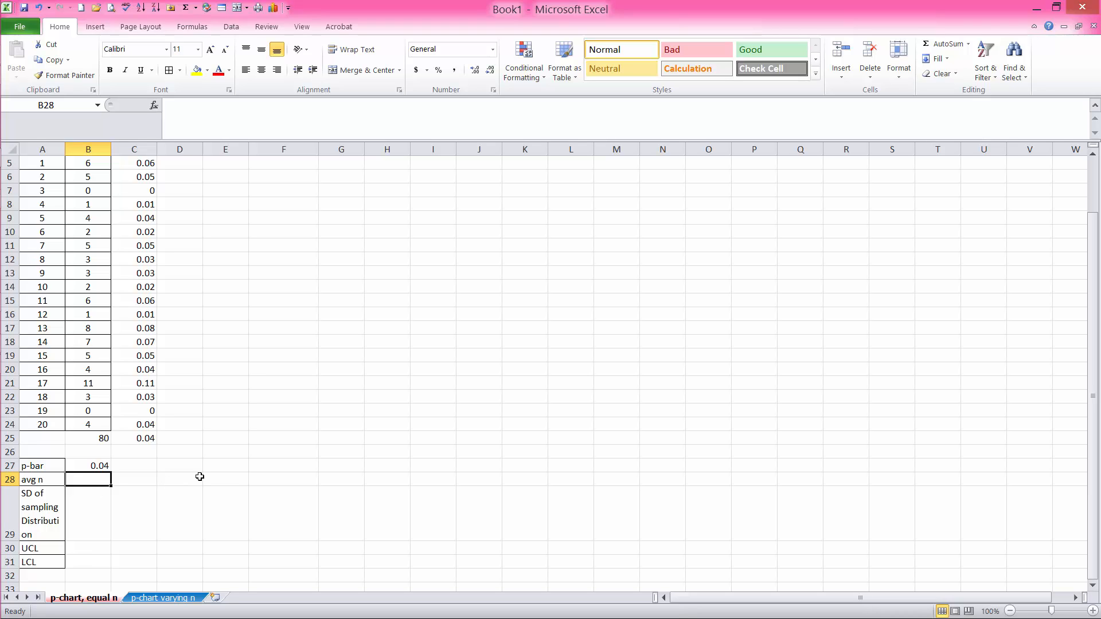
Enter =100 as the average n in B28
{"action": "type", "text": "="}
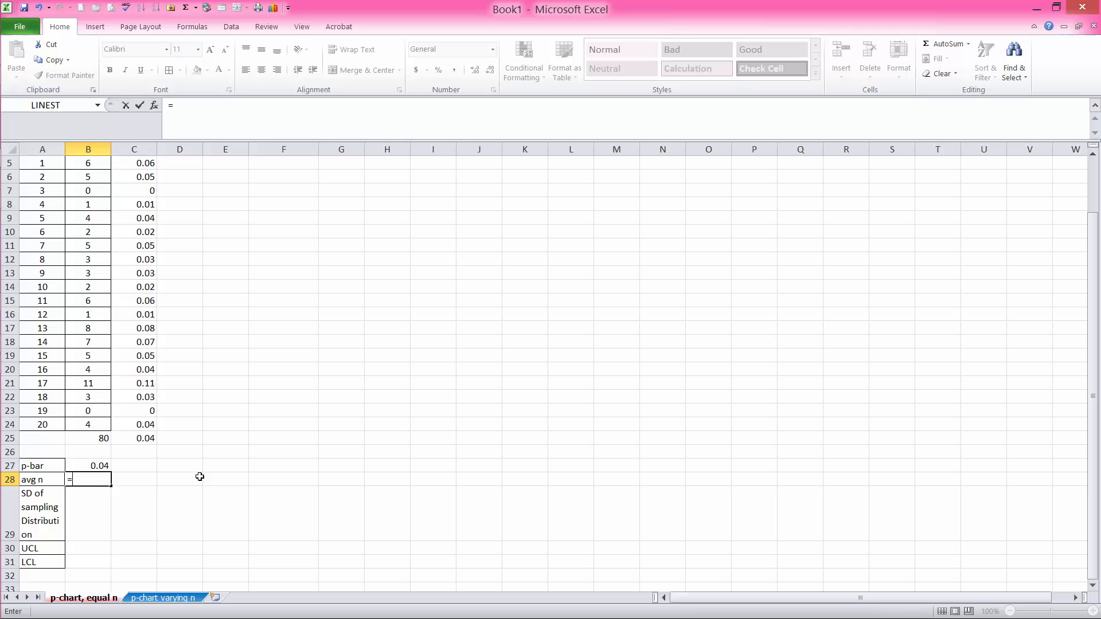
{"action": "type", "text": "100"}
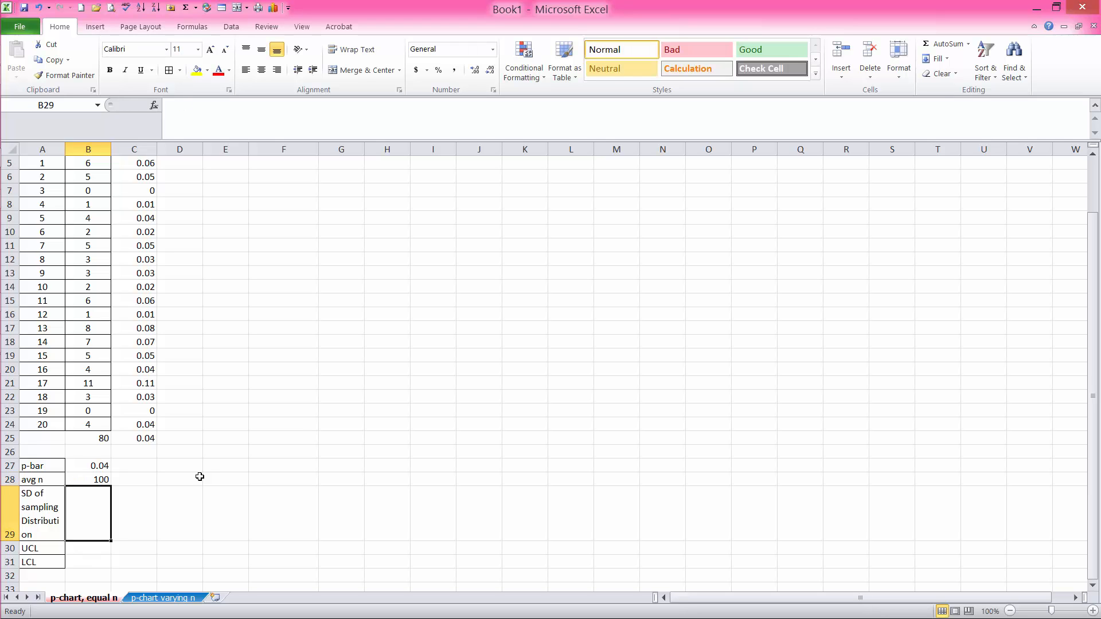
{"action": "mouse_move", "coordinate": [42, 424]}
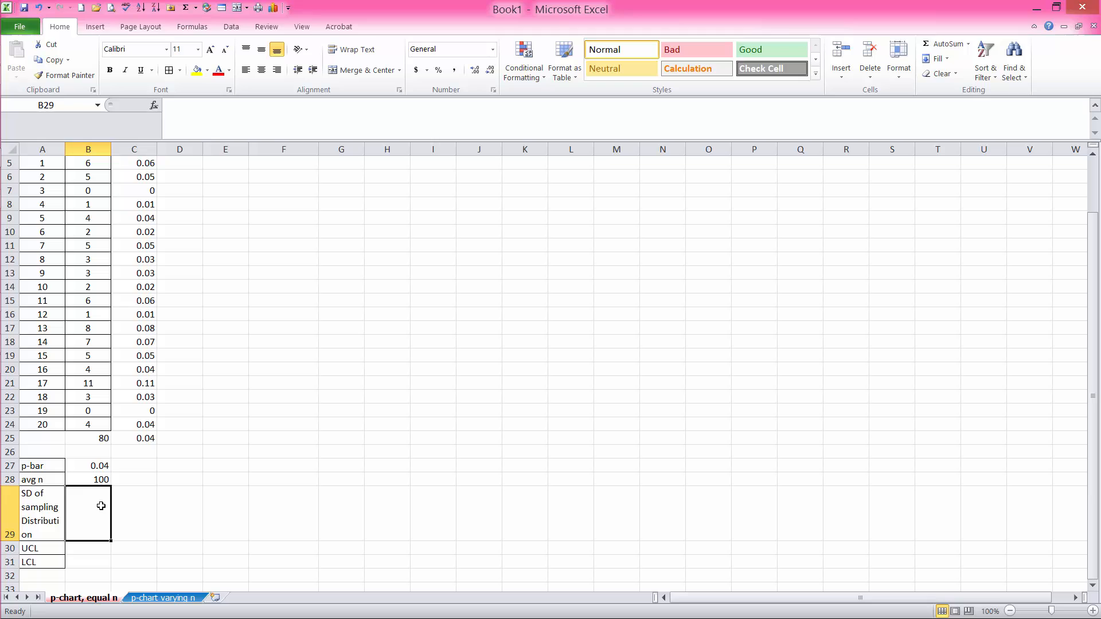
{"action": "mouse_move", "coordinate": [189, 521]}
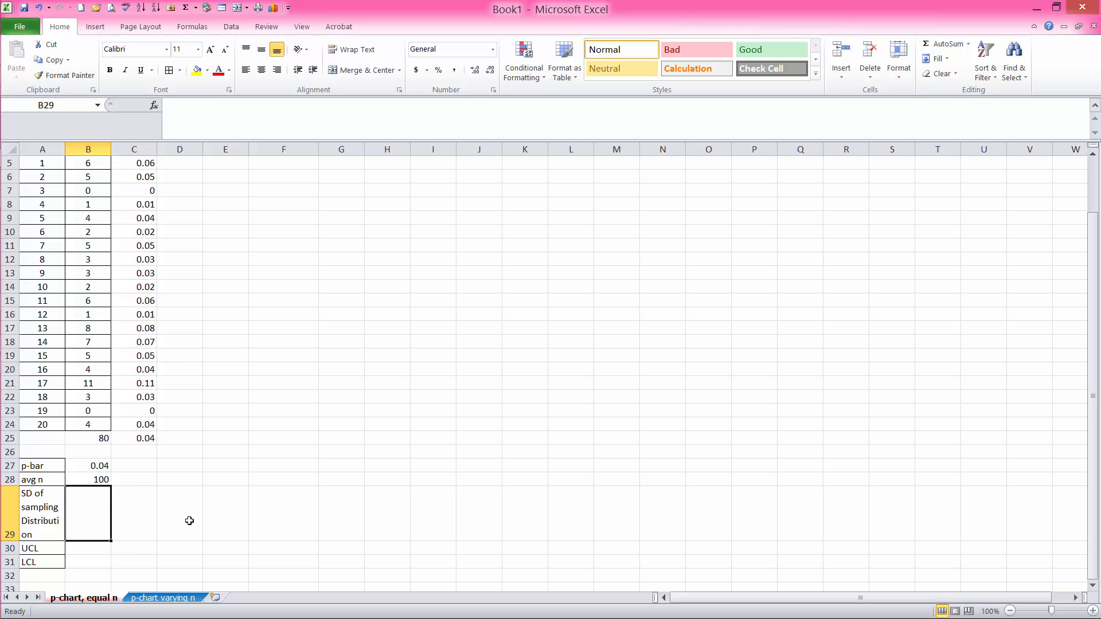
Compute the sampling SD in B29 from (0.04)*(0.96)/100, giving 0.019596
{"action": "type", "text": "="}
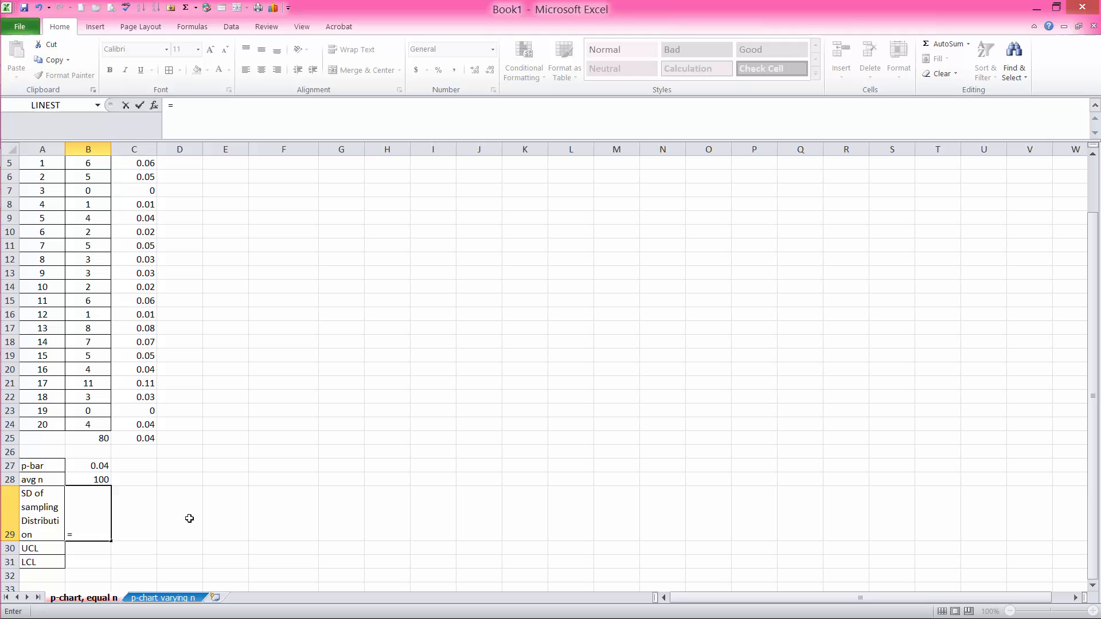
{"action": "type", "text": "("}
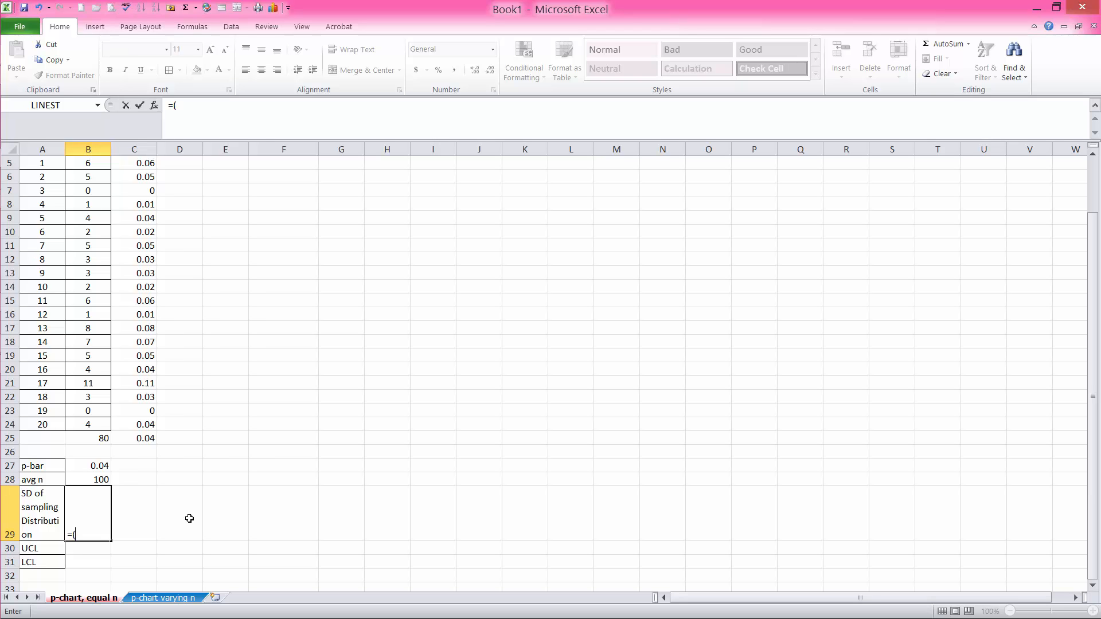
{"action": "key", "text": "backspace"}
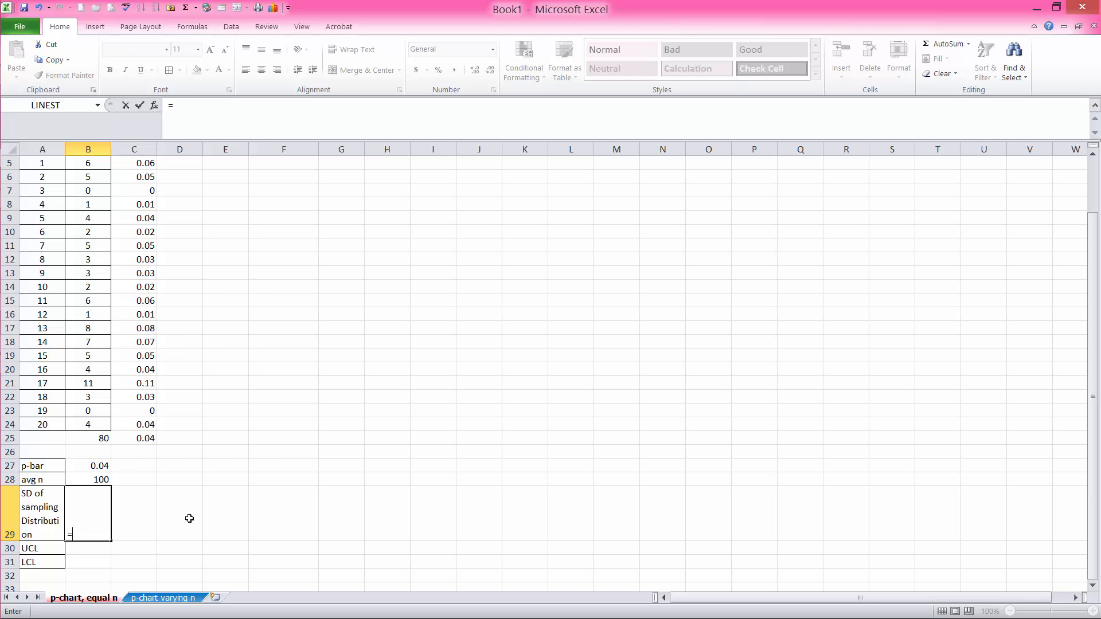
{"action": "type", "text": "0.0"}
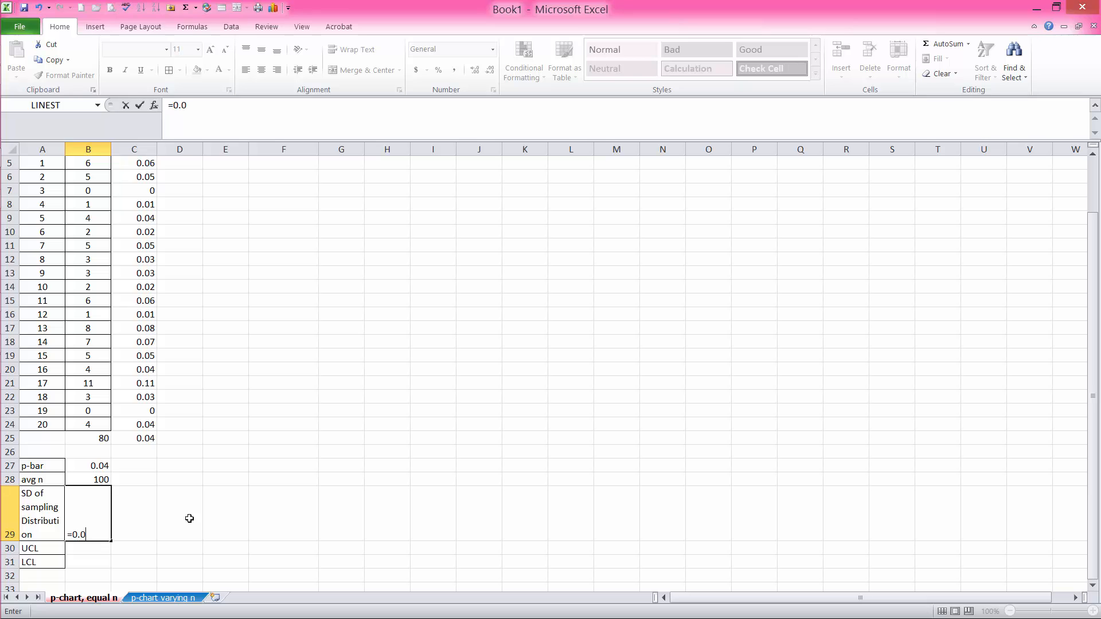
{"action": "type", "text": "4"}
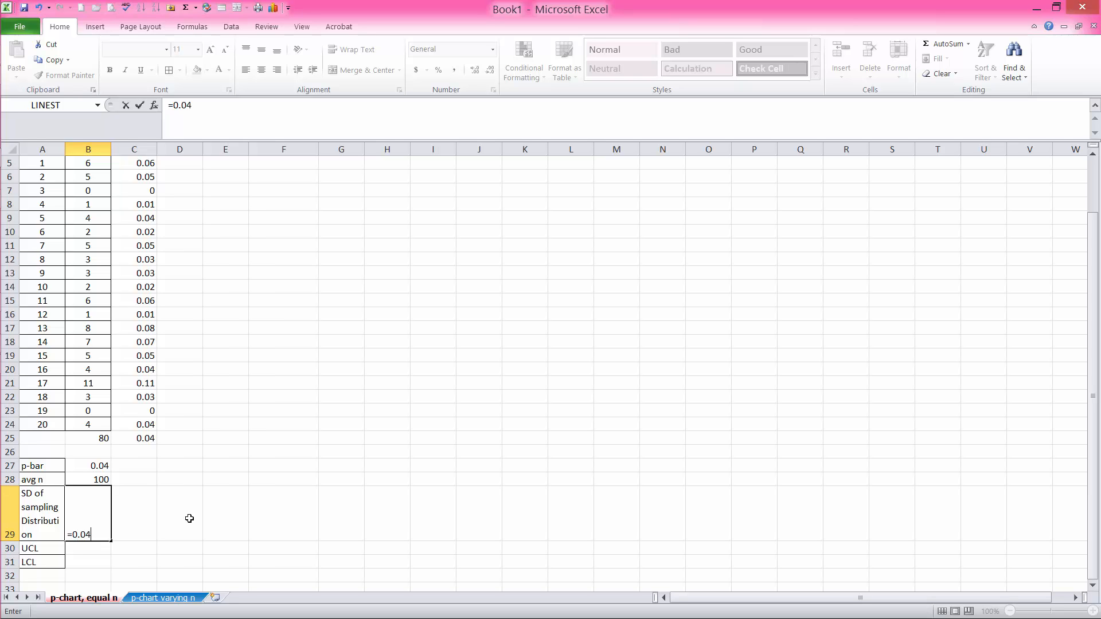
{"action": "type", "text": ")"}
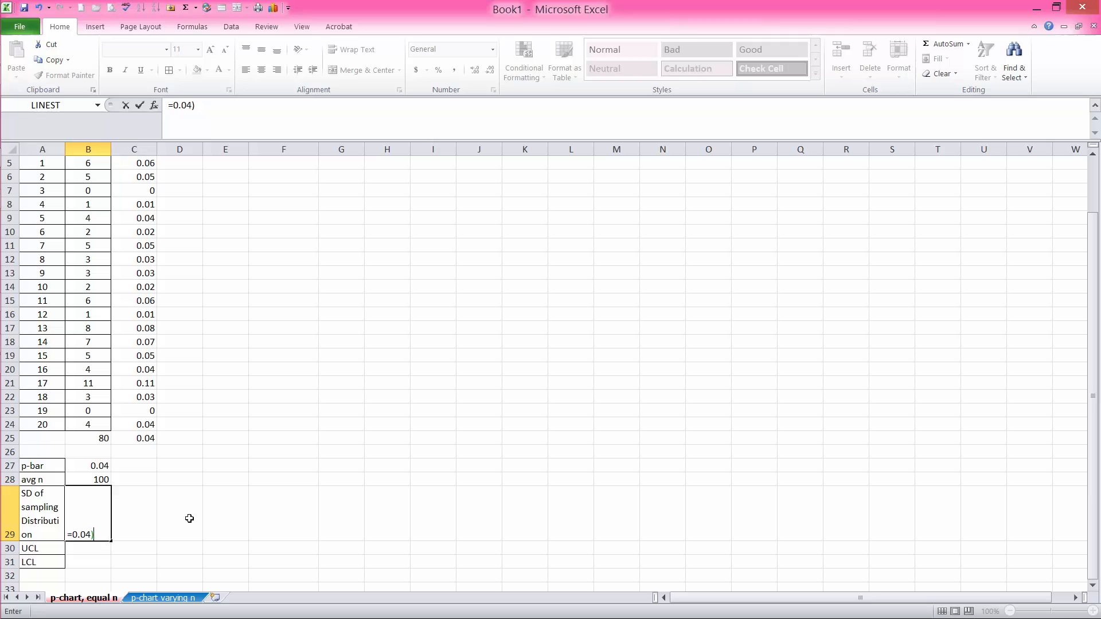
{"action": "type", "text": "*"}
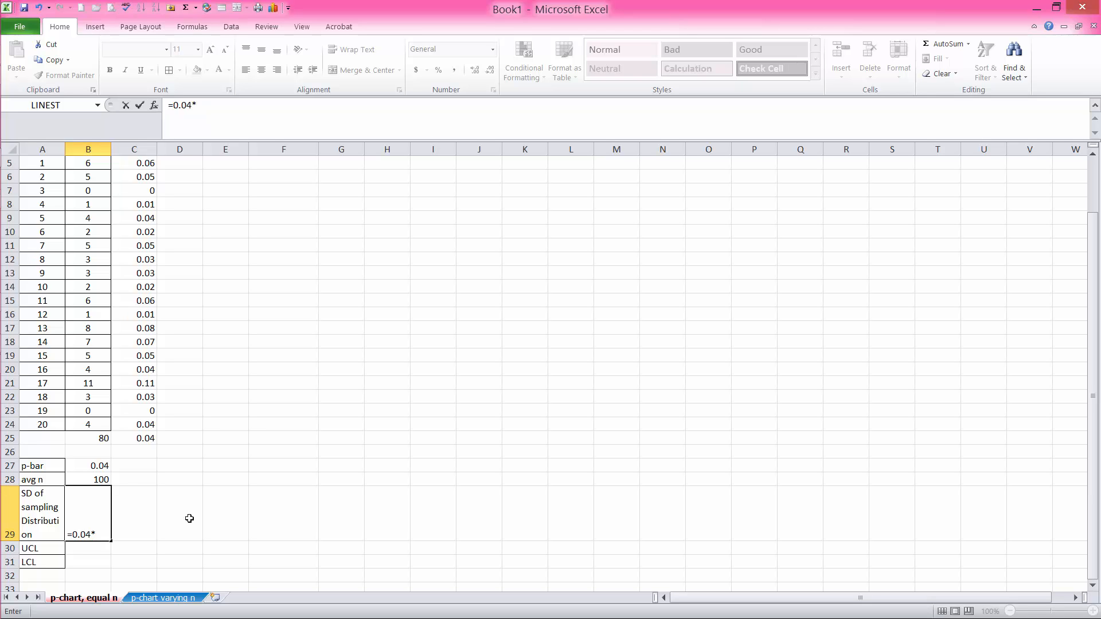
{"action": "type", "text": "0."}
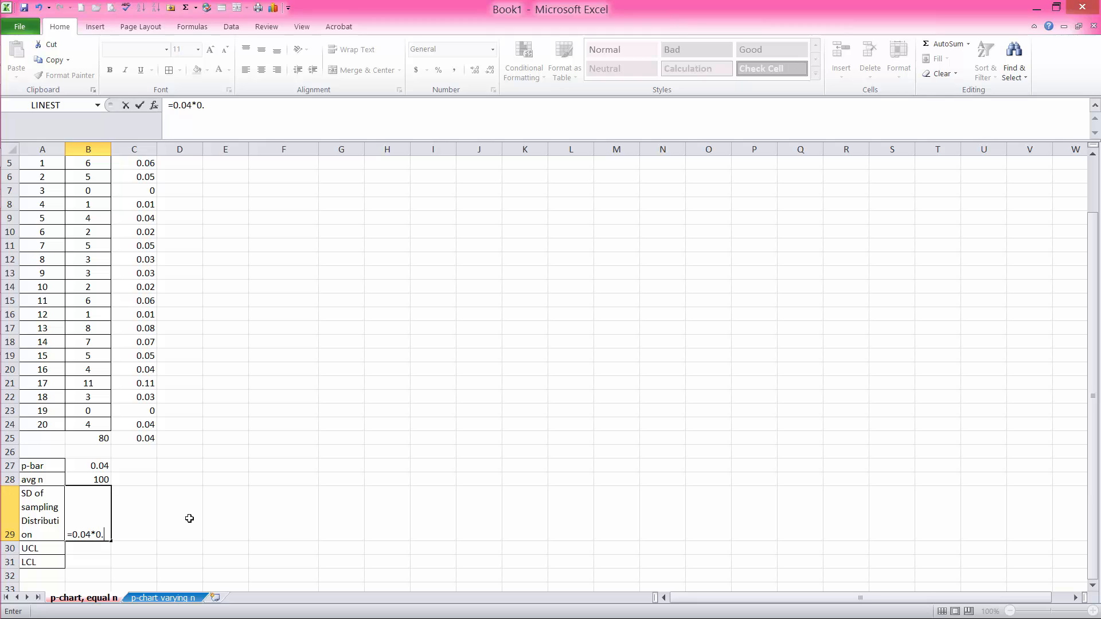
{"action": "type", "text": "96"}
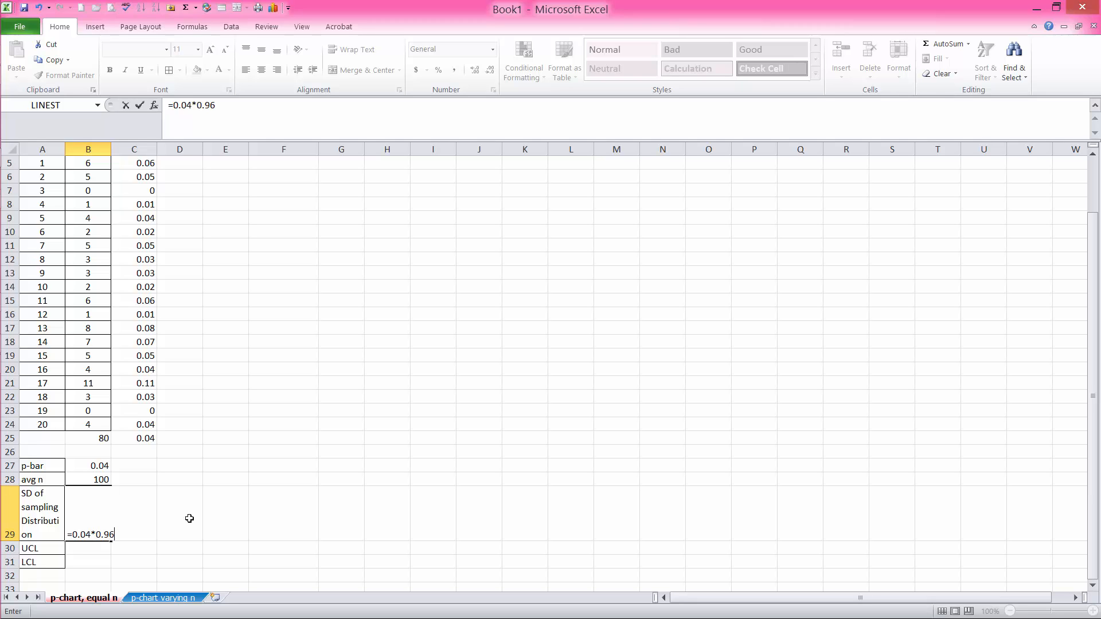
{"action": "type", "text": ")"}
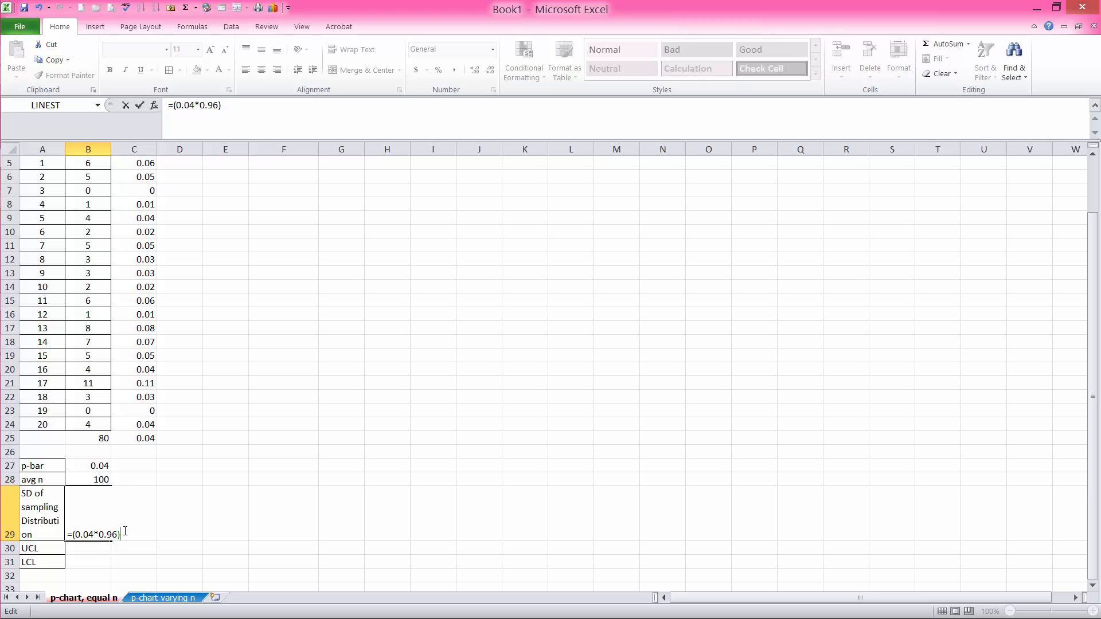
{"action": "type", "text": "/1"}
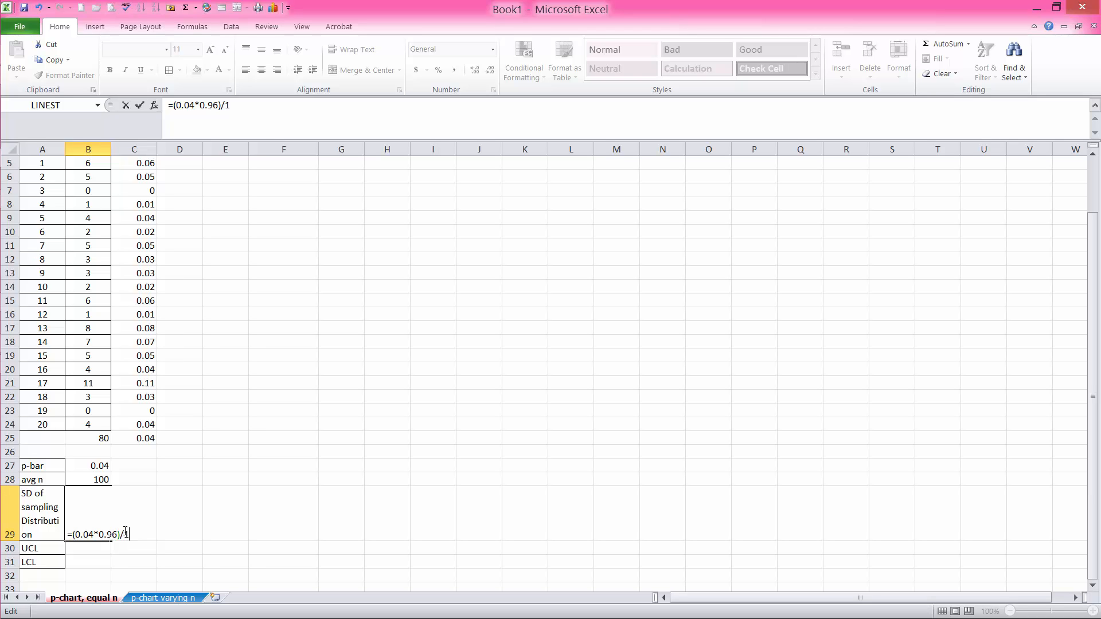
{"action": "type", "text": "00"}
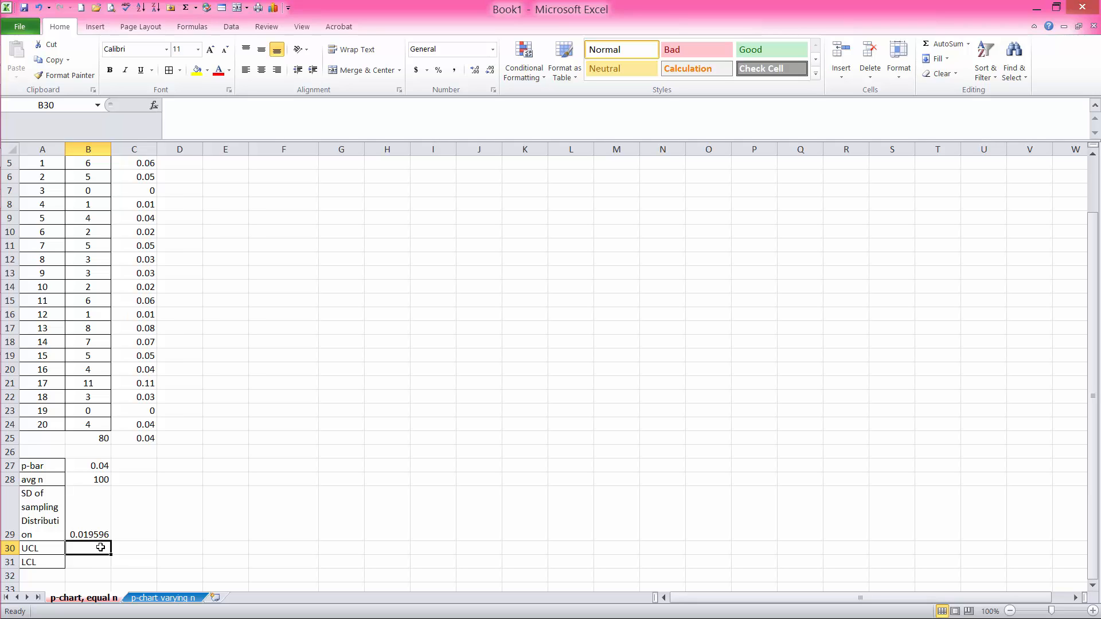
{"action": "mouse_move", "coordinate": [124, 534]}
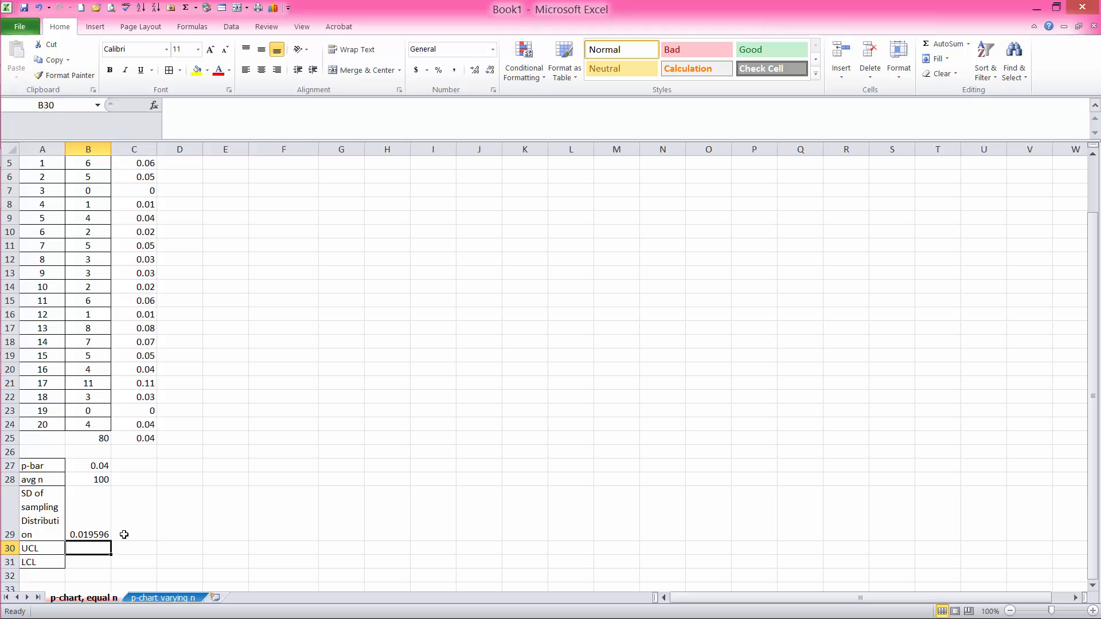
Note 'use 0.02' beside the SD and compute UCL as =B27+3*0.02, giving 0.1
{"action": "type", "text": "use"}
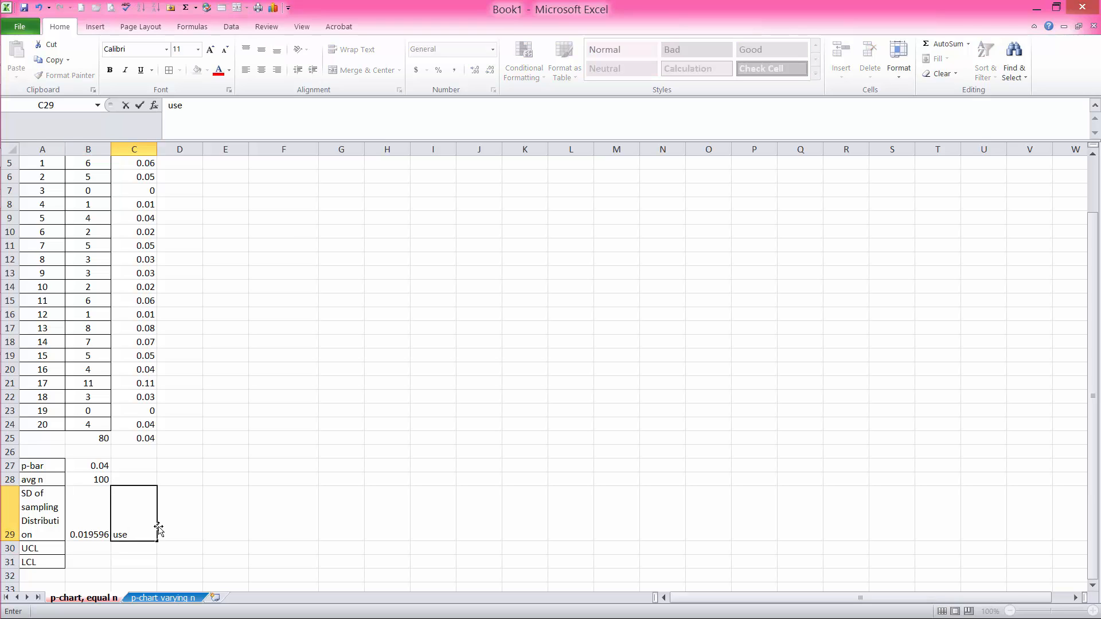
{"action": "type", "text": "0.02"}
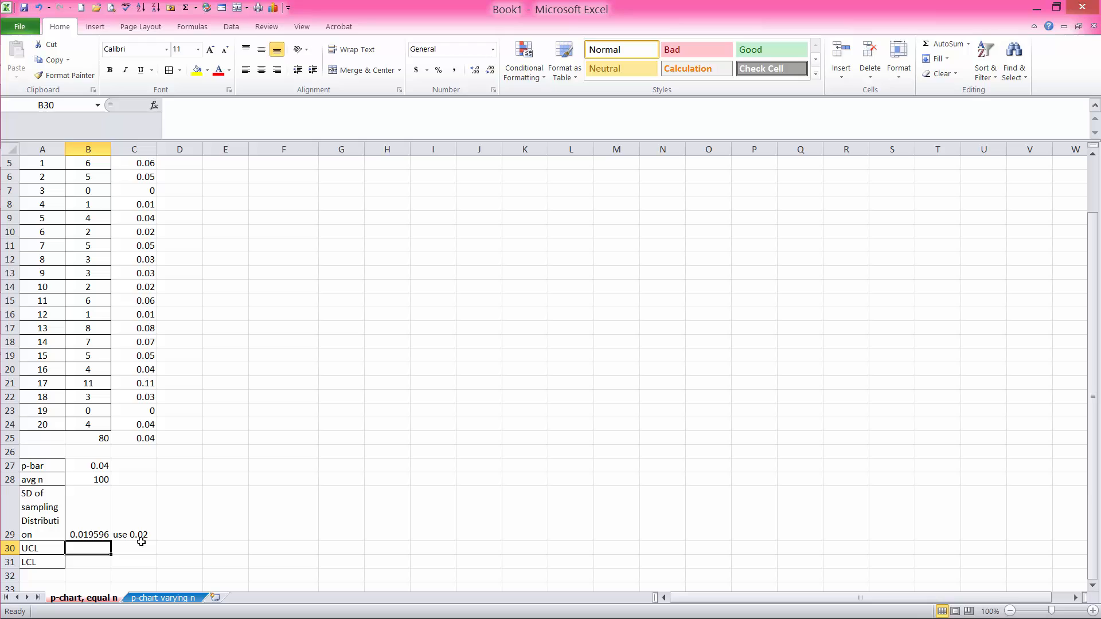
{"action": "type", "text": "=B27"}
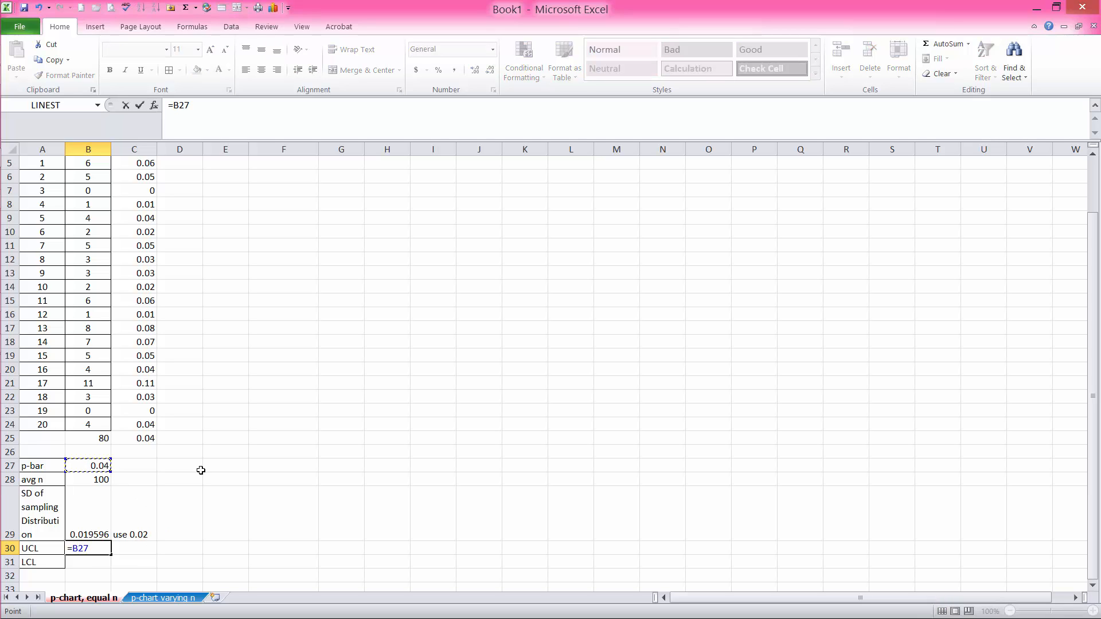
{"action": "type", "text": "+"}
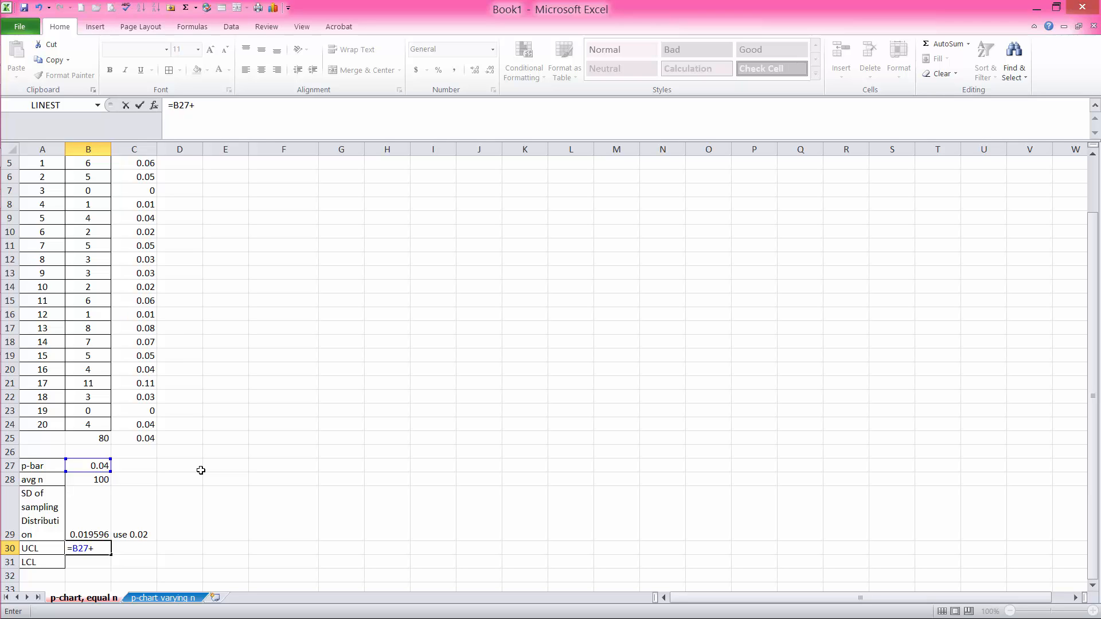
{"action": "type", "text": "3"}
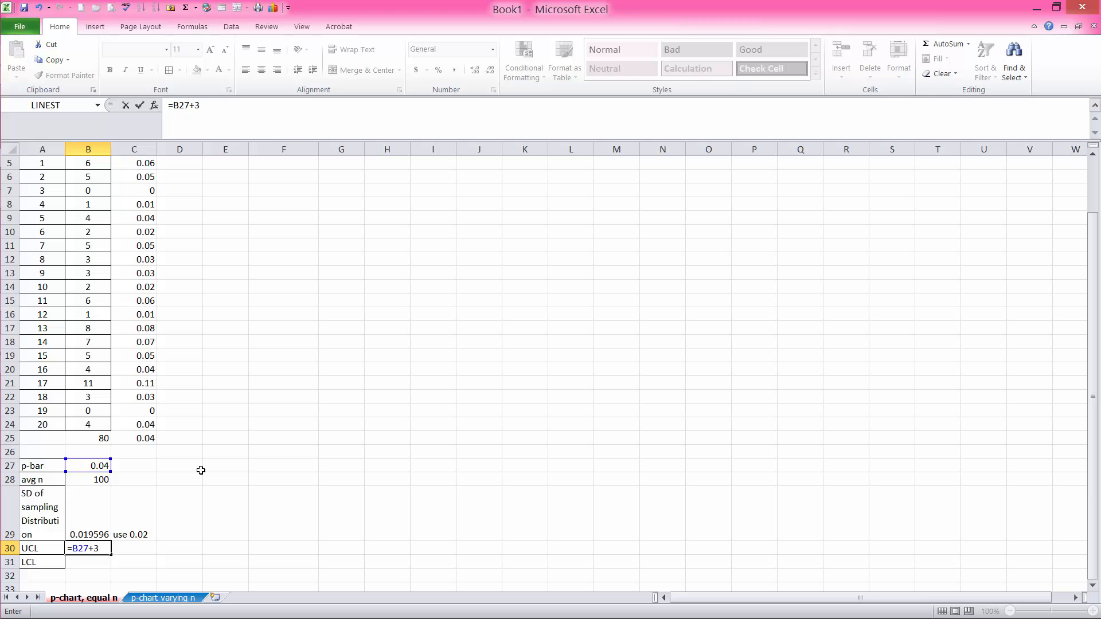
{"action": "type", "text": "*"}
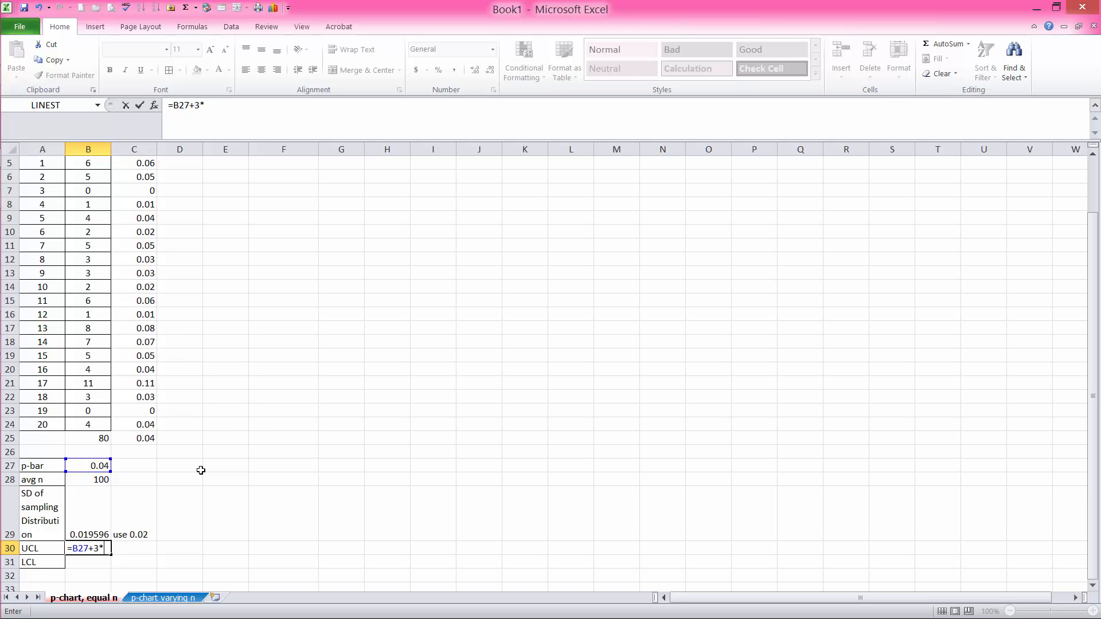
{"action": "mouse_move", "coordinate": [175, 525]}
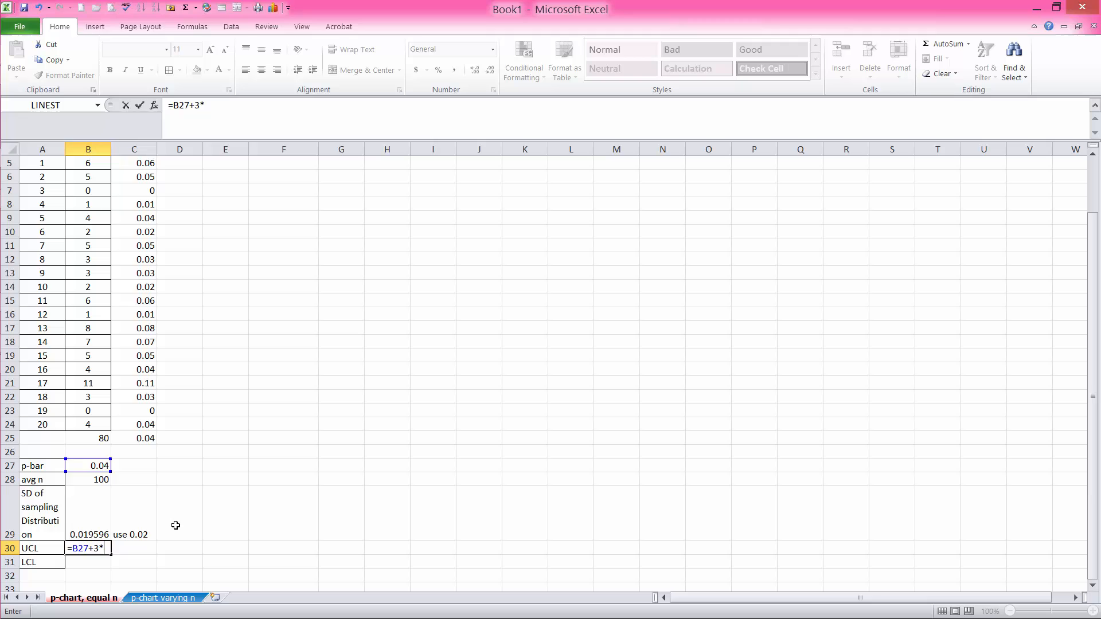
{"action": "type", "text": "0.02"}
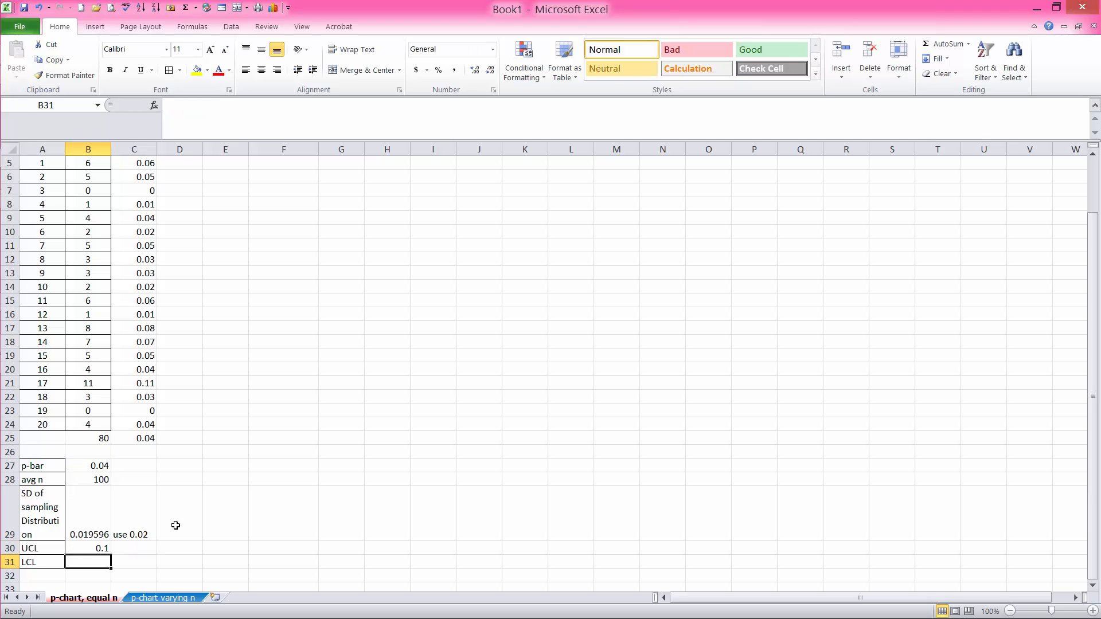
Compute LCL as =0.04-3*0.02, giving -0.02, and note 'use 0' beside it
{"action": "type", "text": "="}
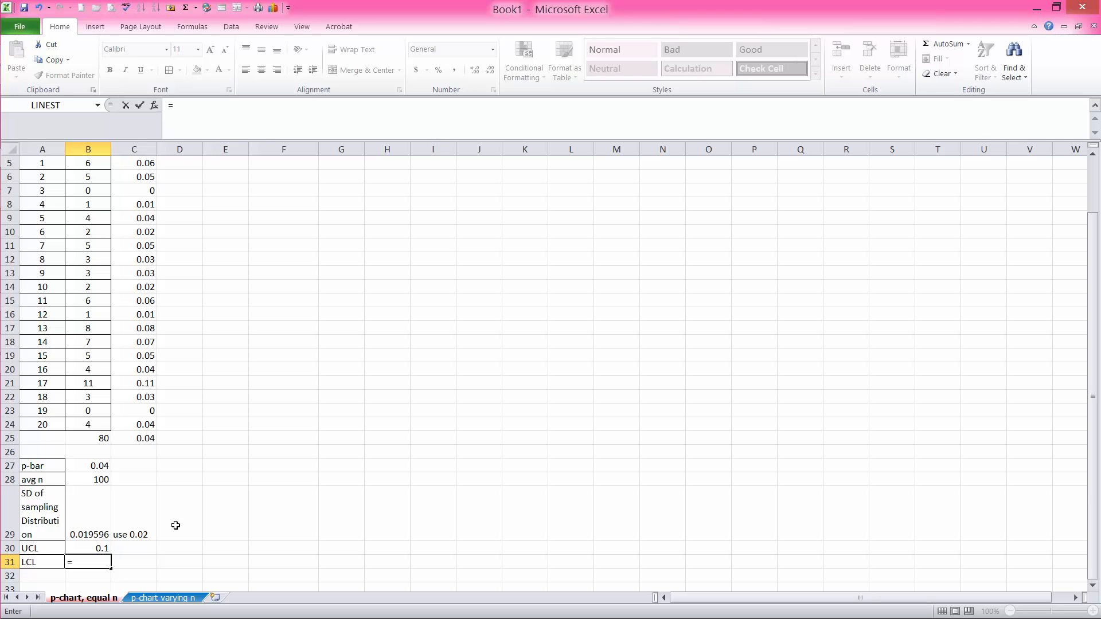
{"action": "type", "text": "0.04"}
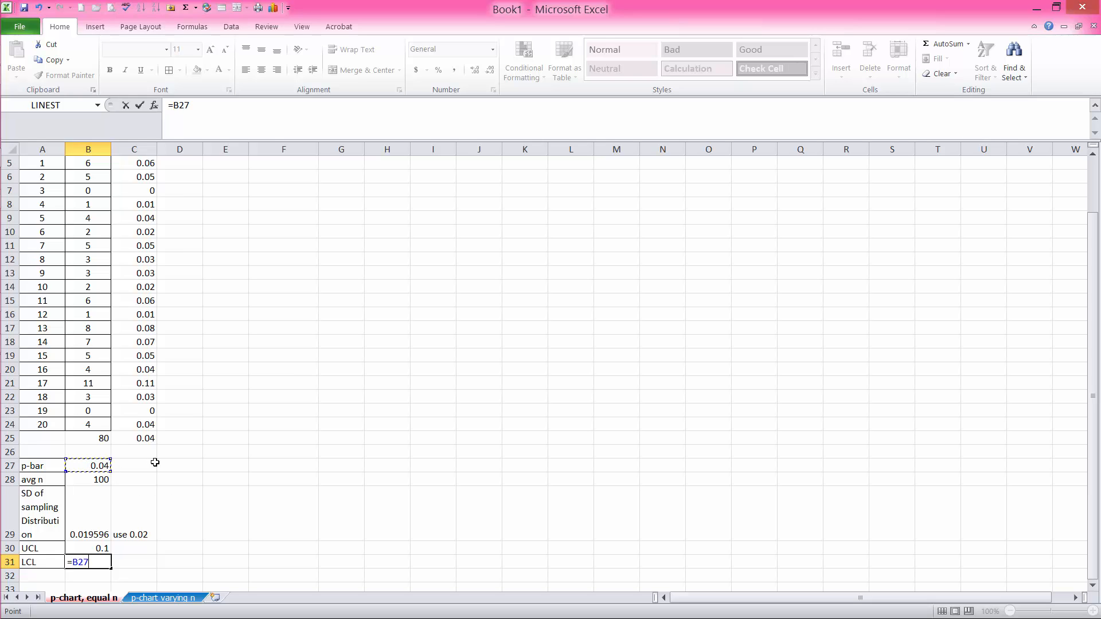
{"action": "type", "text": "-3"}
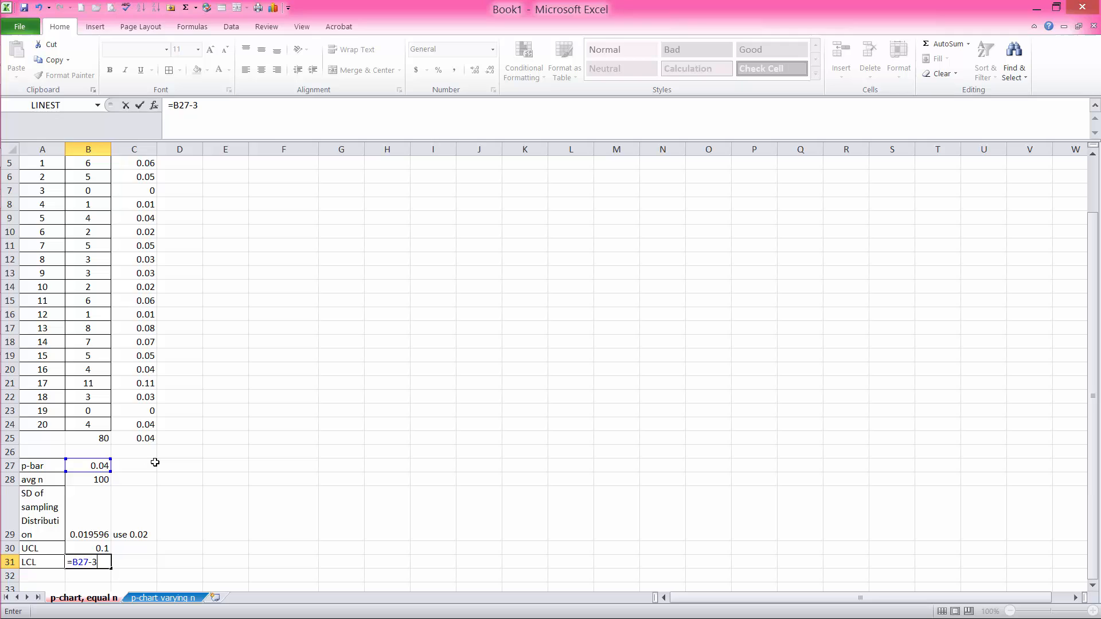
{"action": "type", "text": "*"}
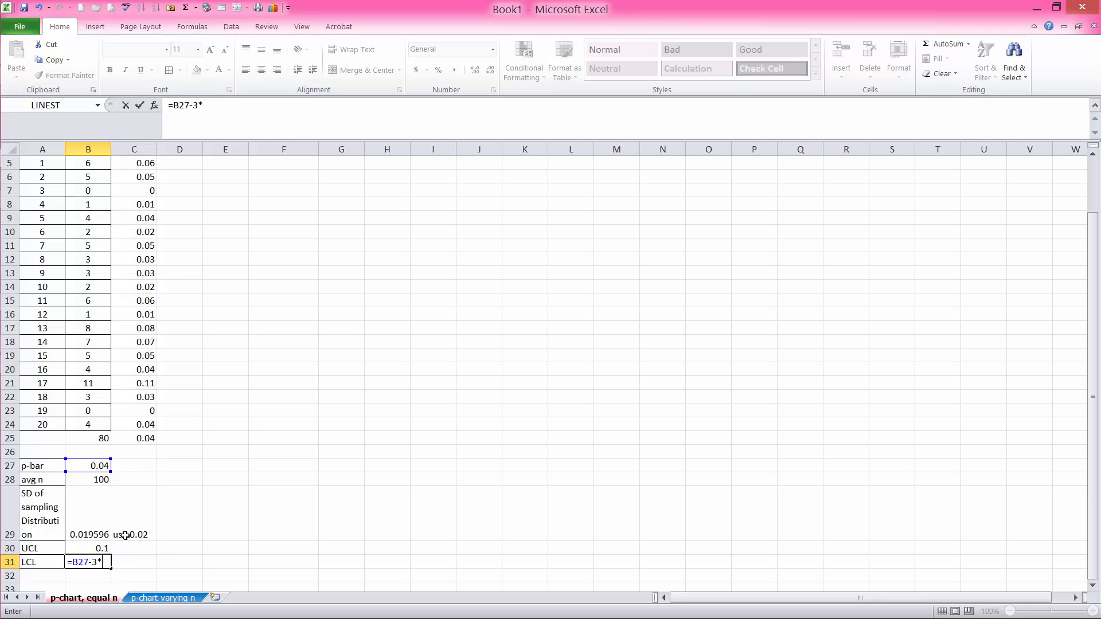
{"action": "mouse_move", "coordinate": [120, 528]}
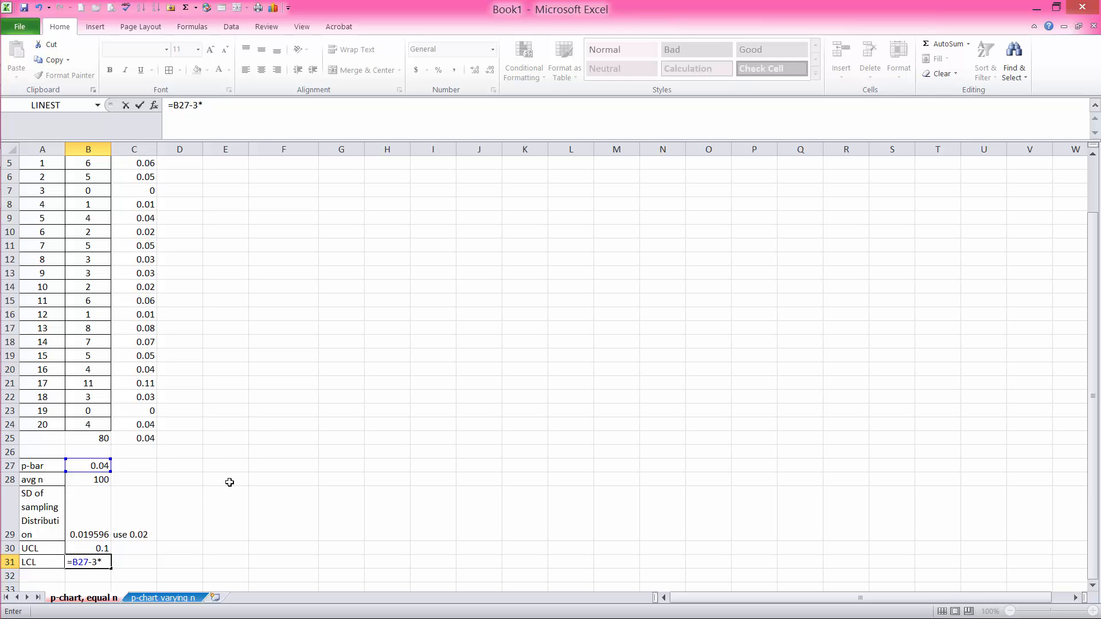
{"action": "type", "text": "0.02"}
{"action": "left_click", "coordinate": [133, 562]}
{"action": "type", "text": "use 0"}
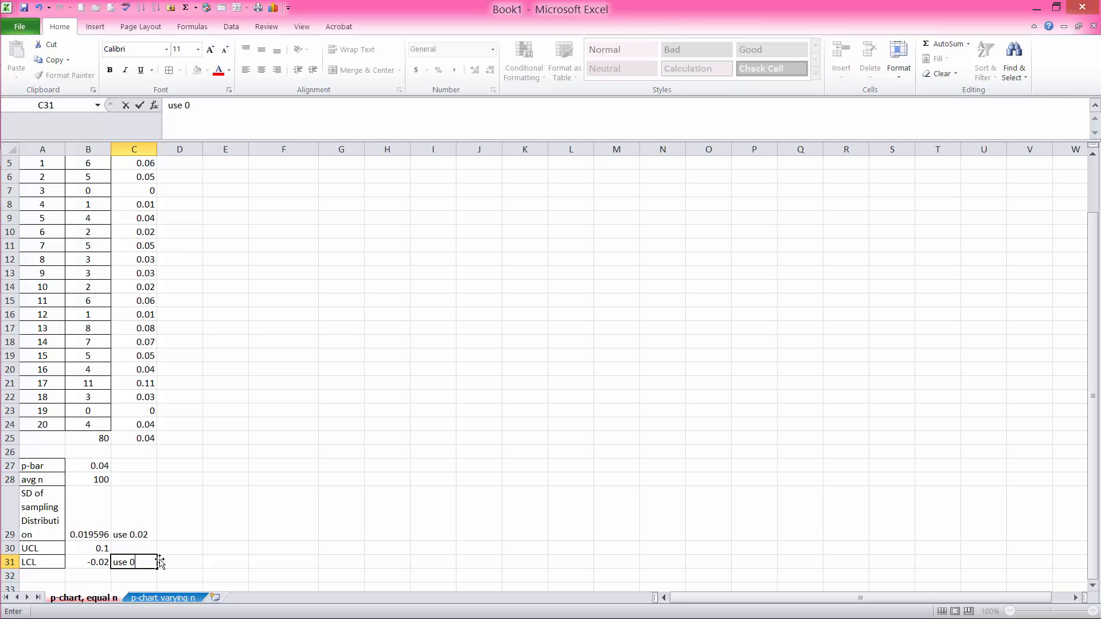
{"action": "key", "text": "enter"}
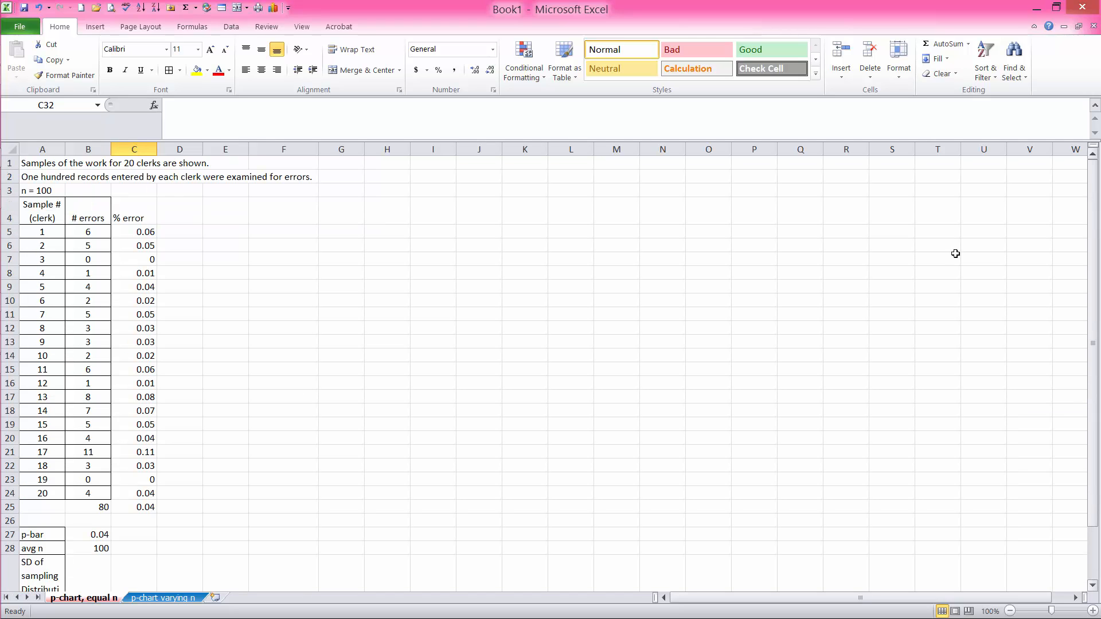
Head three new columns beside % error as UCL, LCL and Center Line
{"action": "left_click", "coordinate": [180, 210]}
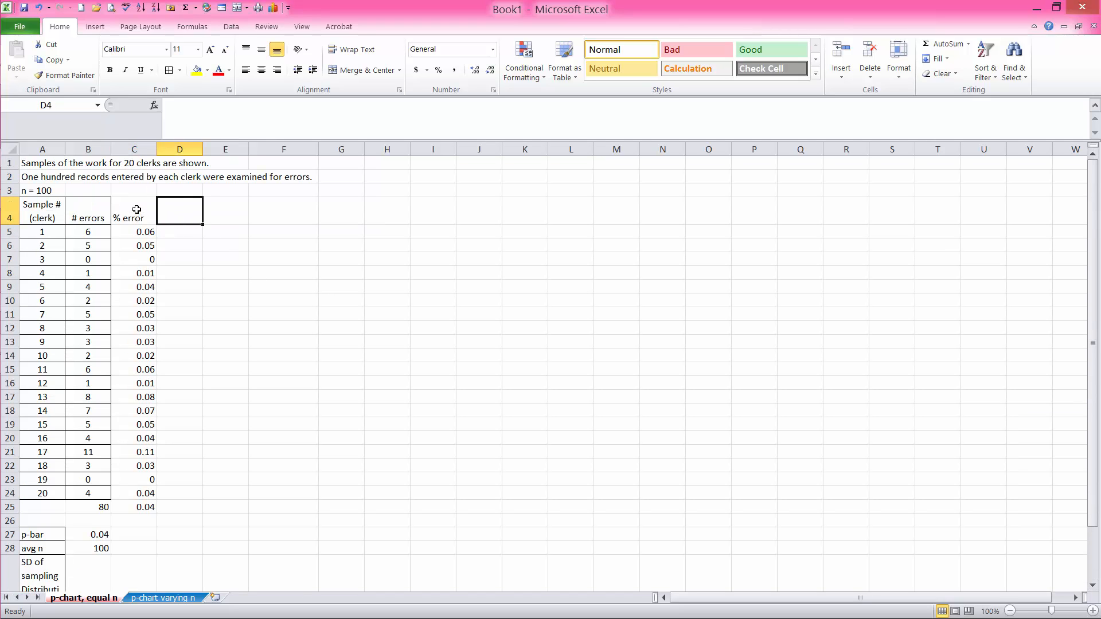
{"action": "left_click_drag", "start_coordinate": [133, 209], "coordinate": [133, 493]}
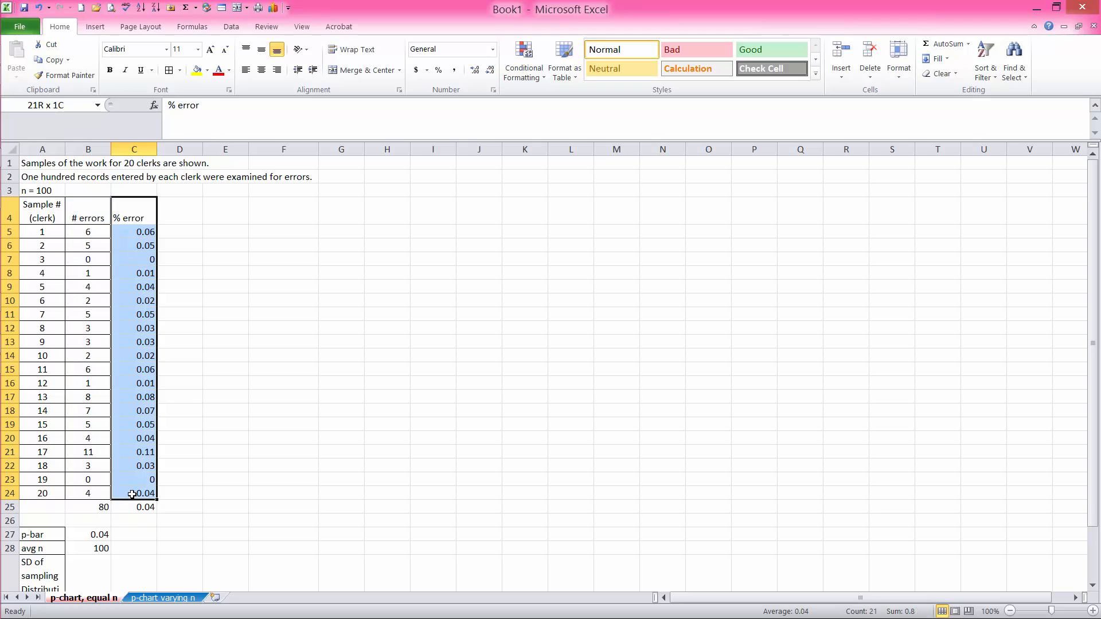
{"action": "left_click", "coordinate": [133, 214]}
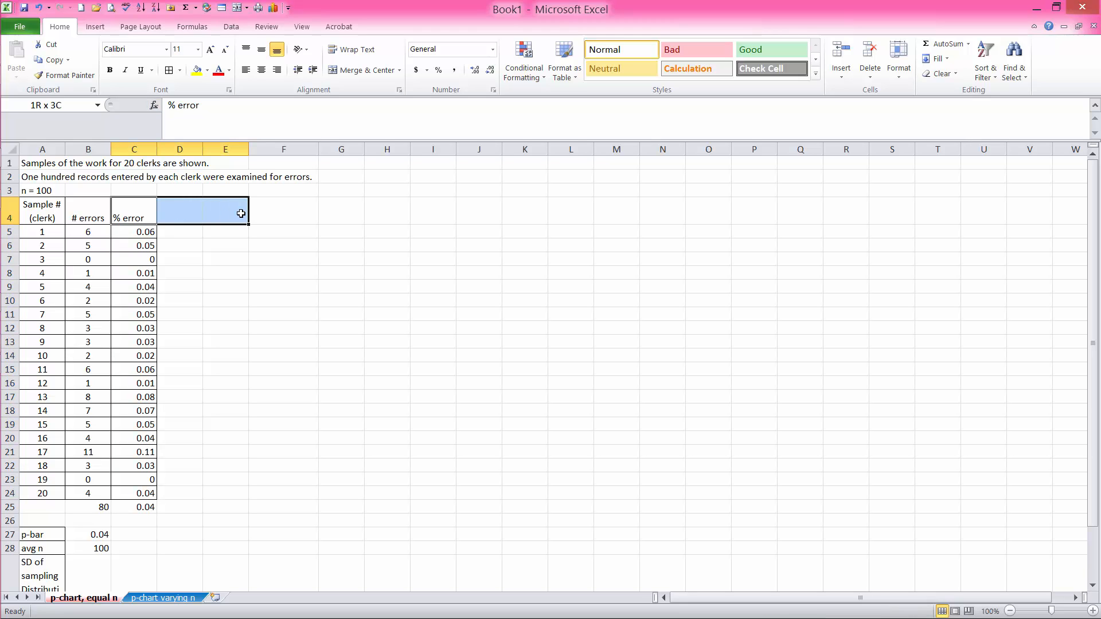
{"action": "left_click_drag", "start_coordinate": [241, 213], "coordinate": [288, 495]}
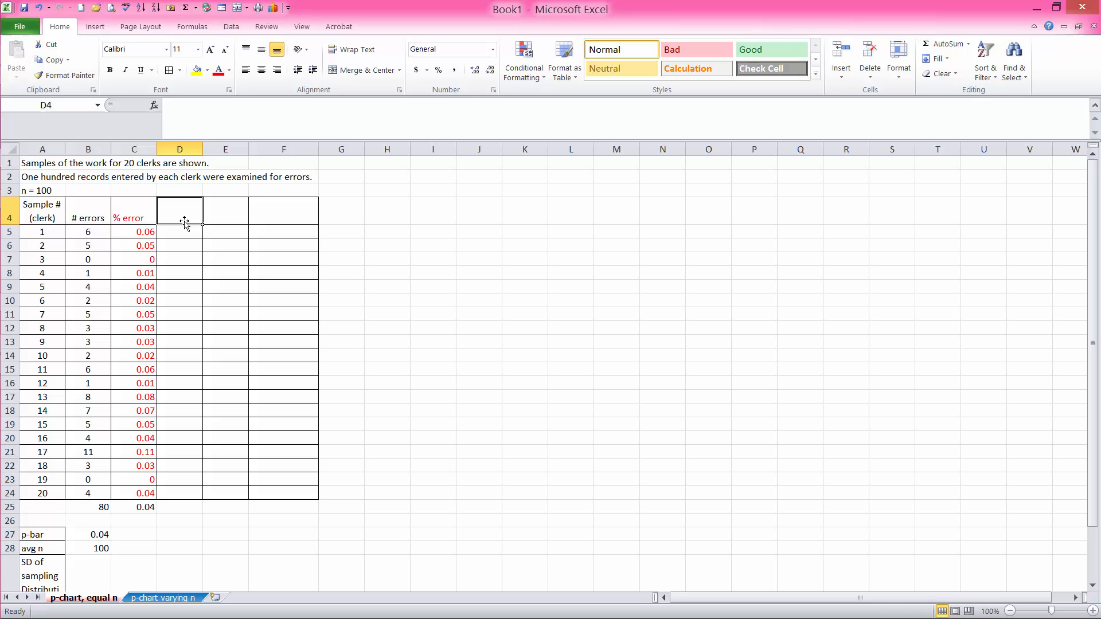
{"action": "mouse_move", "coordinate": [356, 393]}
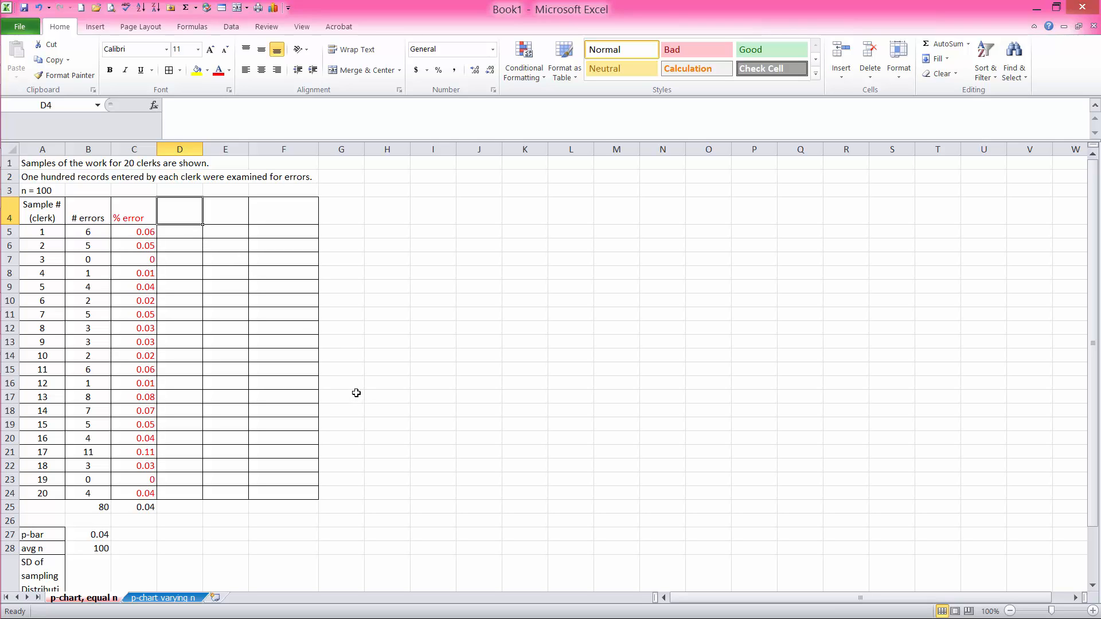
{"action": "mouse_move", "coordinate": [356, 389]}
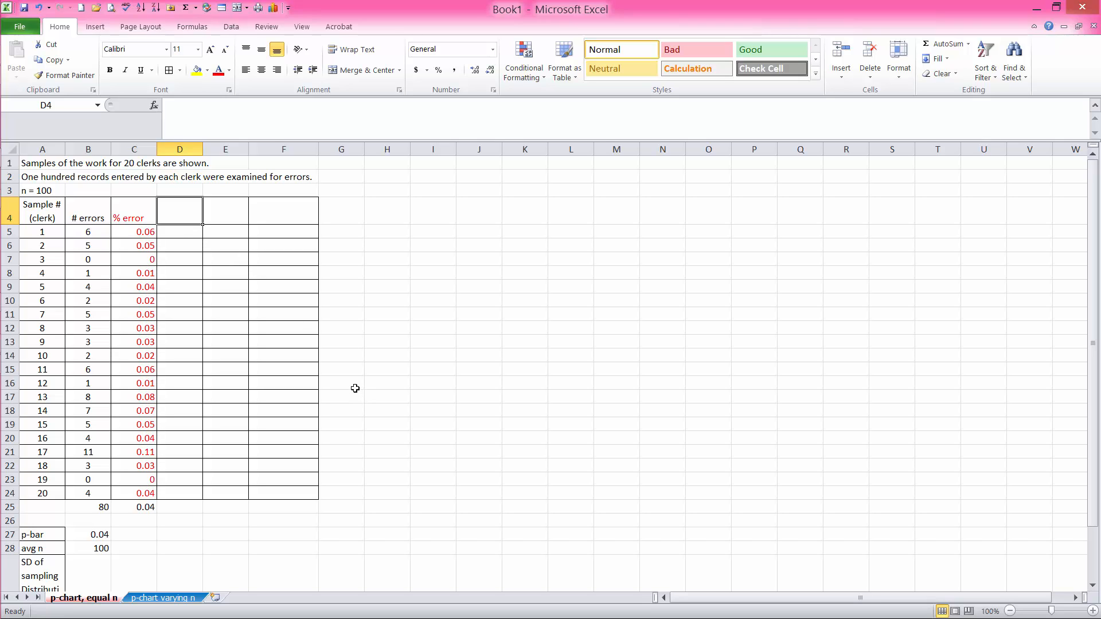
{"action": "type", "text": "UC"}
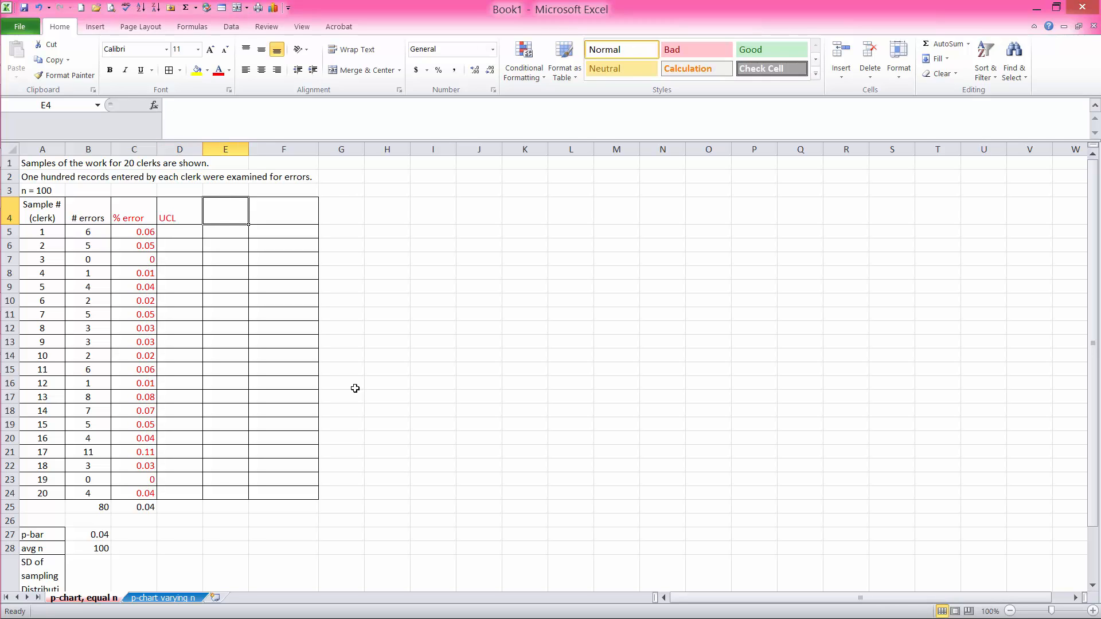
{"action": "type", "text": "LCL"}
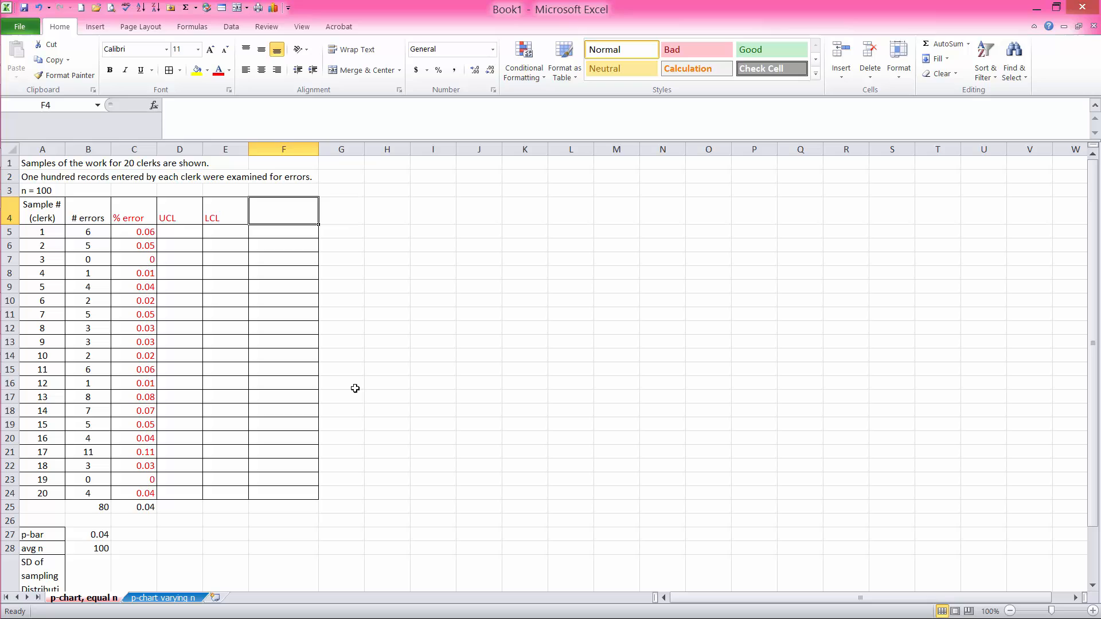
{"action": "type", "text": "Center Line"}
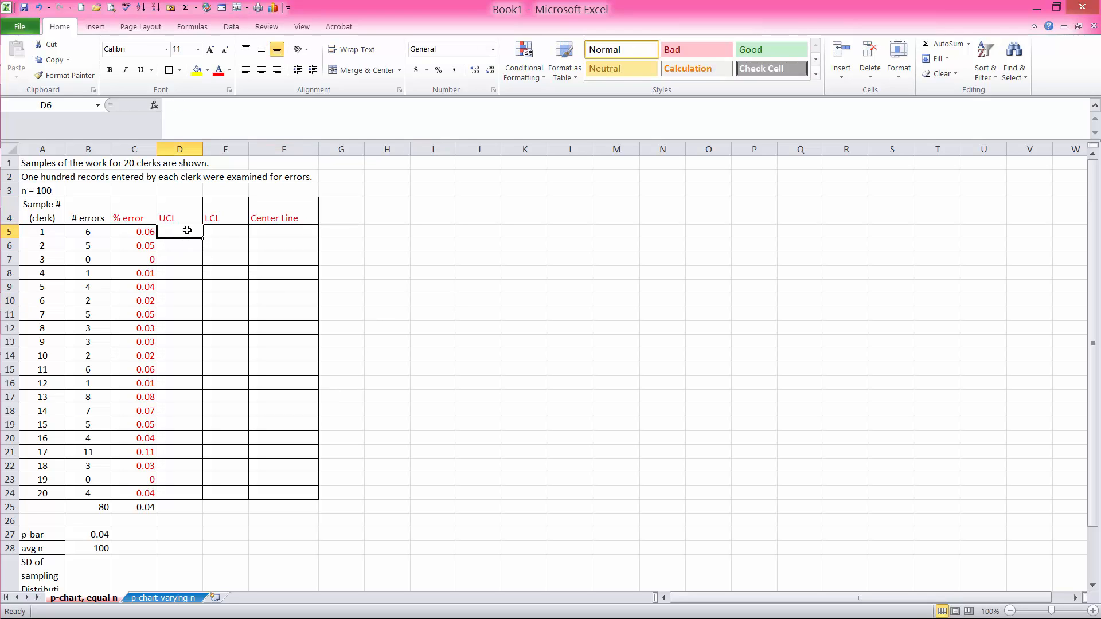
Fill UCL 0.1, LCL 0 and Center Line =$B$27 (0.04) down all twenty rows
{"action": "scroll", "scroll_direction": "down", "scroll_amount": 3}
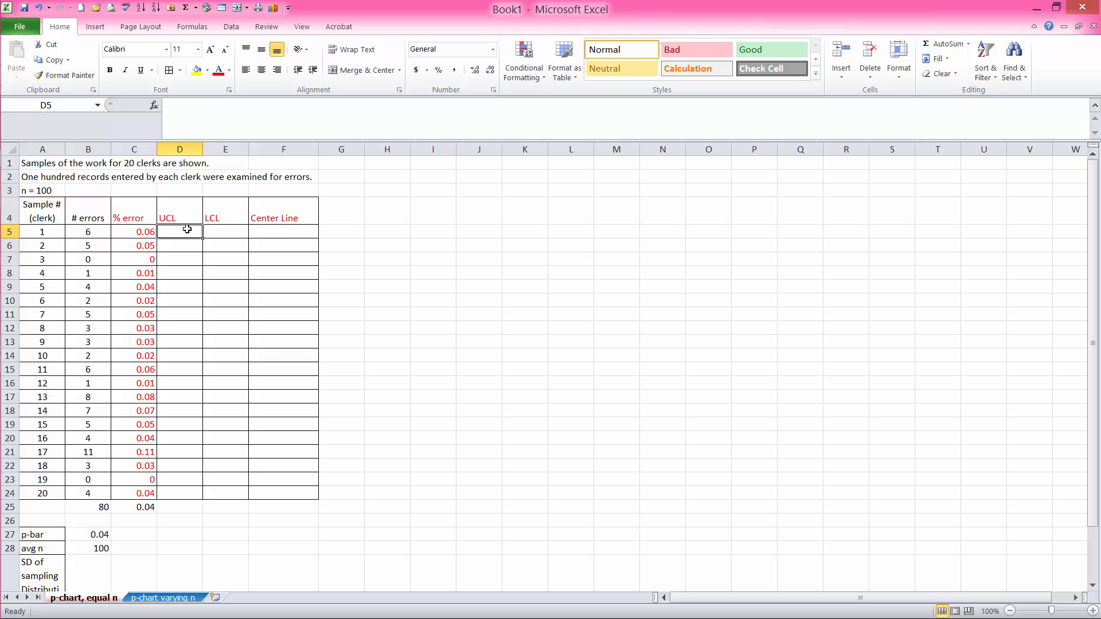
{"action": "mouse_move", "coordinate": [209, 226]}
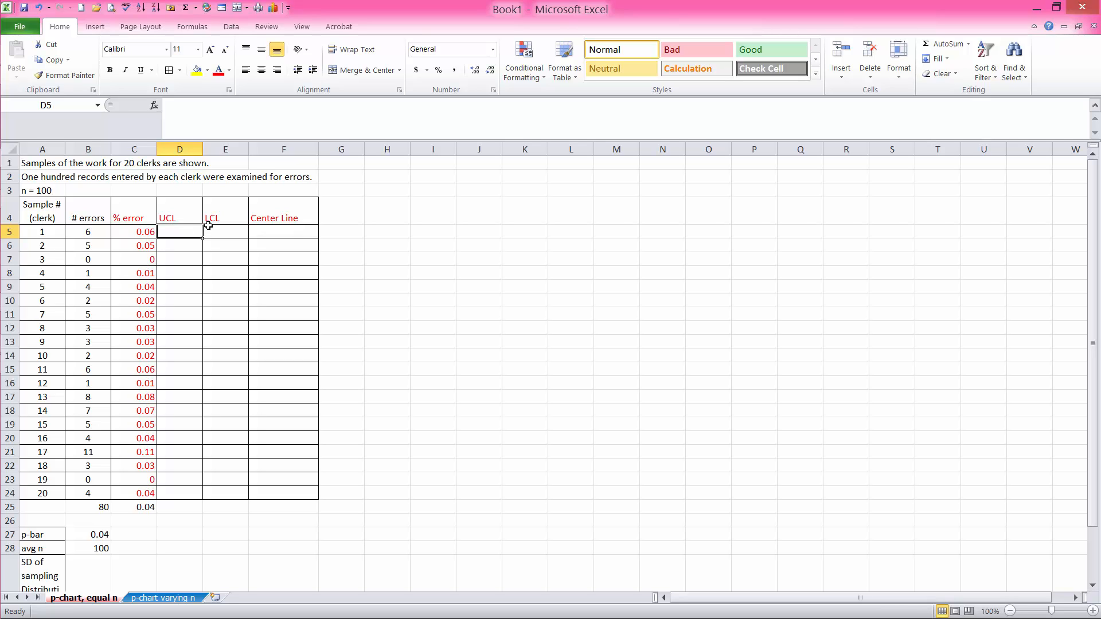
{"action": "type", "text": "0.1"}
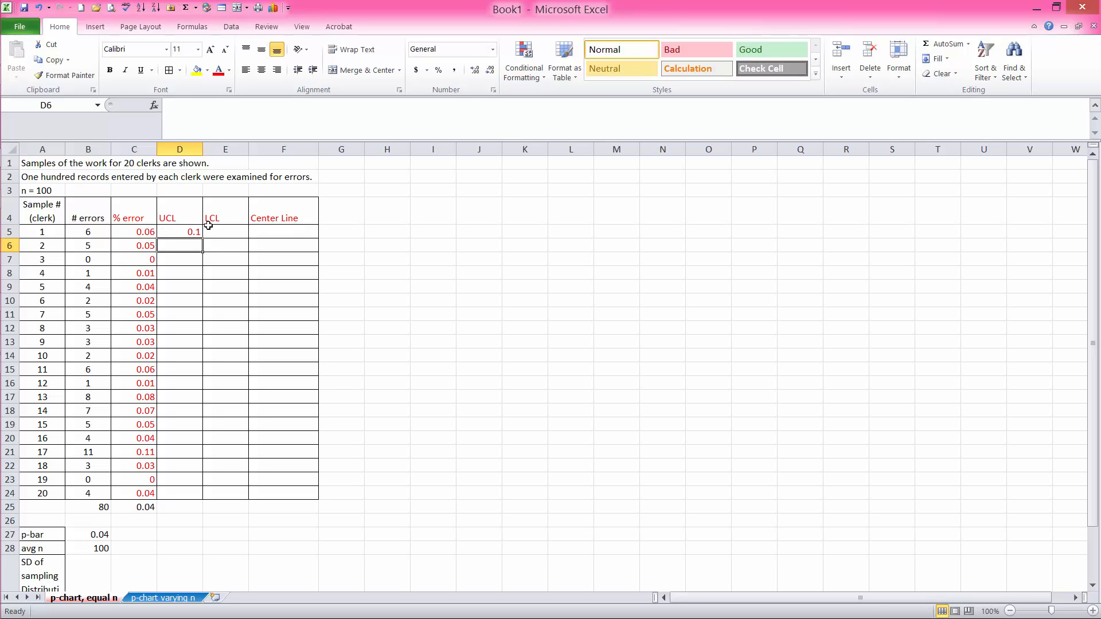
{"action": "left_click_drag", "start_coordinate": [196, 236], "coordinate": [211, 464]}
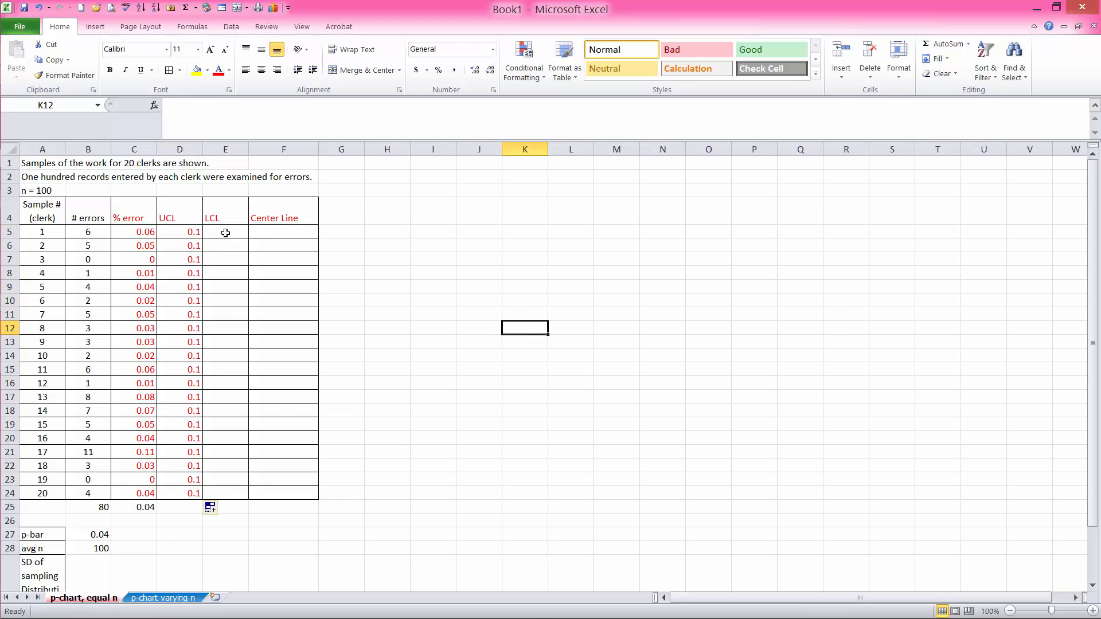
{"action": "left_click", "coordinate": [225, 231]}
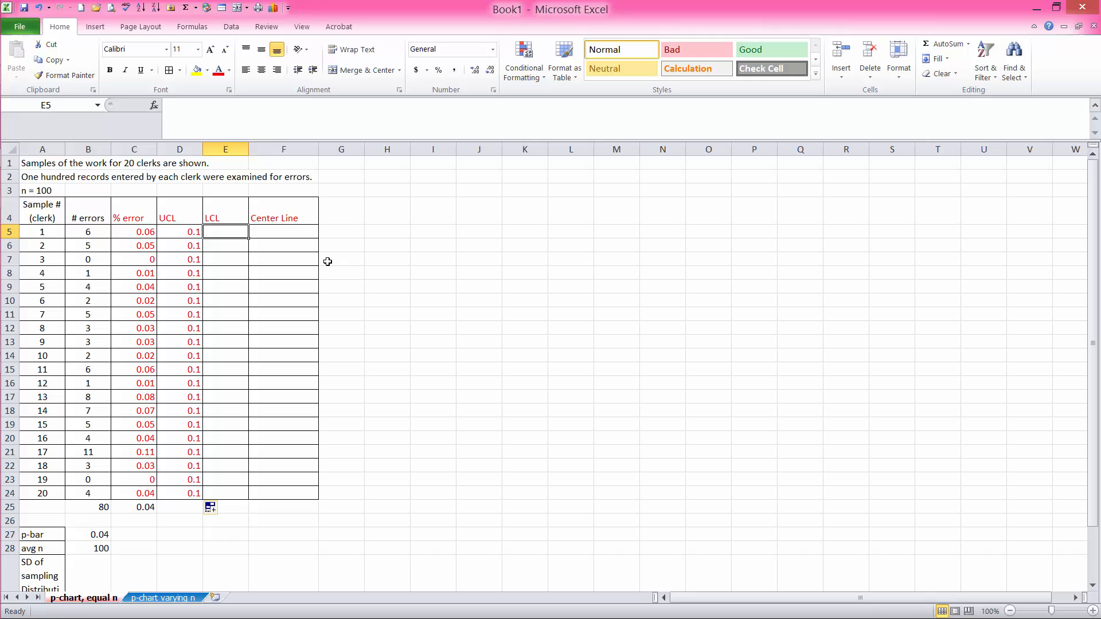
{"action": "type", "text": "0"}
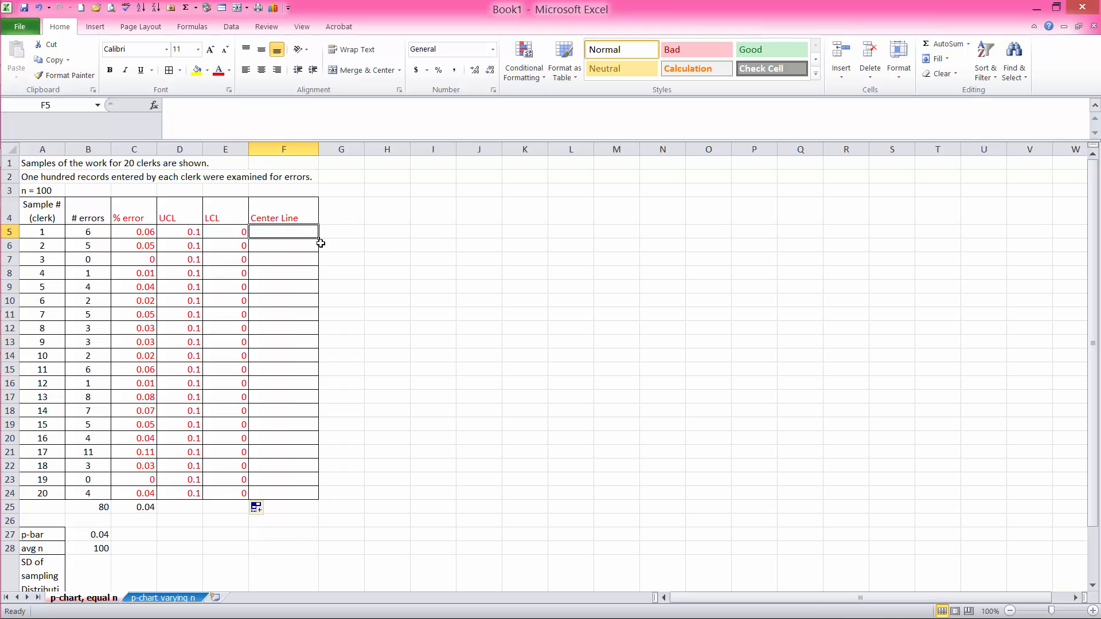
{"action": "mouse_move", "coordinate": [355, 218]}
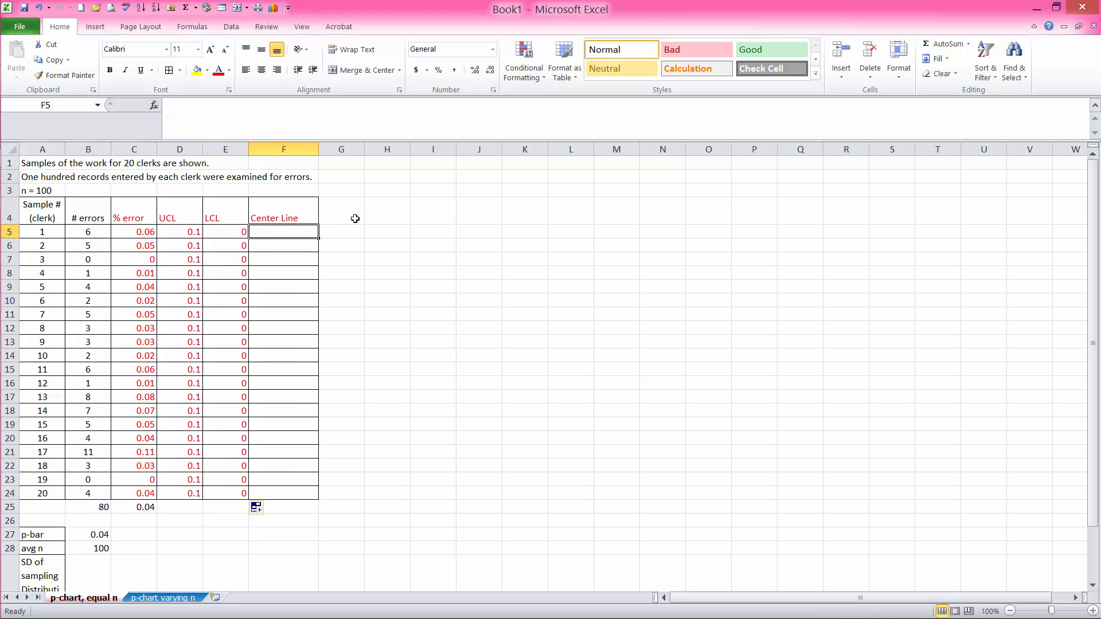
{"action": "scroll", "scroll_direction": "down", "scroll_amount": 3}
{"action": "type", "text": "=B27"}
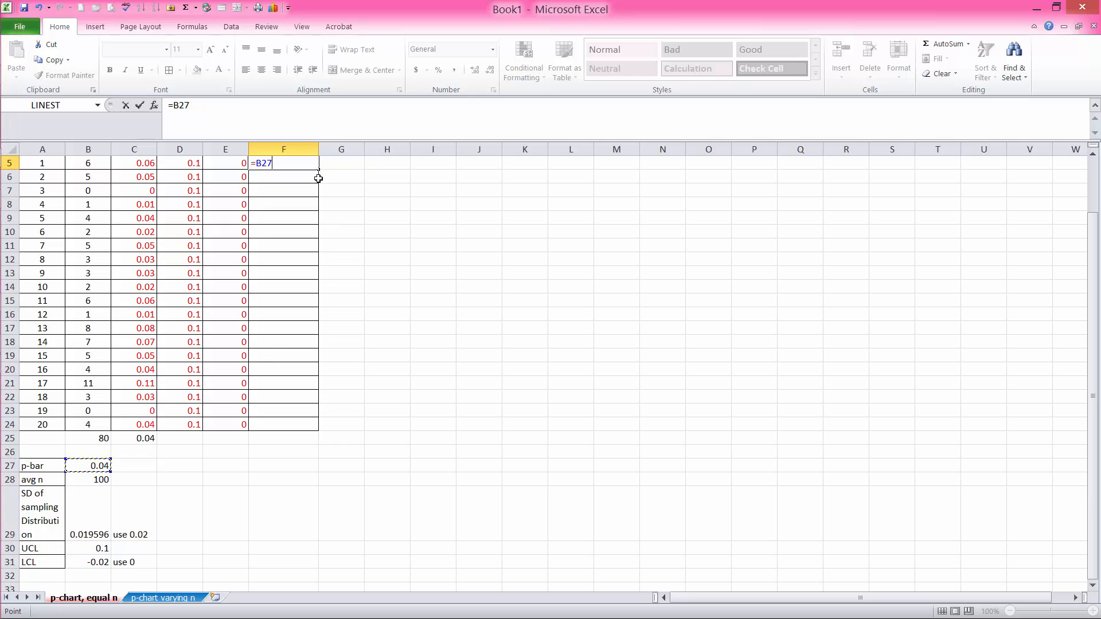
{"action": "key", "text": "f4"}
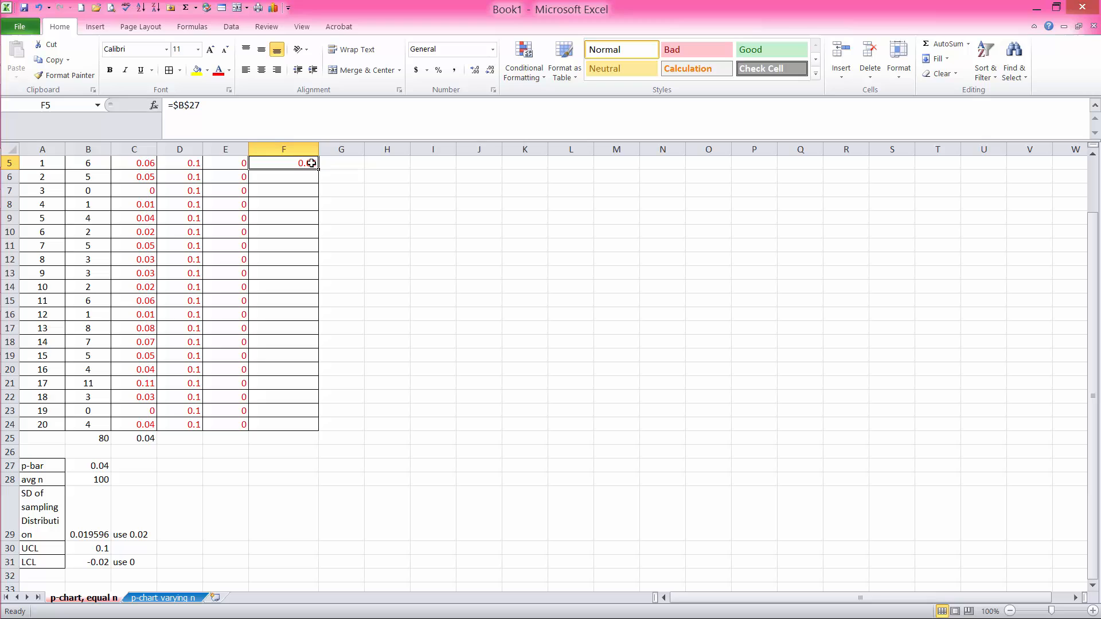
{"action": "left_click_drag", "start_coordinate": [283, 163], "coordinate": [284, 424]}
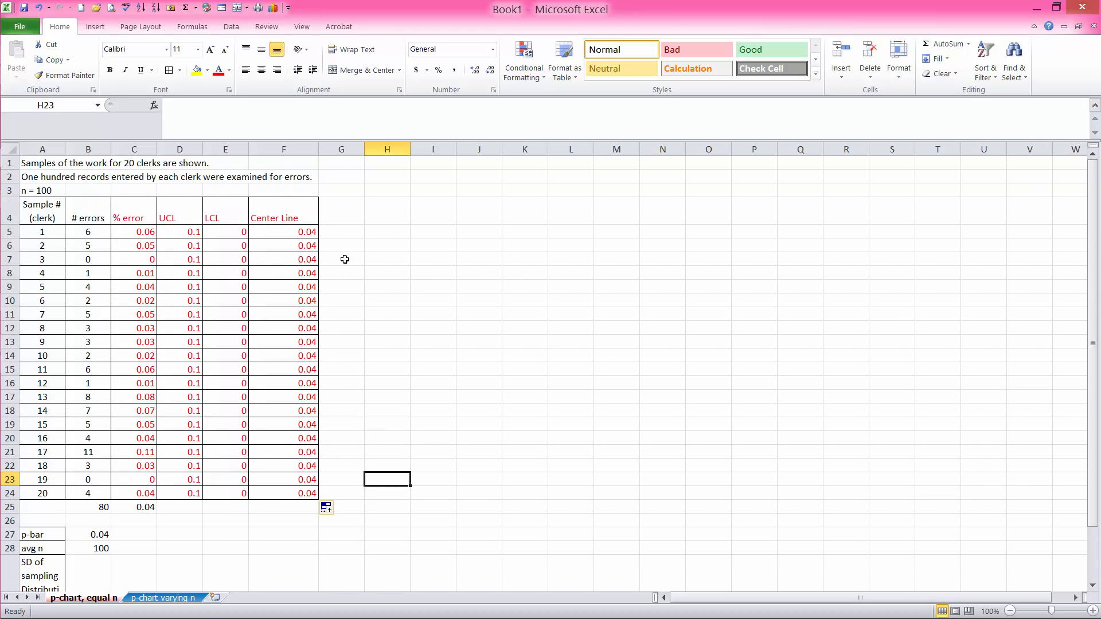
{"action": "mouse_move", "coordinate": [133, 213]}
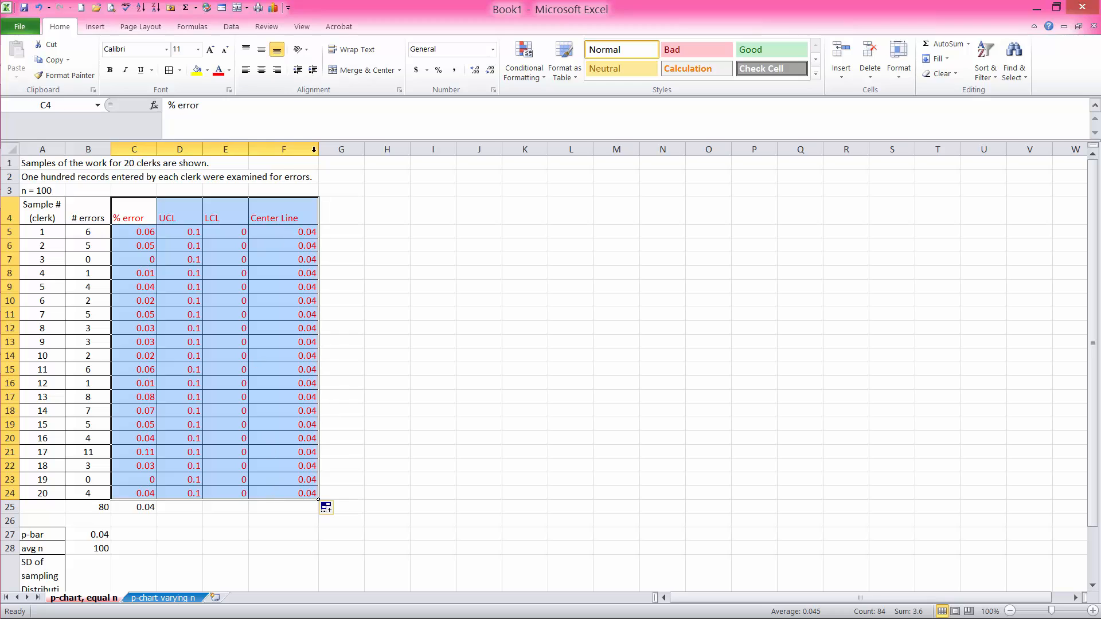
Insert a 2-D line chart of C4:F24 plotting % error against UCL, LCL and Center Line, widened rightward
{"action": "left_click", "coordinate": [245, 70]}
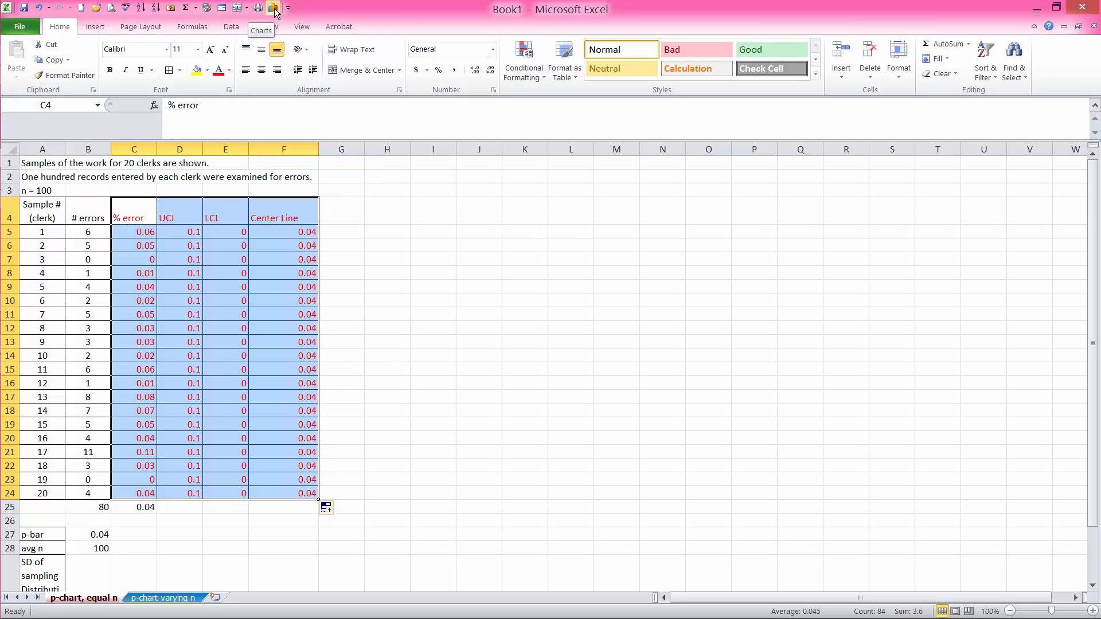
{"action": "left_click", "coordinate": [118, 36]}
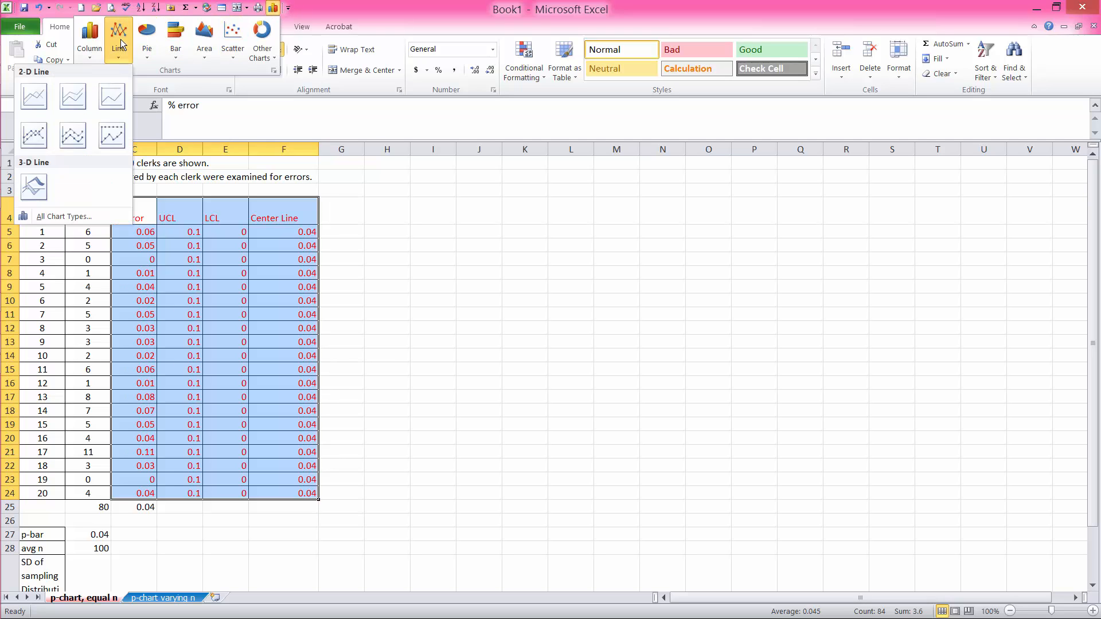
{"action": "mouse_move", "coordinate": [33, 96]}
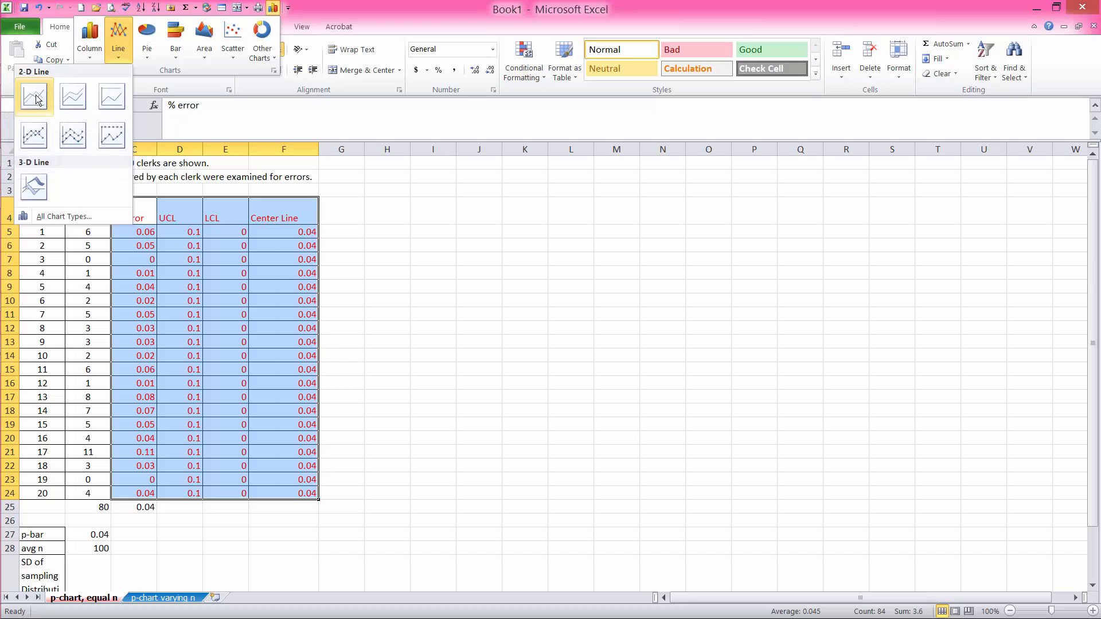
{"action": "left_click", "coordinate": [33, 96]}
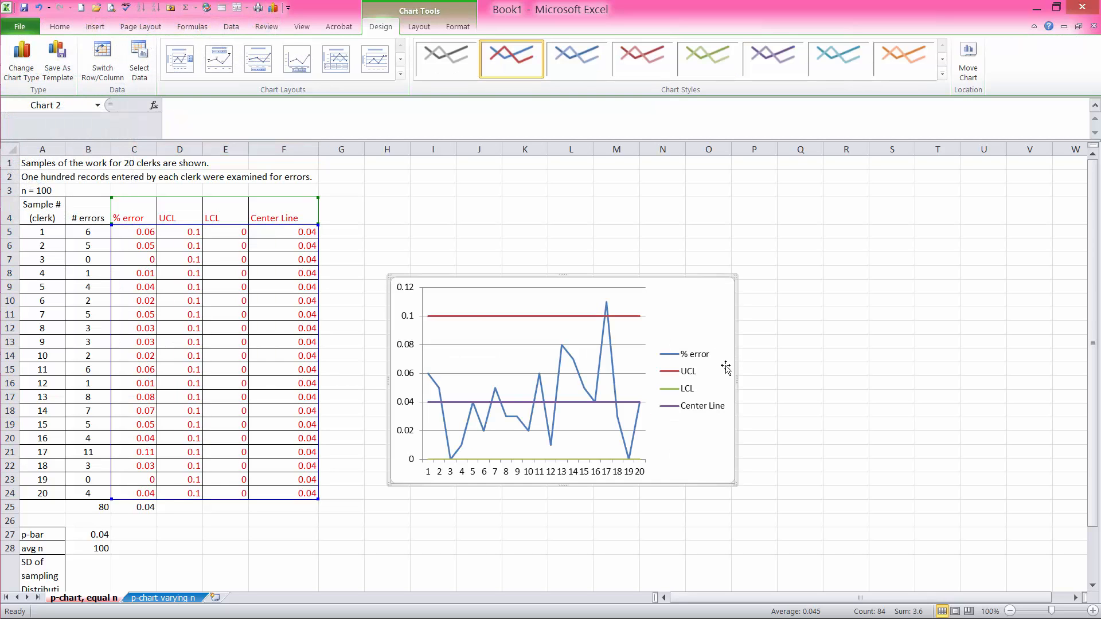
{"action": "mouse_move", "coordinate": [735, 383]}
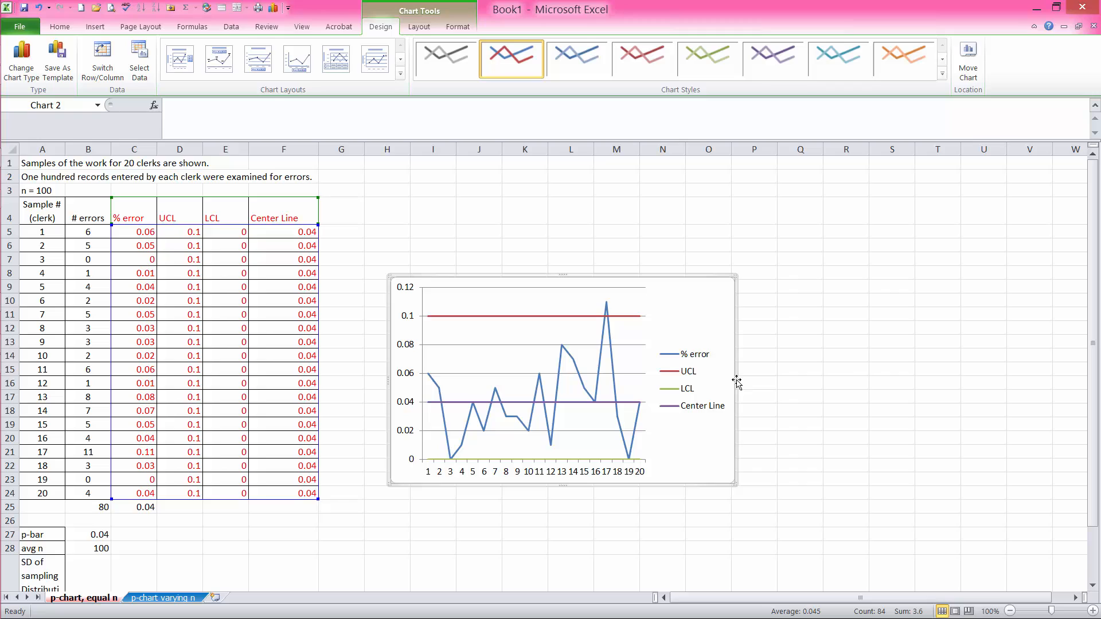
{"action": "left_click_drag", "start_coordinate": [735, 377], "coordinate": [883, 378]}
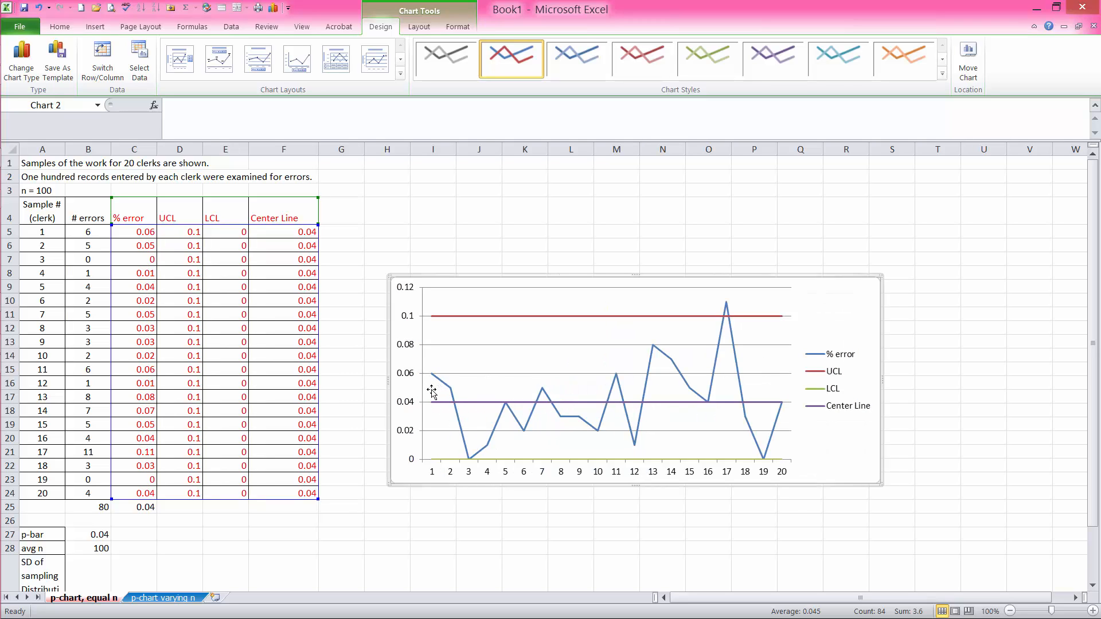
Give the % error series automatic markers in Format Data Series, leaving the control lines plain
{"action": "right_click", "coordinate": [433, 393]}
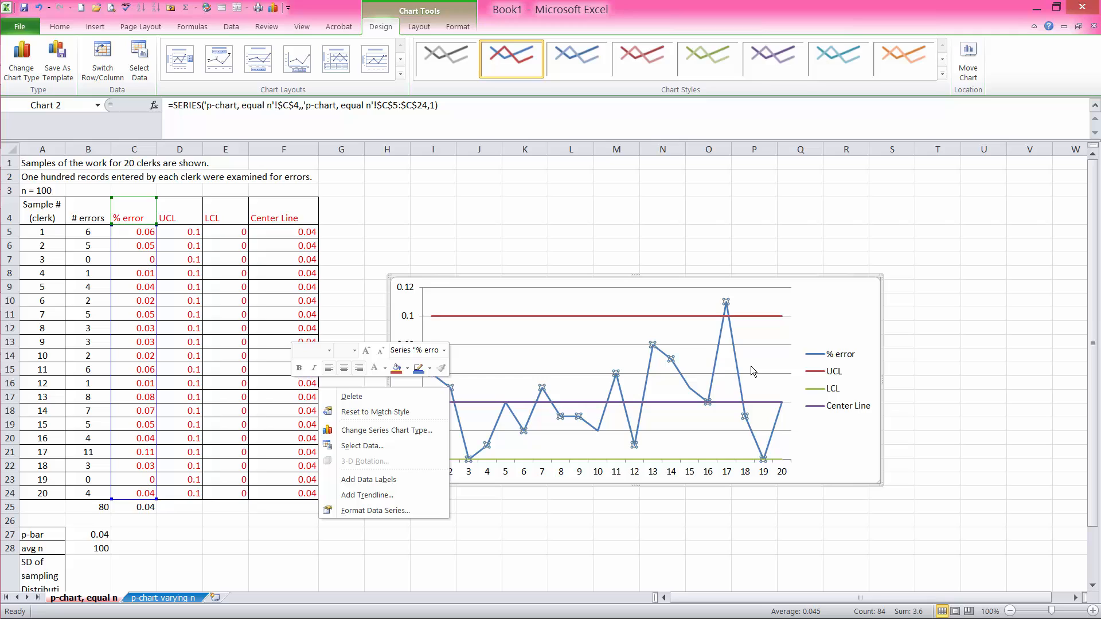
{"action": "mouse_move", "coordinate": [698, 368]}
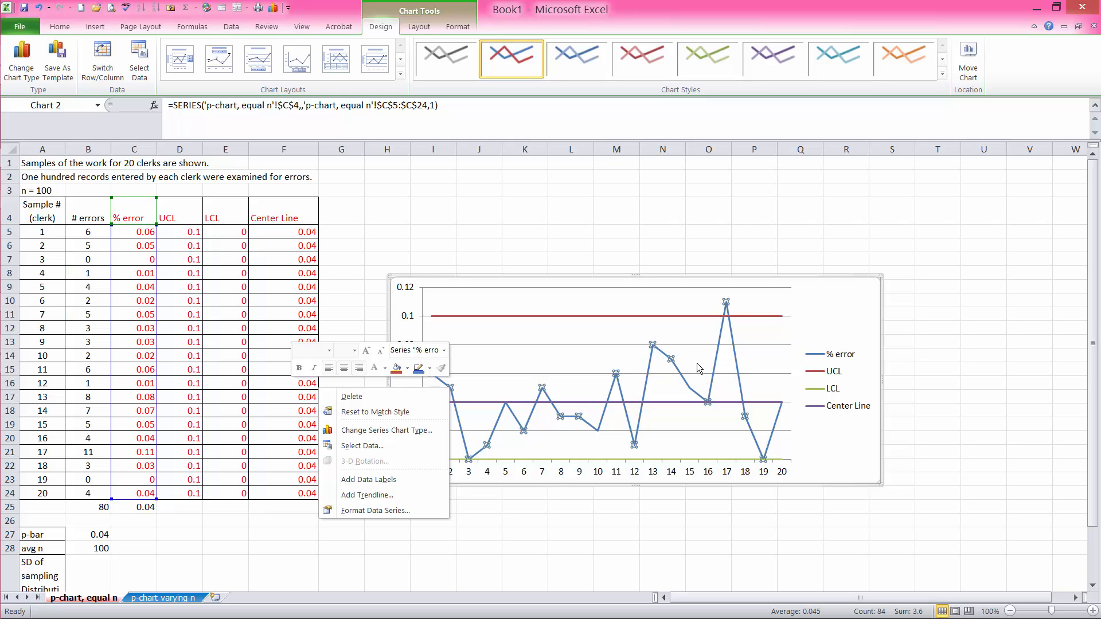
{"action": "mouse_move", "coordinate": [371, 511]}
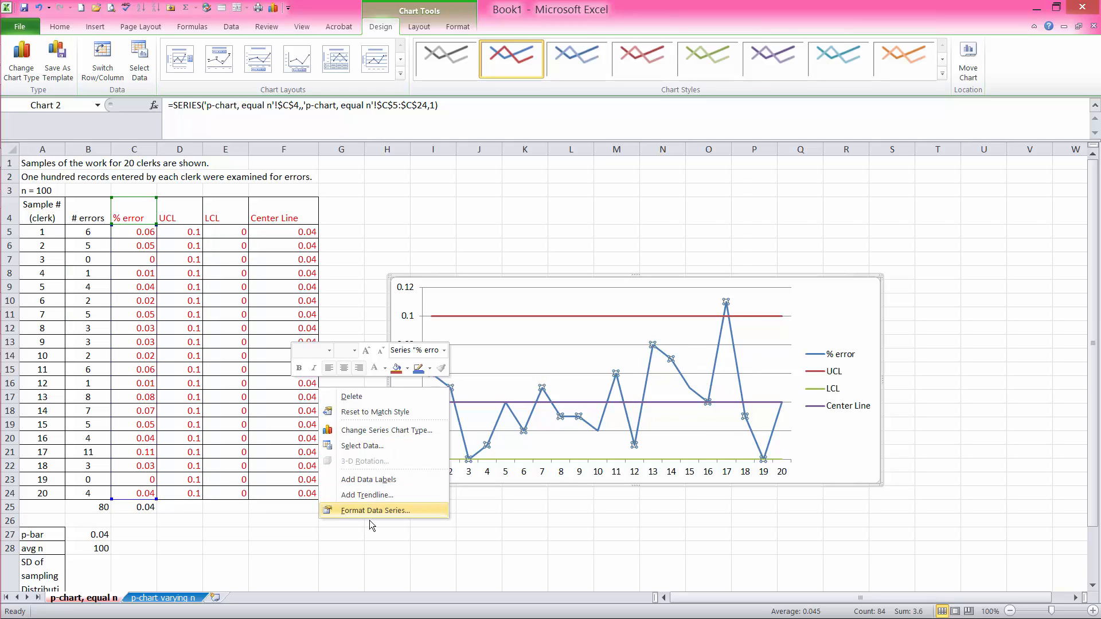
{"action": "left_click", "coordinate": [374, 511]}
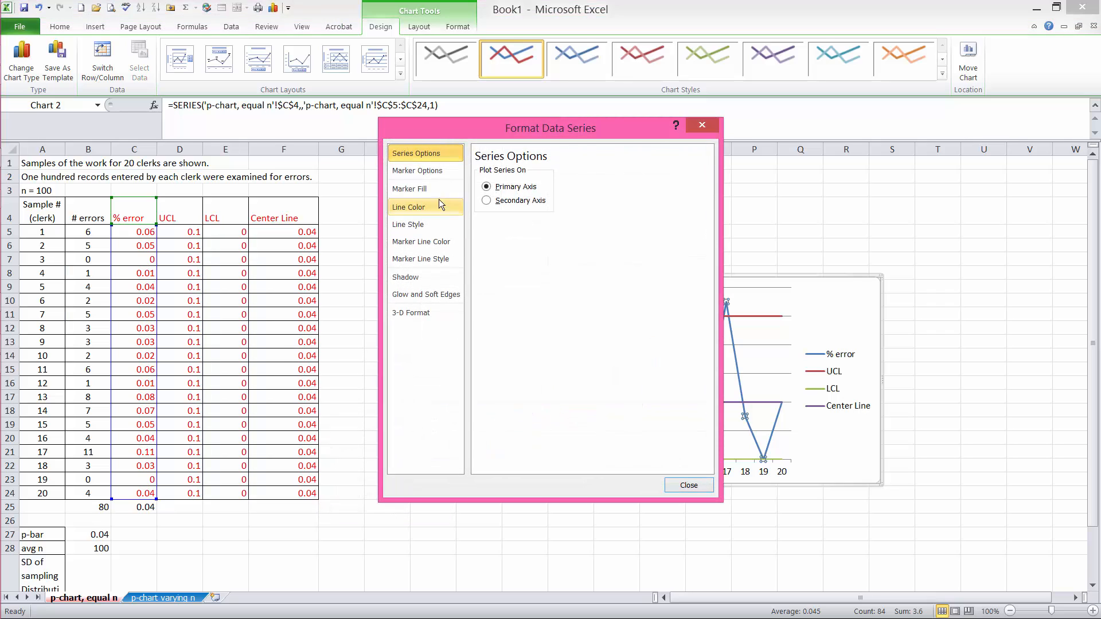
{"action": "left_click", "coordinate": [417, 170]}
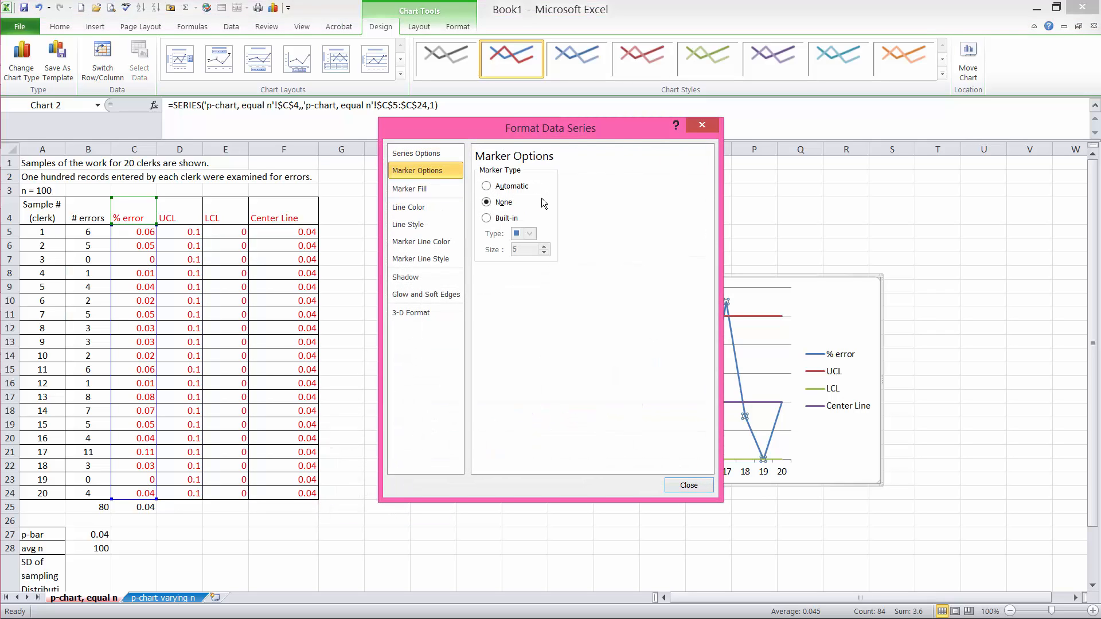
{"action": "left_click", "coordinate": [487, 185]}
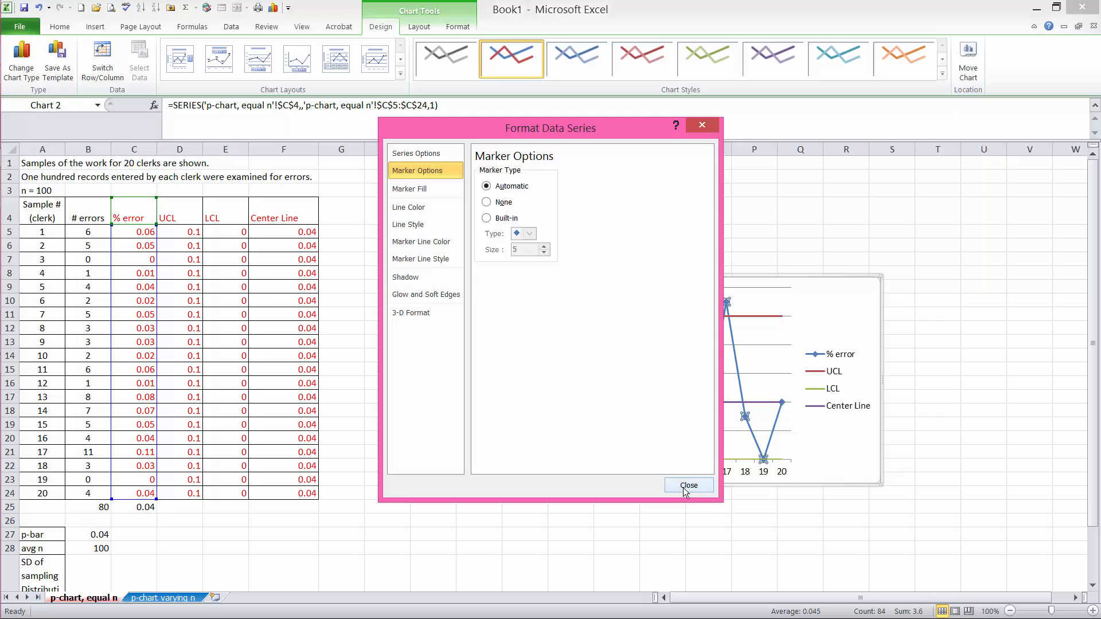
{"action": "left_click", "coordinate": [688, 485]}
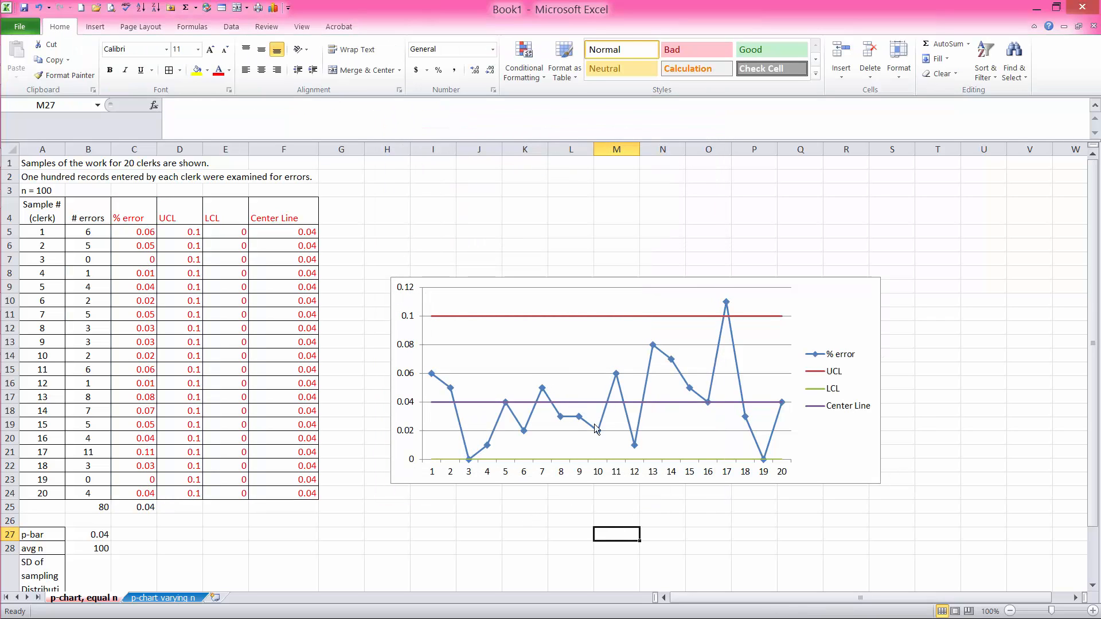
{"action": "mouse_move", "coordinate": [699, 411]}
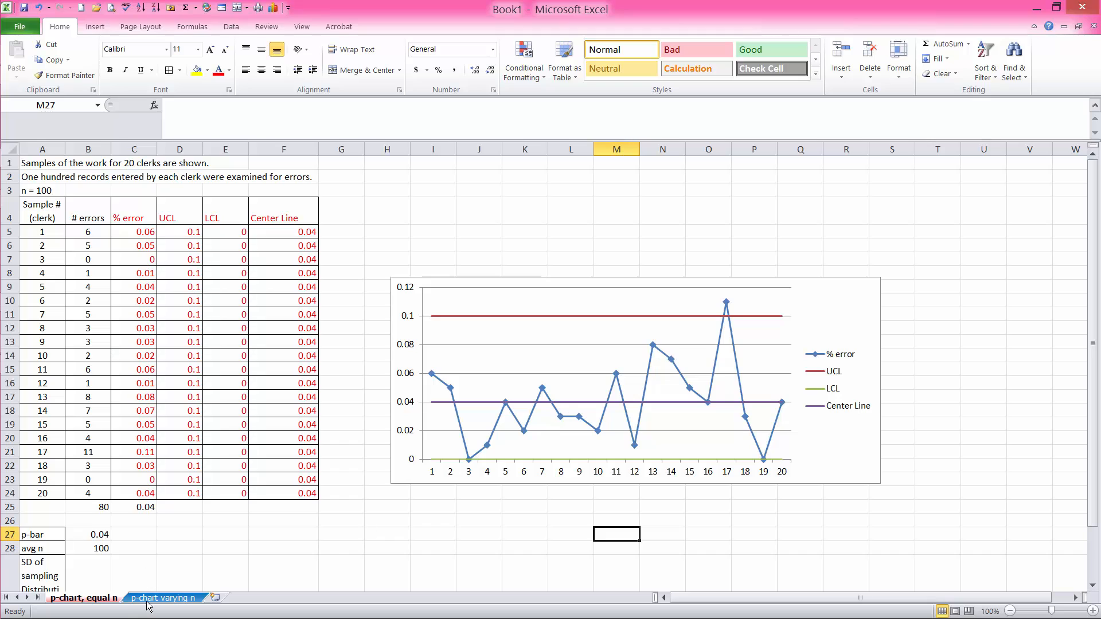
Switch to the 'p-chart varying n' sheet and select D4 above the clerk data
{"action": "left_click", "coordinate": [163, 598]}
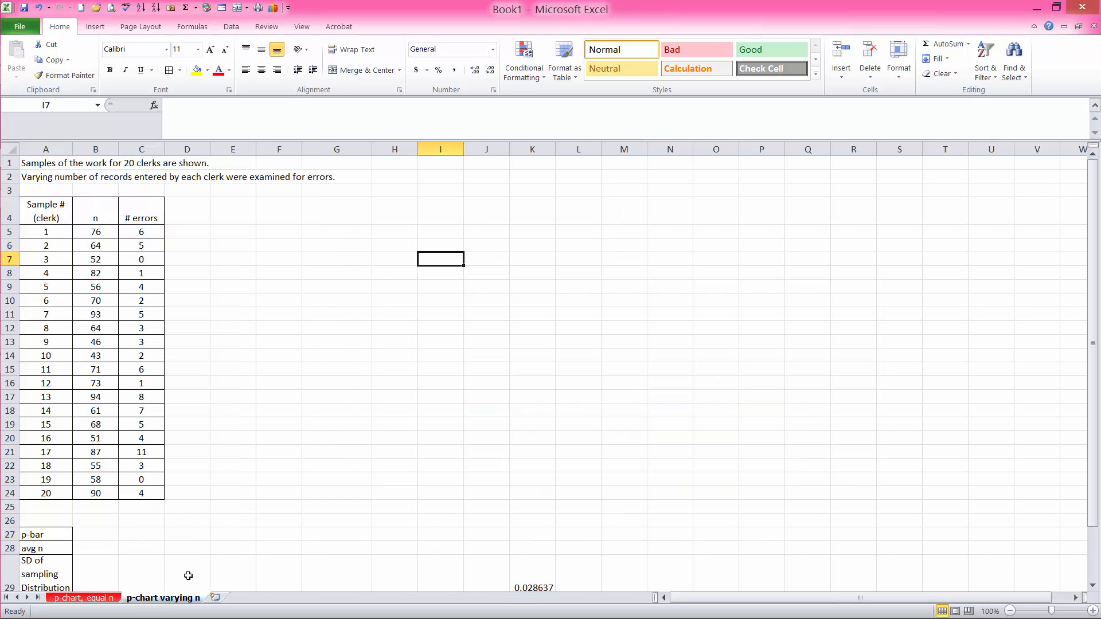
{"action": "mouse_move", "coordinate": [138, 279]}
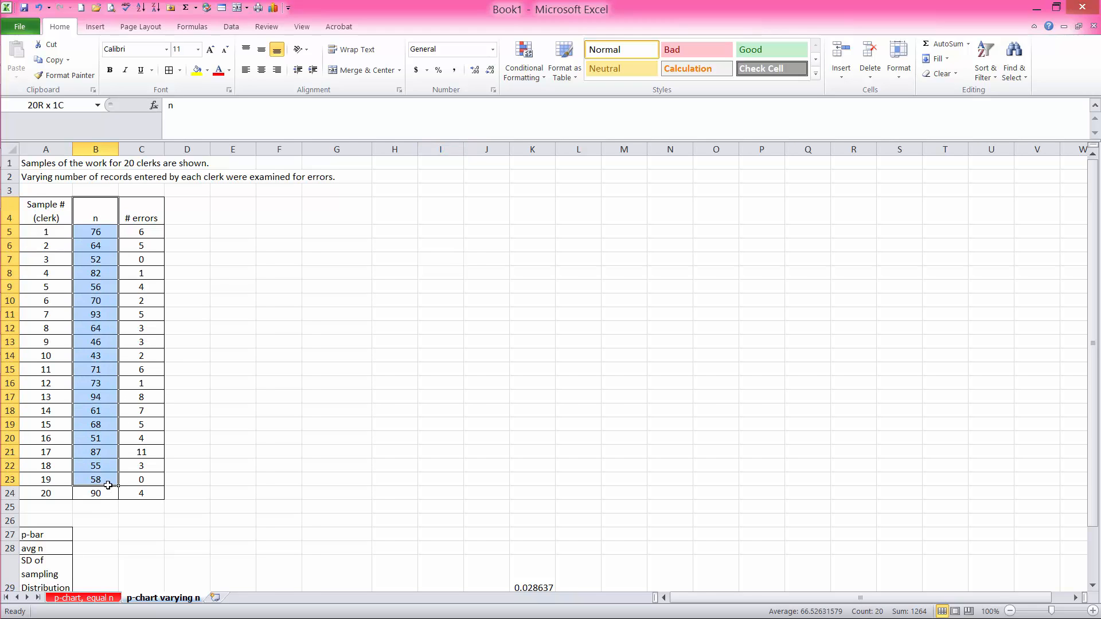
{"action": "left_click", "coordinate": [336, 342]}
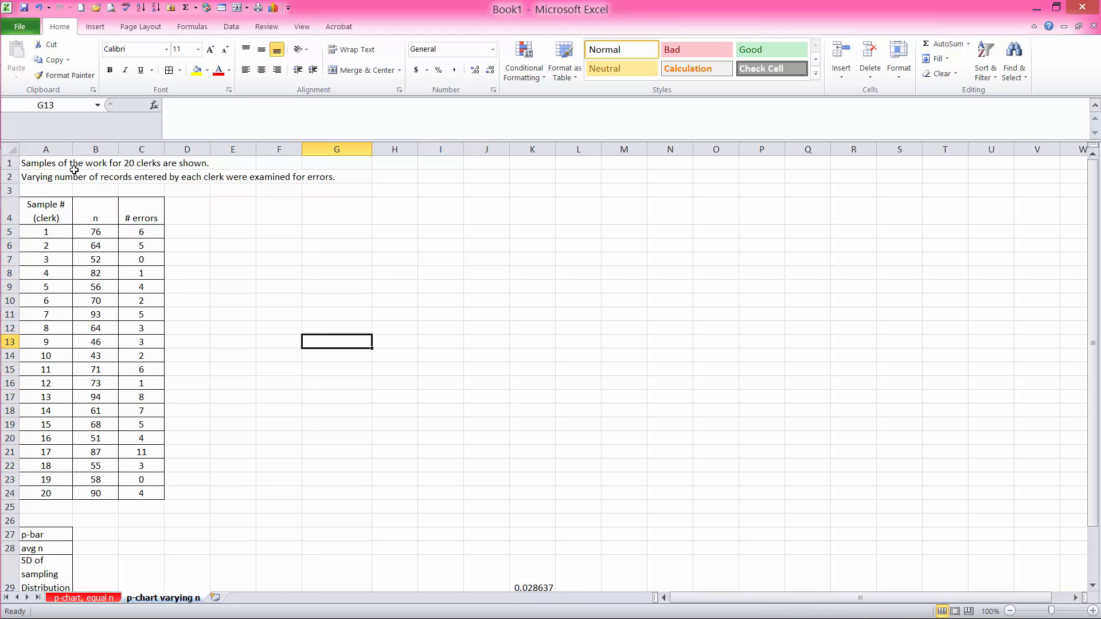
{"action": "mouse_move", "coordinate": [112, 164]}
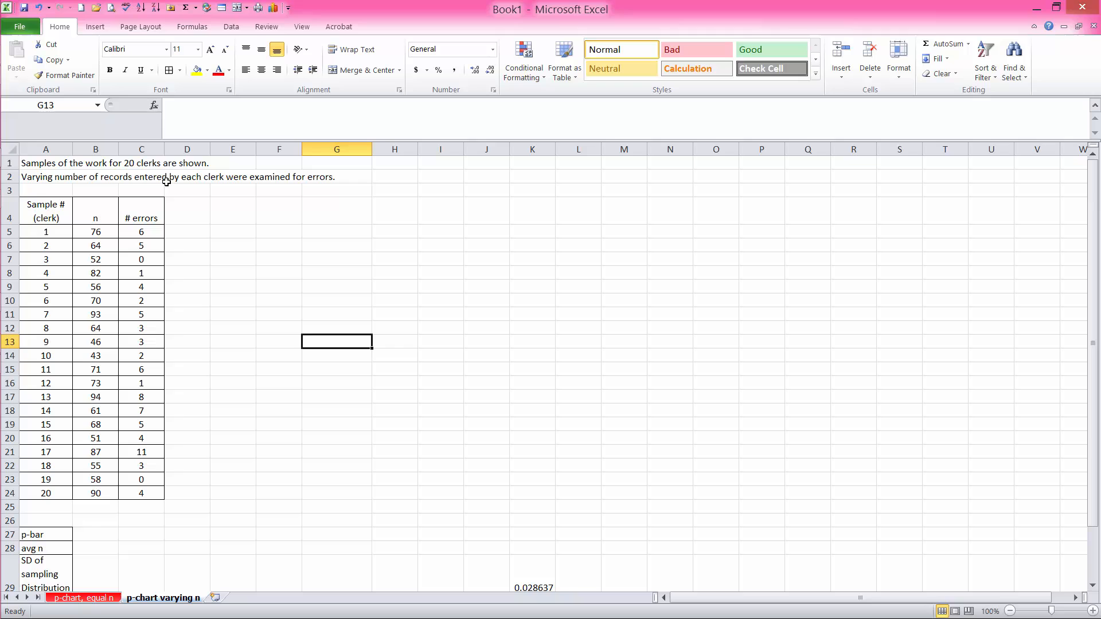
{"action": "mouse_move", "coordinate": [225, 183]}
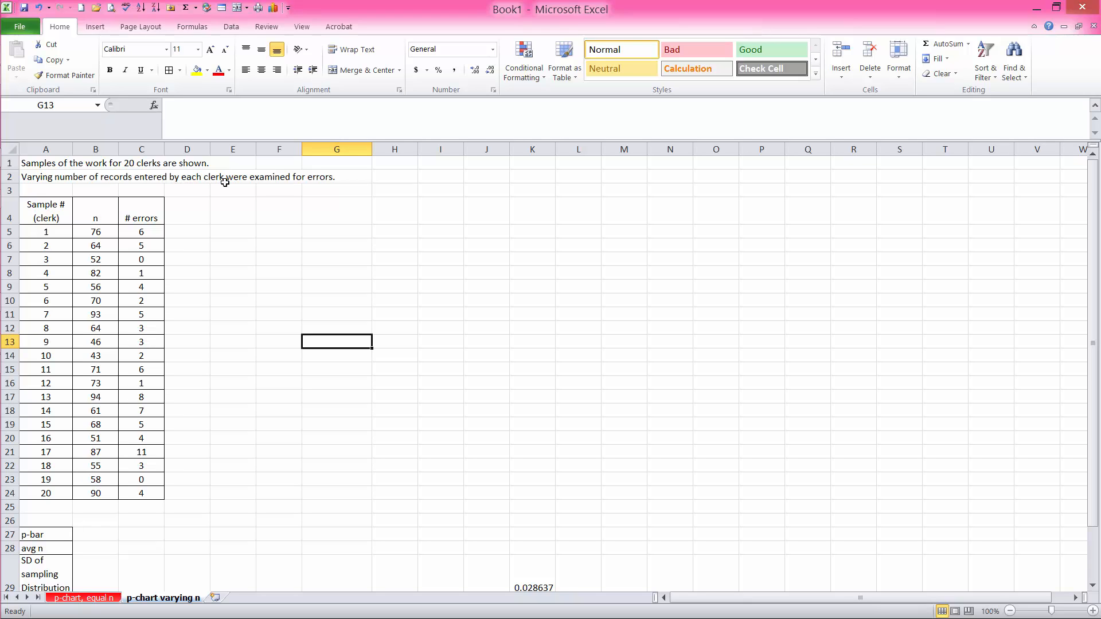
{"action": "mouse_move", "coordinate": [42, 214]}
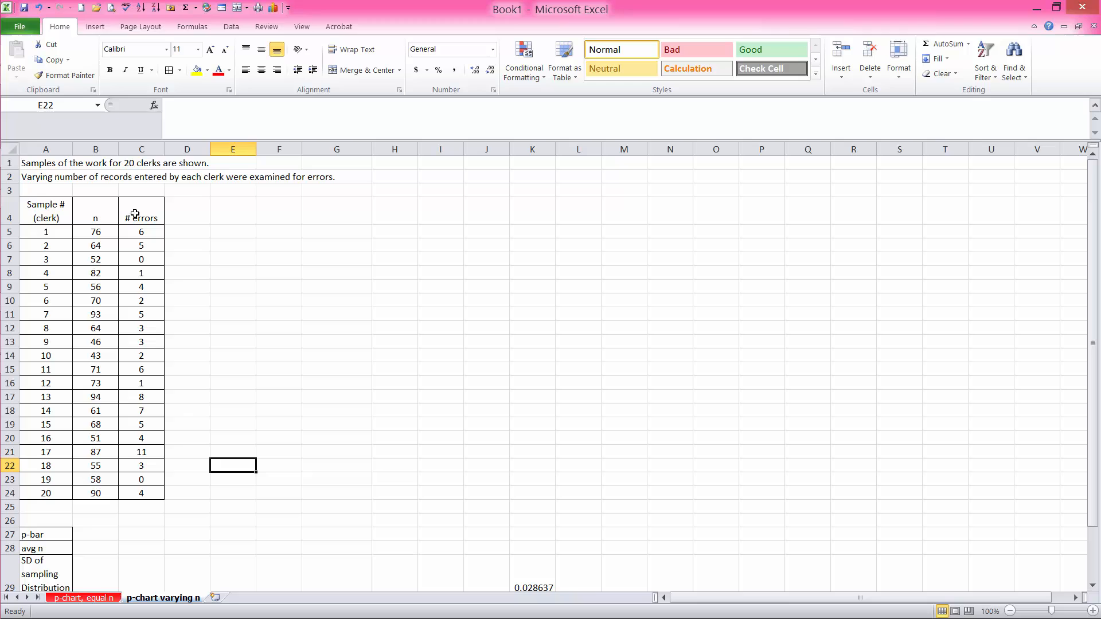
{"action": "mouse_move", "coordinate": [180, 213]}
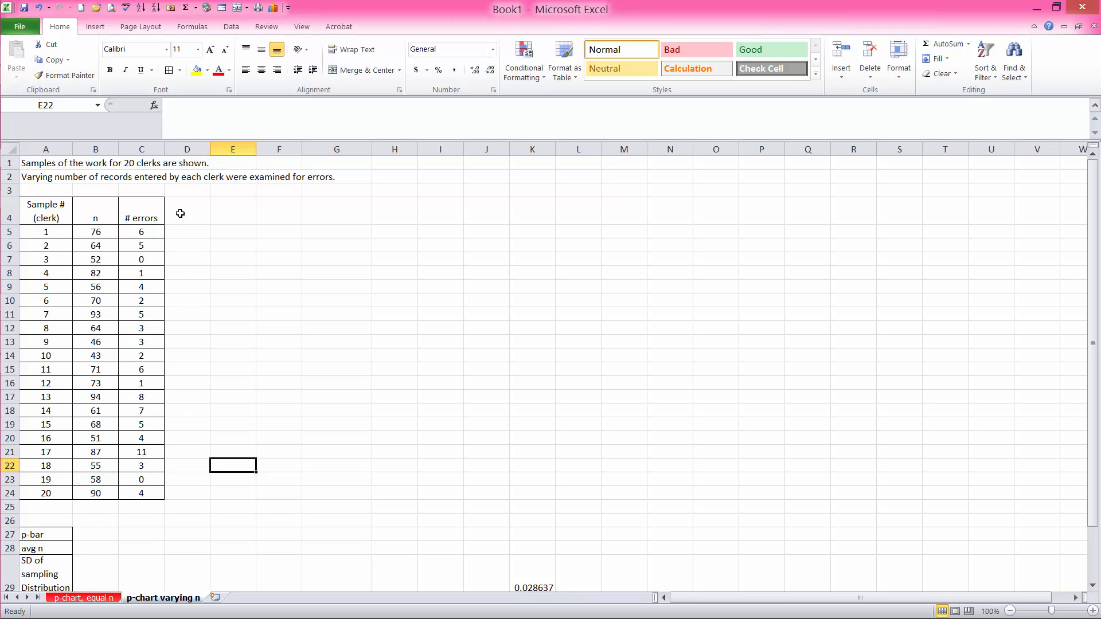
{"action": "mouse_move", "coordinate": [189, 487]}
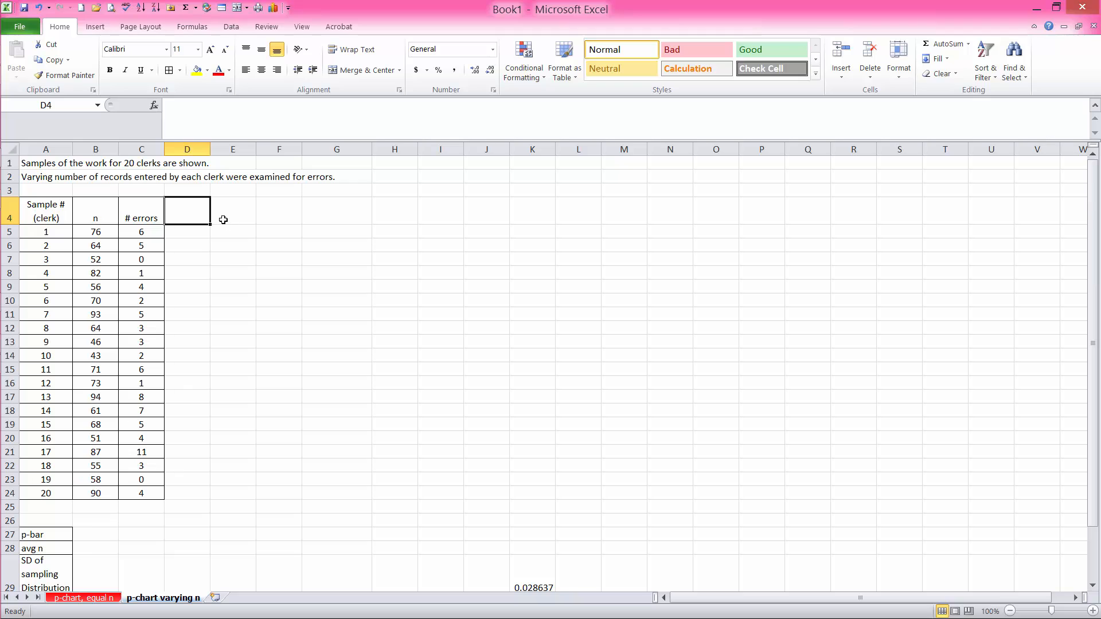
Add a '% error' header in D4 and outline D4:G24 with All Borders
{"action": "type", "text": "% e"}
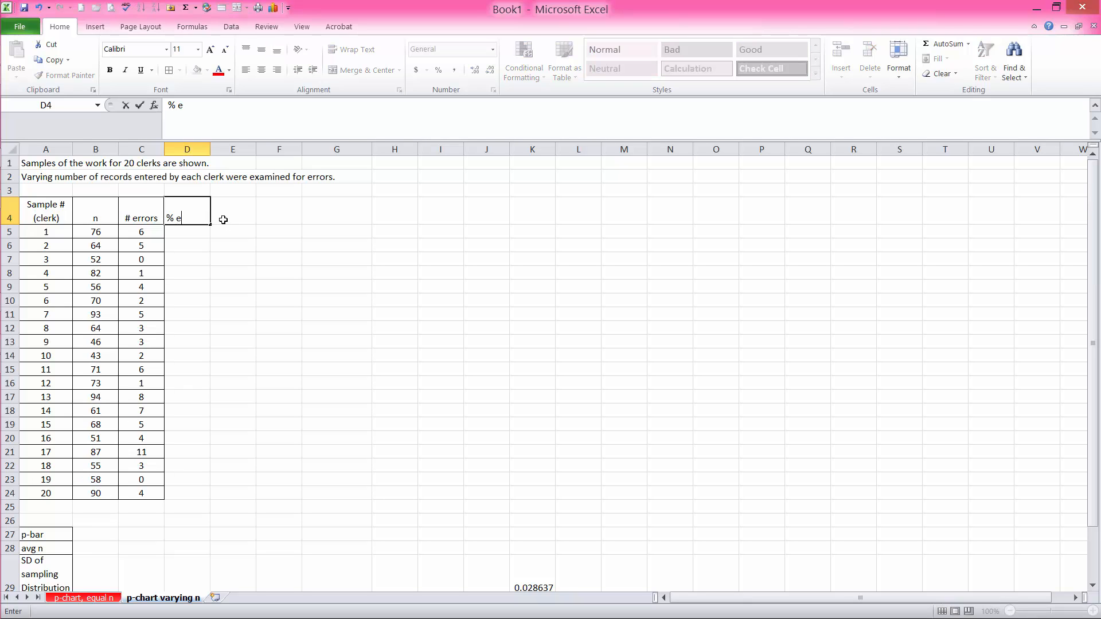
{"action": "type", "text": "rror"}
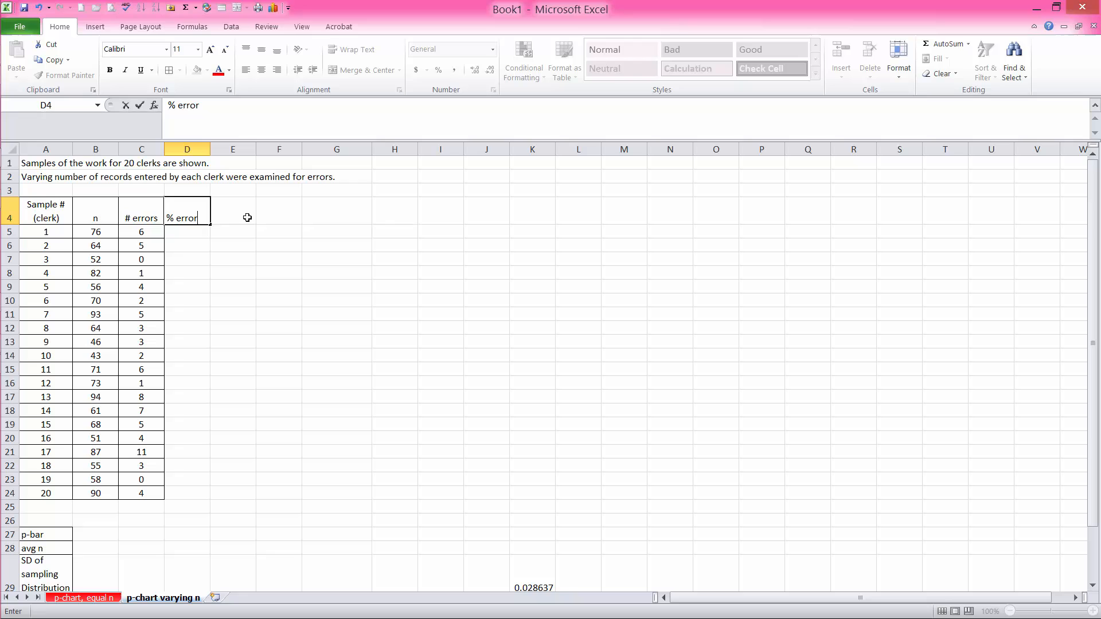
{"action": "left_click_drag", "start_coordinate": [187, 231], "coordinate": [187, 315]}
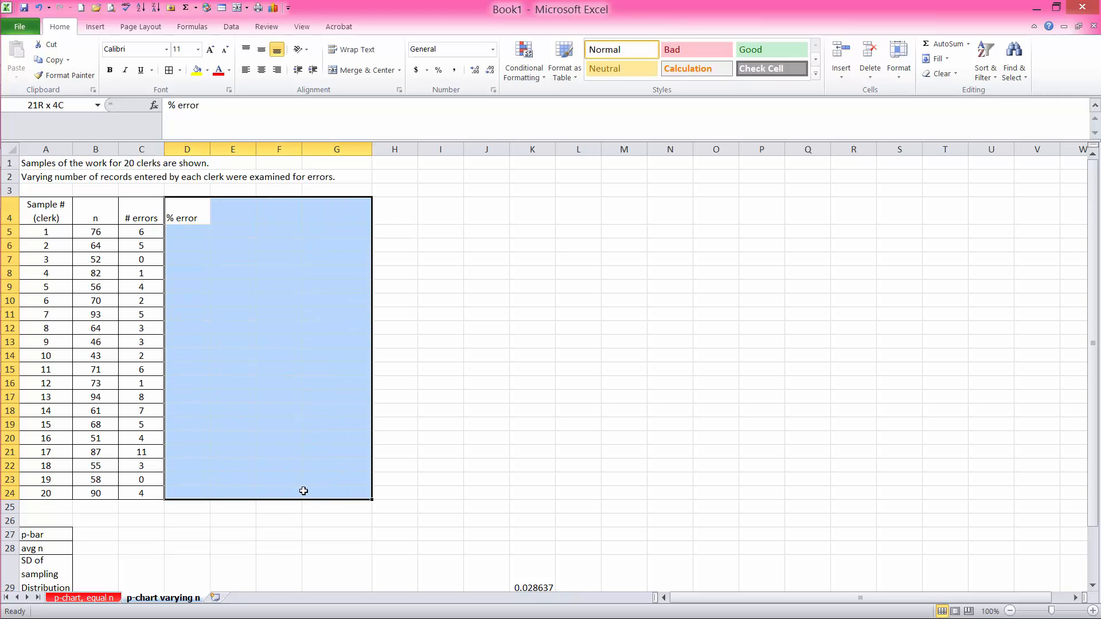
{"action": "left_click", "coordinate": [219, 70]}
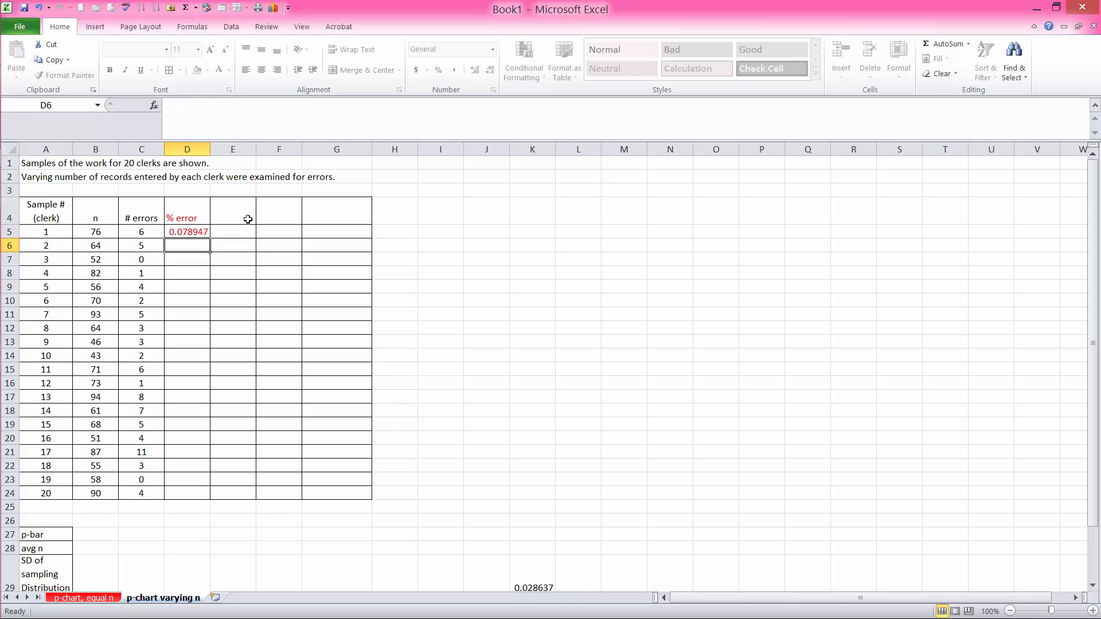
Fill % error (=C5/B5) down to D24 and average D5:D24 in D25, giving 0.057854
{"action": "left_click", "coordinate": [187, 231]}
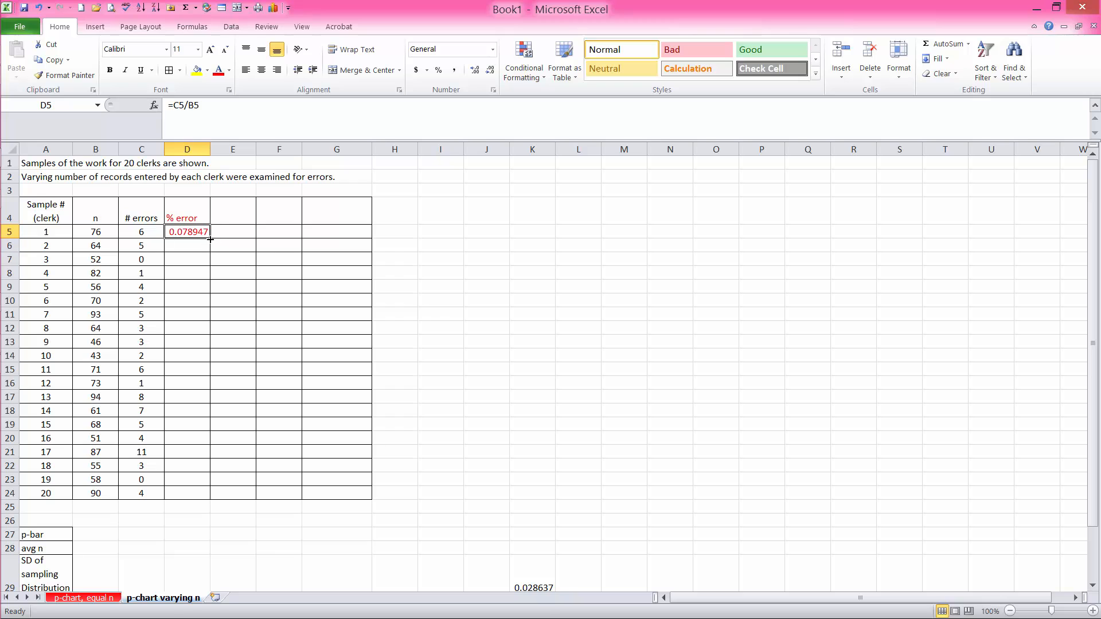
{"action": "left_click_drag", "start_coordinate": [187, 232], "coordinate": [187, 493]}
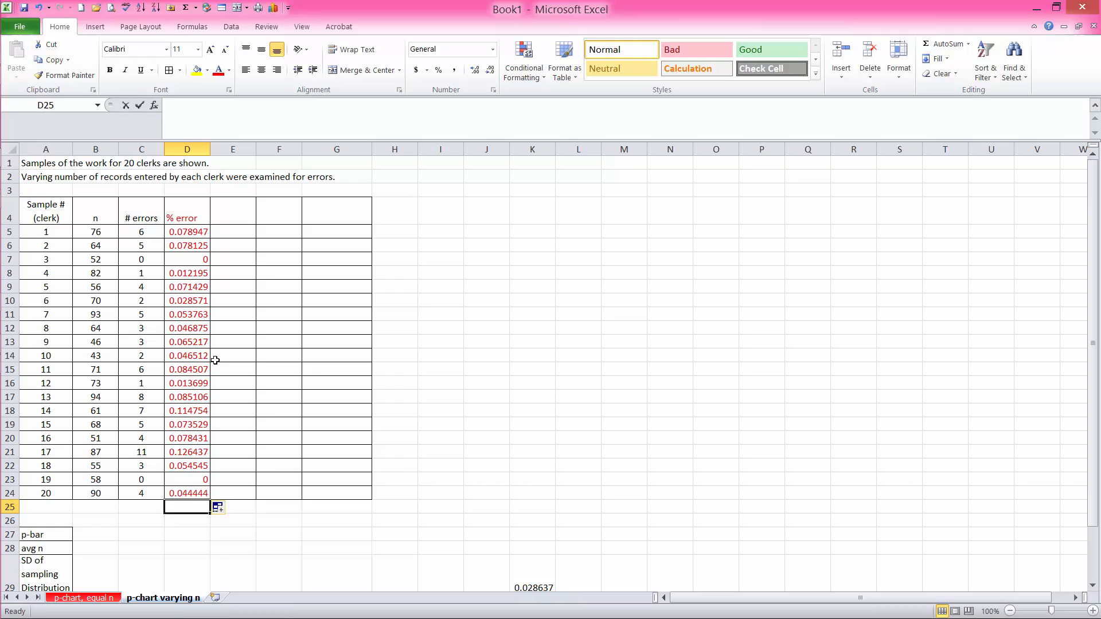
{"action": "type", "text": "=average"}
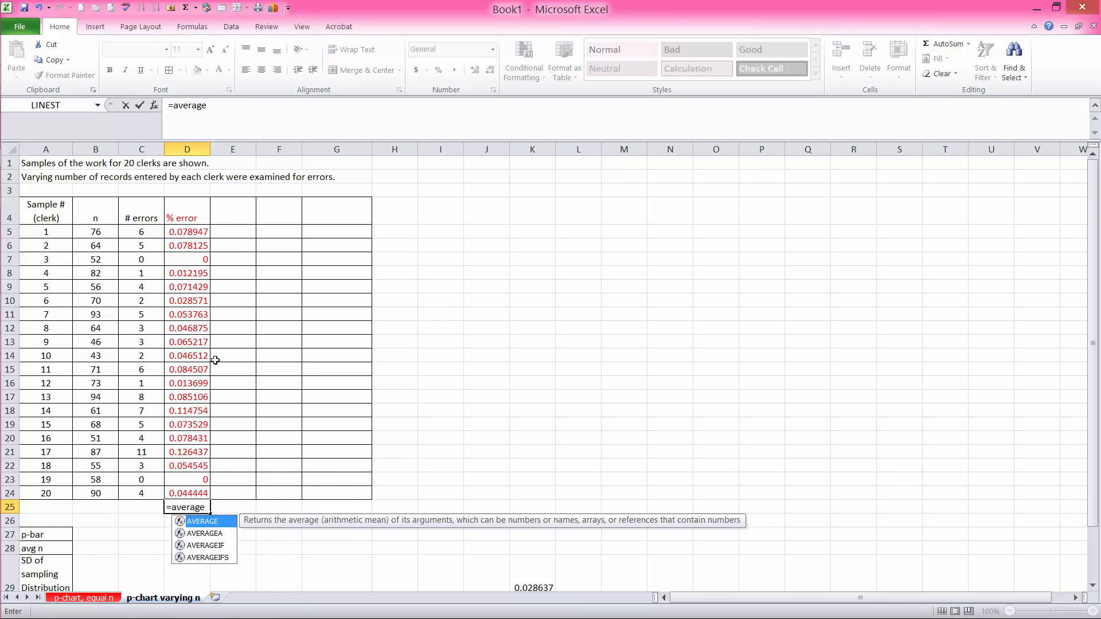
{"action": "left_click_drag", "start_coordinate": [186, 232], "coordinate": [187, 397]}
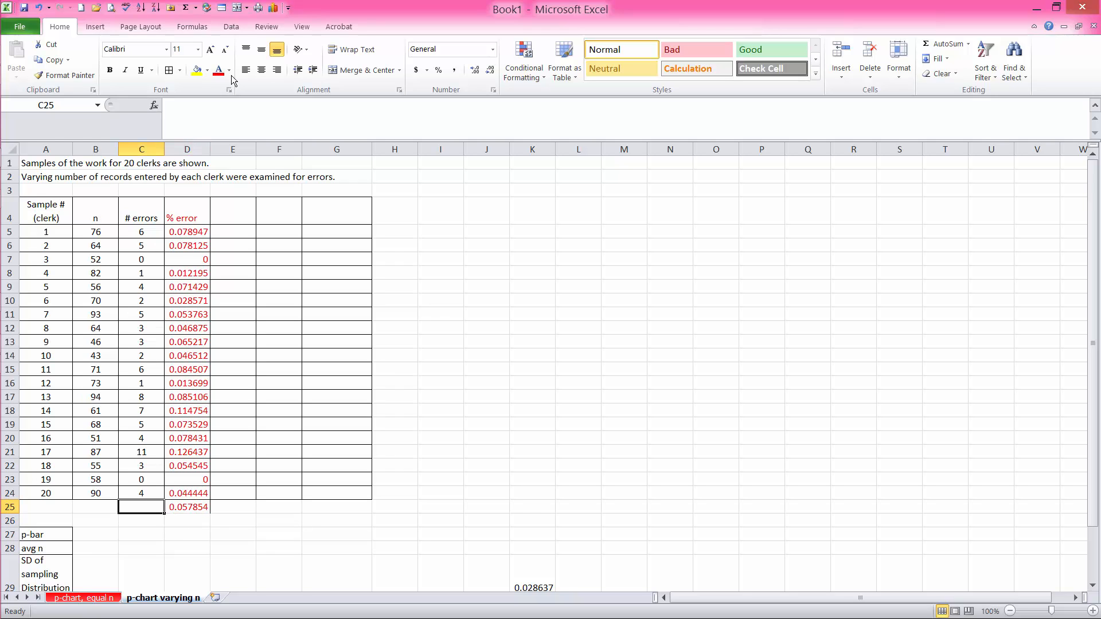
Total errors with =SUM(C5:C24) in C25 and n with =SUM(B5:B24) in B25 (80 and 1354)
{"action": "type", "text": "=SUM(C5:C24)"}
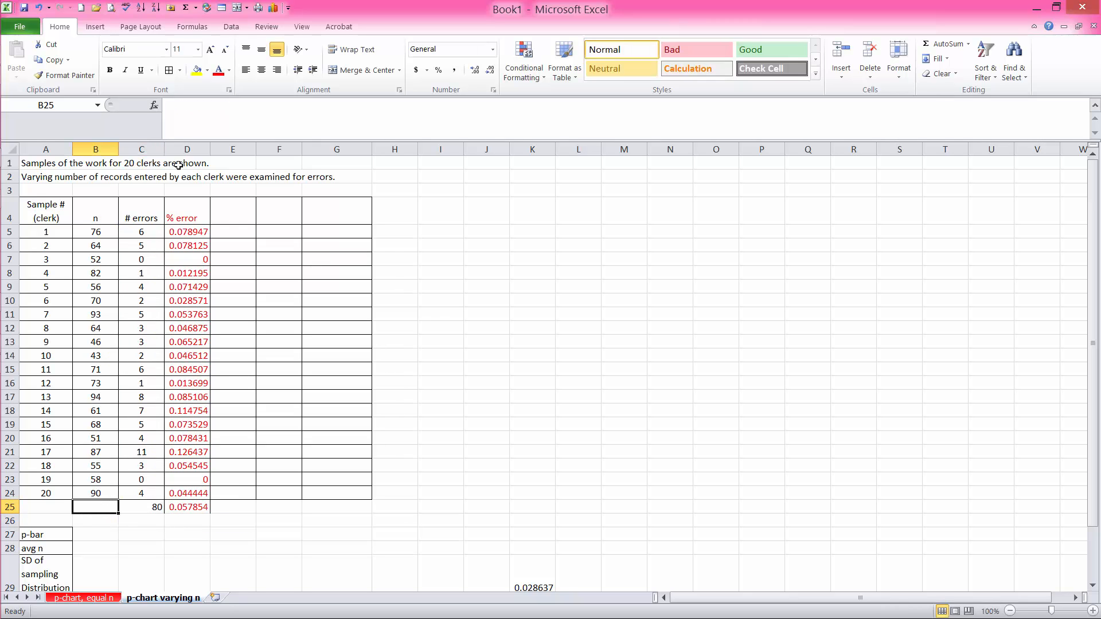
{"action": "type", "text": "=SUM(B5:B24)"}
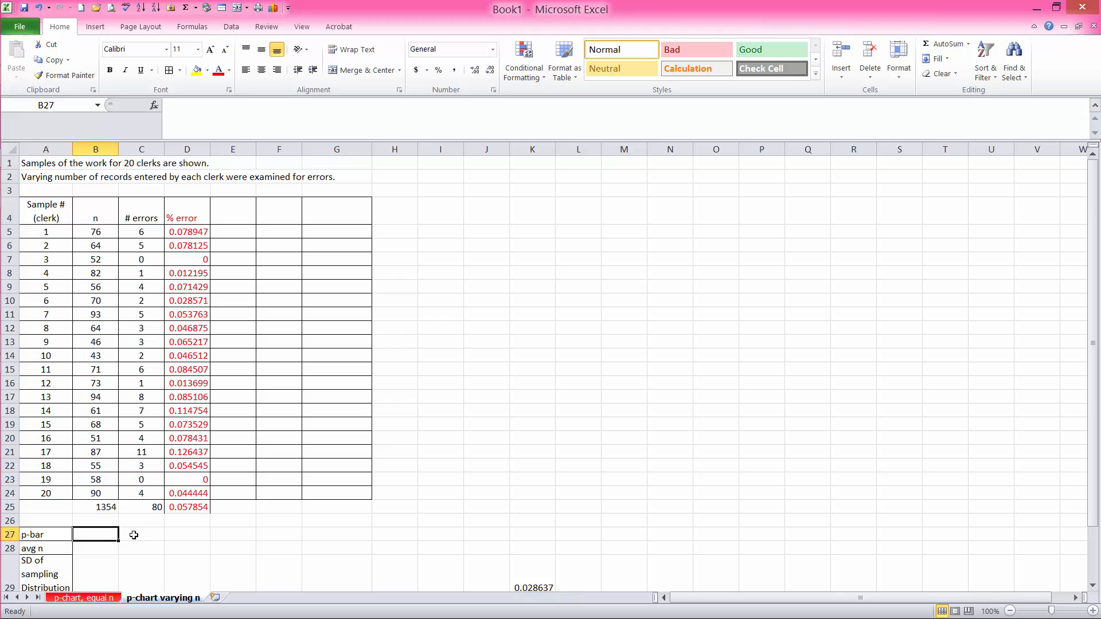
Compute p-bar as =C25/B25 (0.059084) in B27 and delete the % error average in D25
{"action": "type", "text": "="}
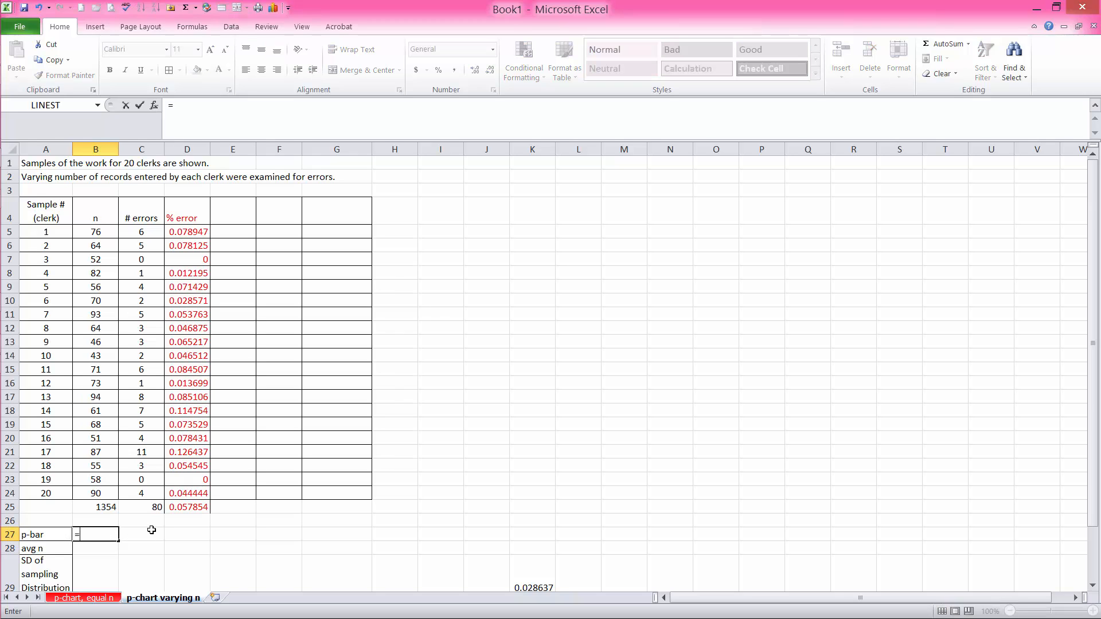
{"action": "left_click", "coordinate": [157, 507]}
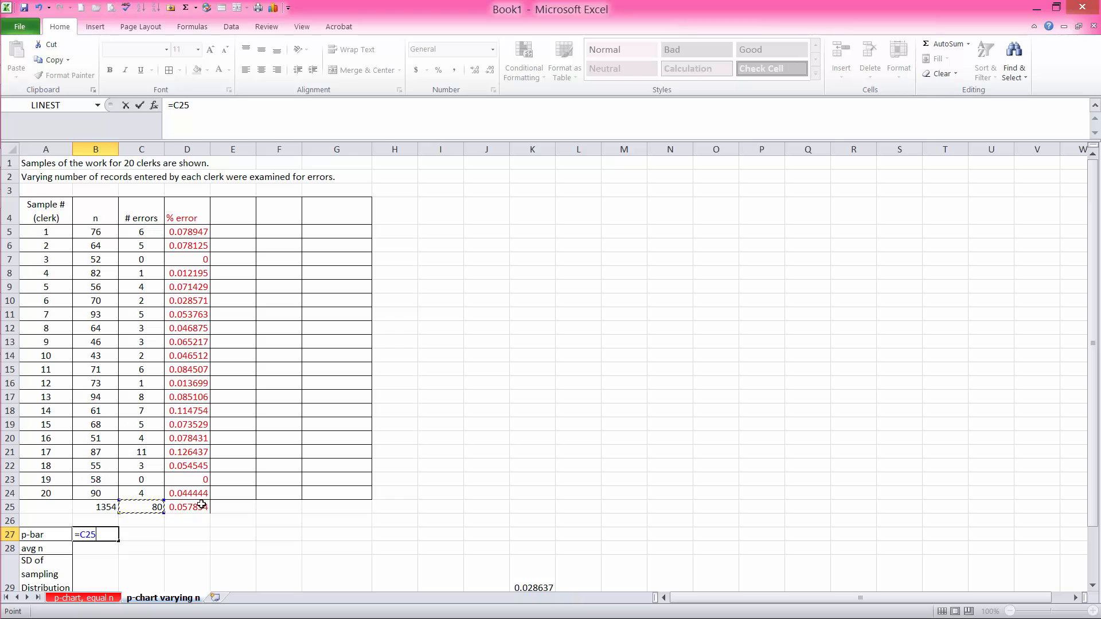
{"action": "type", "text": "/"}
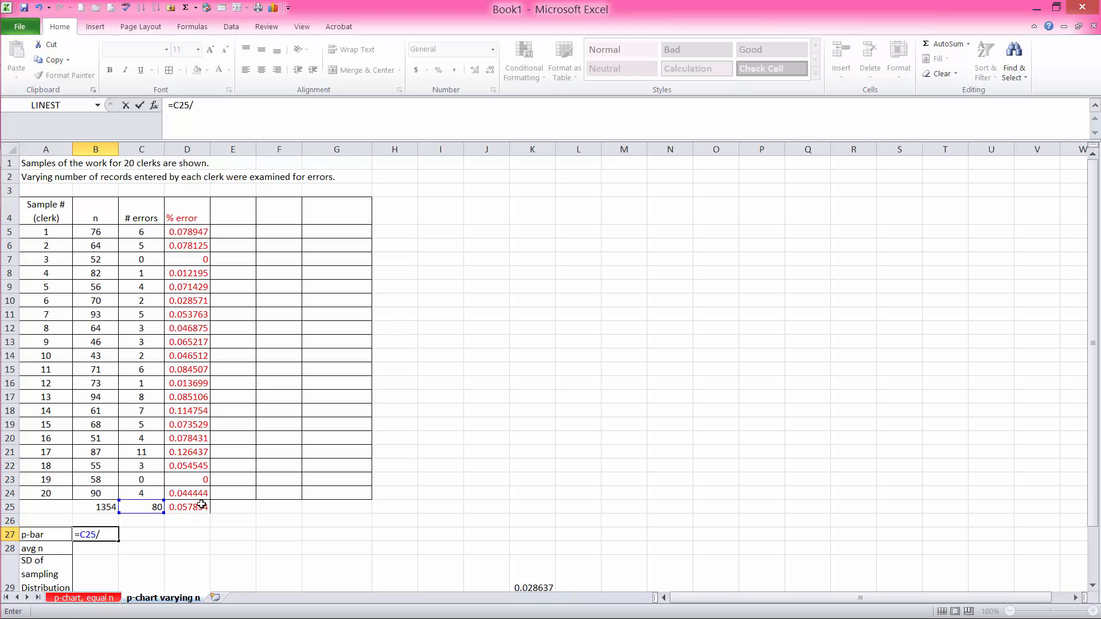
{"action": "left_click", "coordinate": [95, 506]}
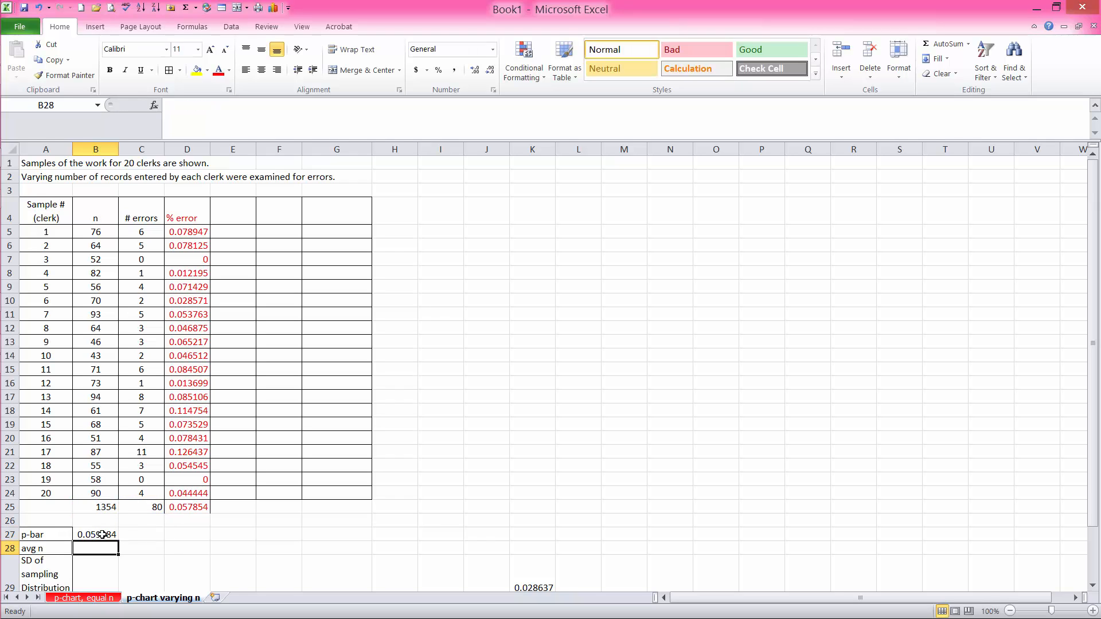
{"action": "left_click", "coordinate": [95, 535]}
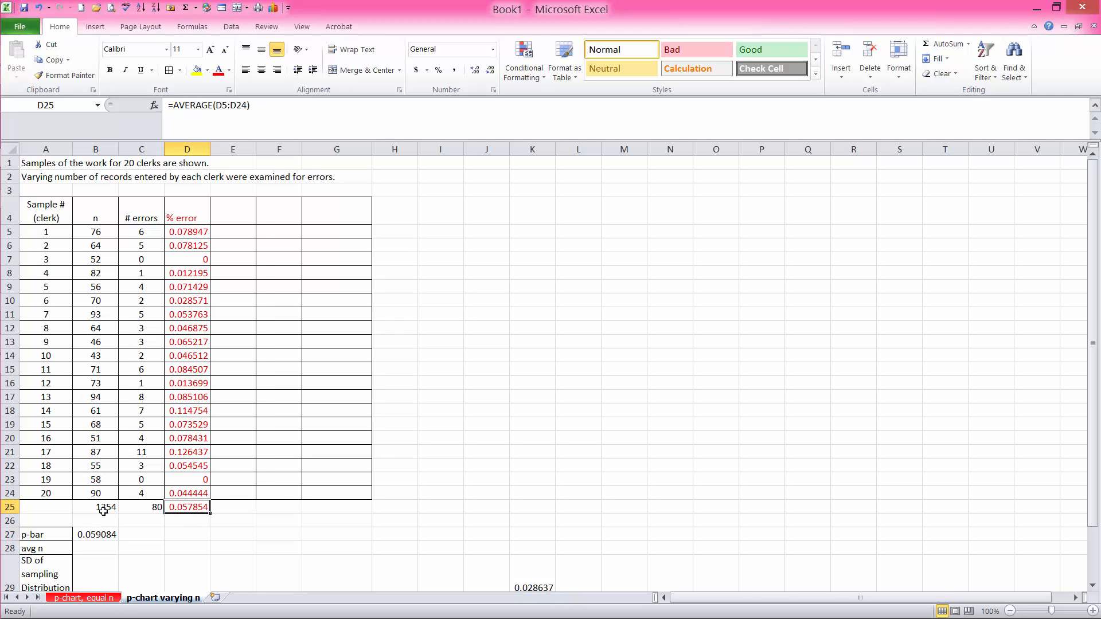
{"action": "mouse_move", "coordinate": [95, 351]}
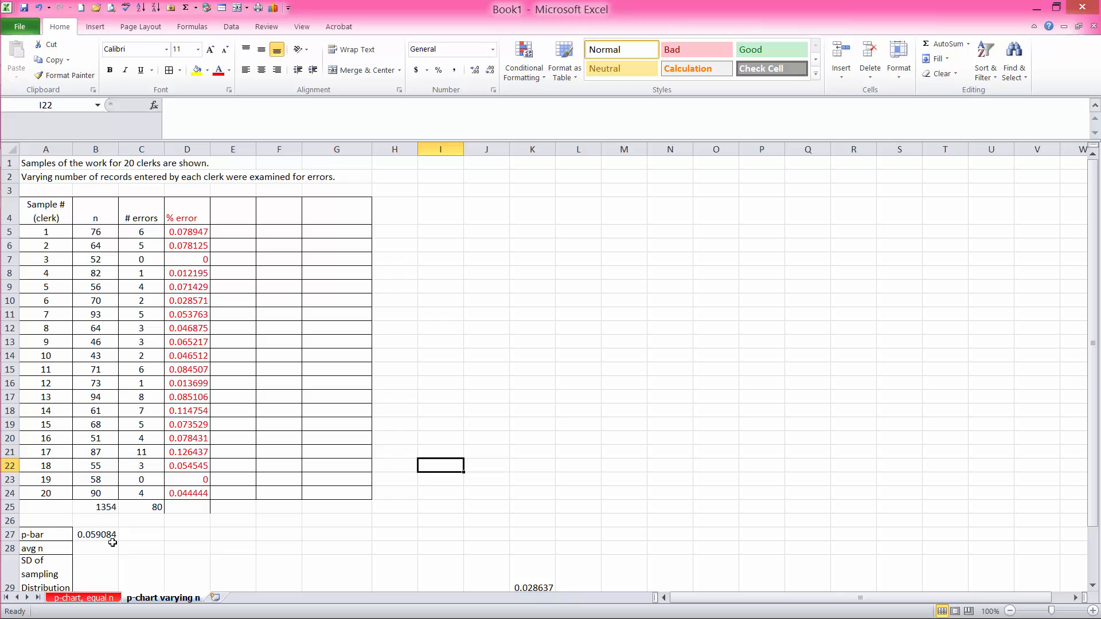
{"action": "scroll", "scroll_direction": "down", "scroll_amount": 3}
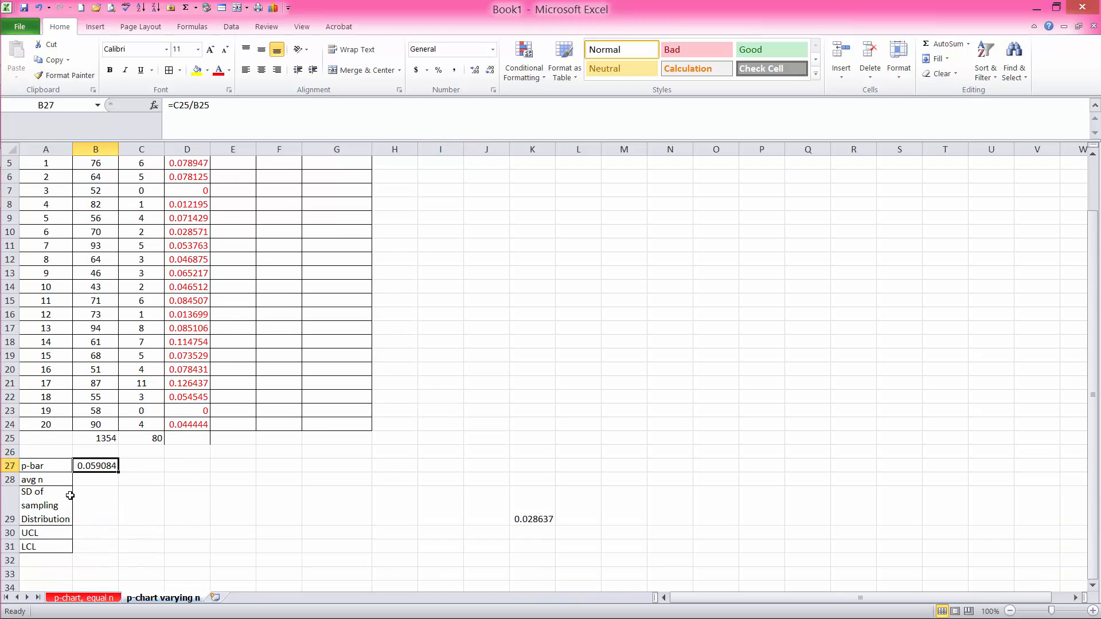
Compute avg n in B28 as =B25/20, giving 67.7
{"action": "left_click", "coordinate": [95, 479]}
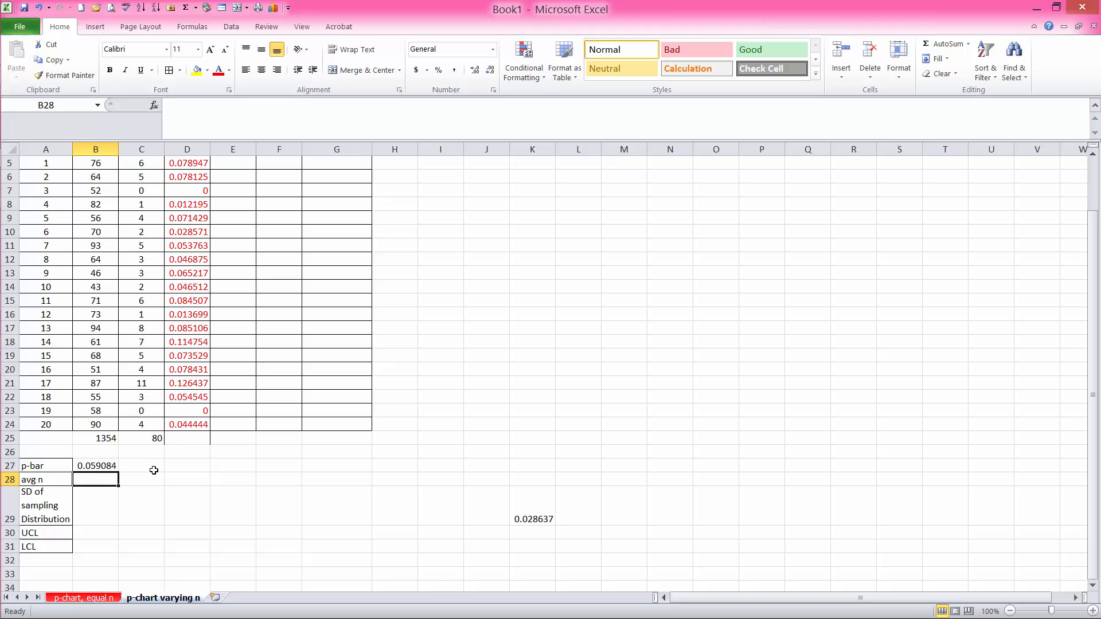
{"action": "type", "text": "=B25"}
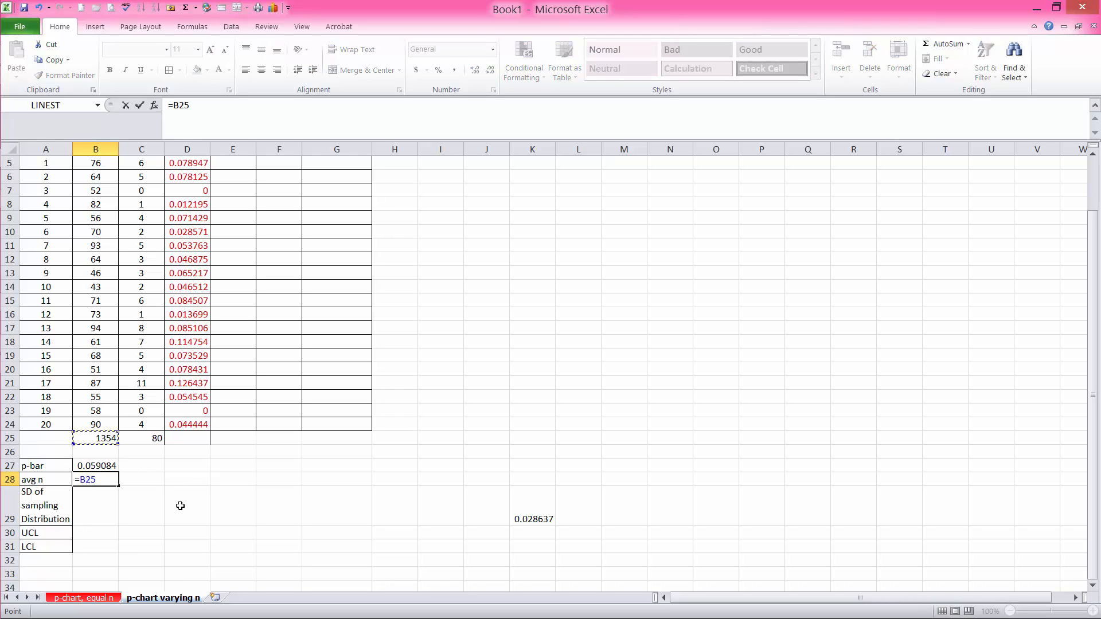
{"action": "type", "text": "/"}
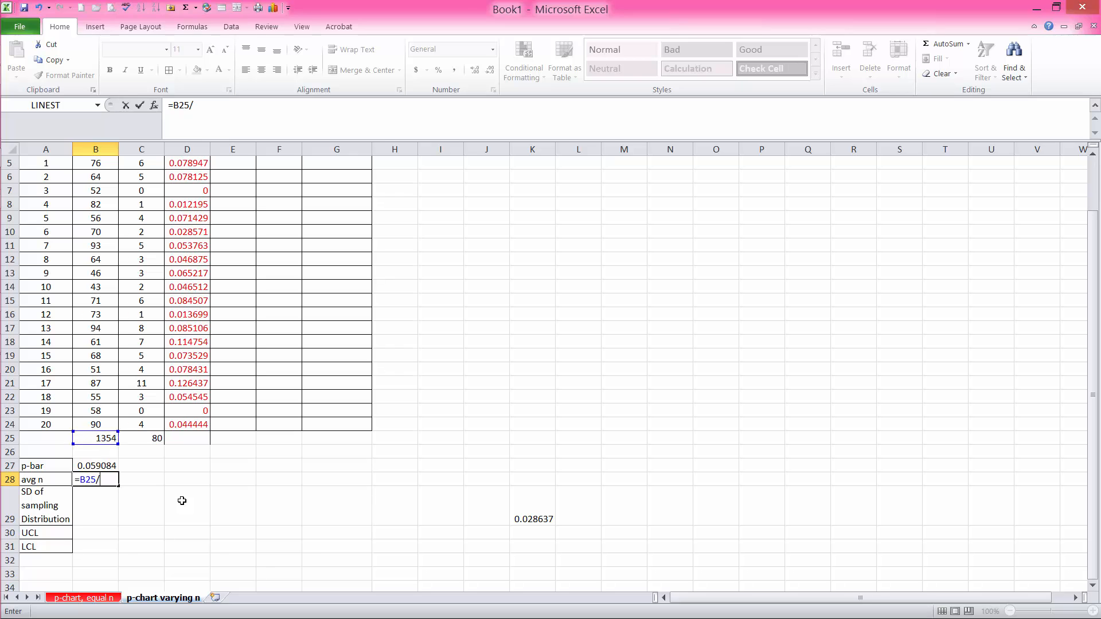
{"action": "mouse_move", "coordinate": [45, 163]}
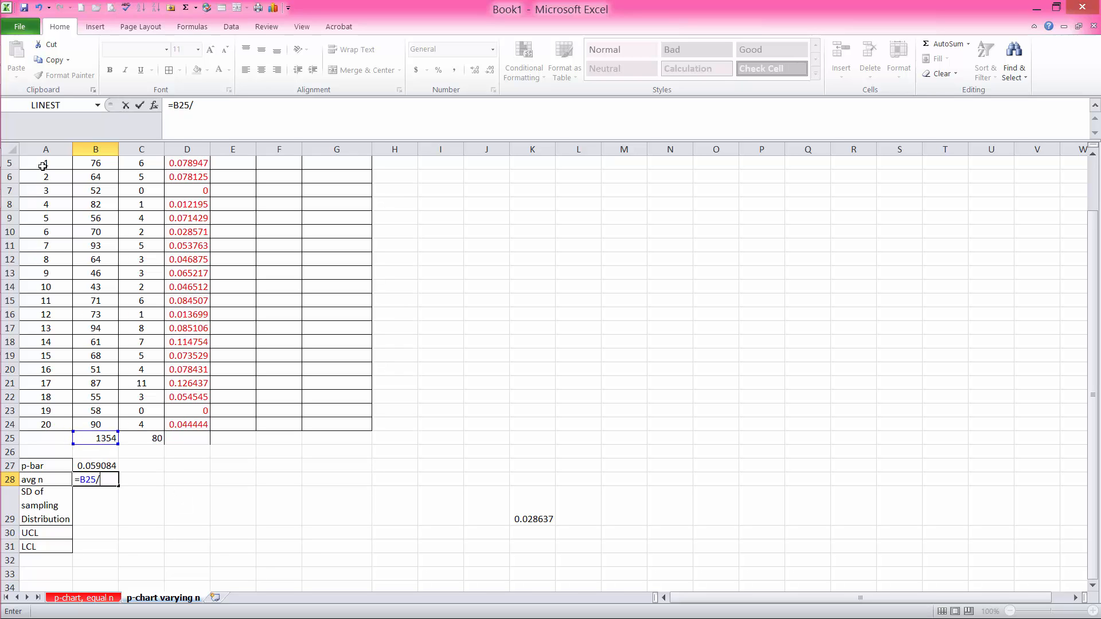
{"action": "mouse_move", "coordinate": [39, 367]}
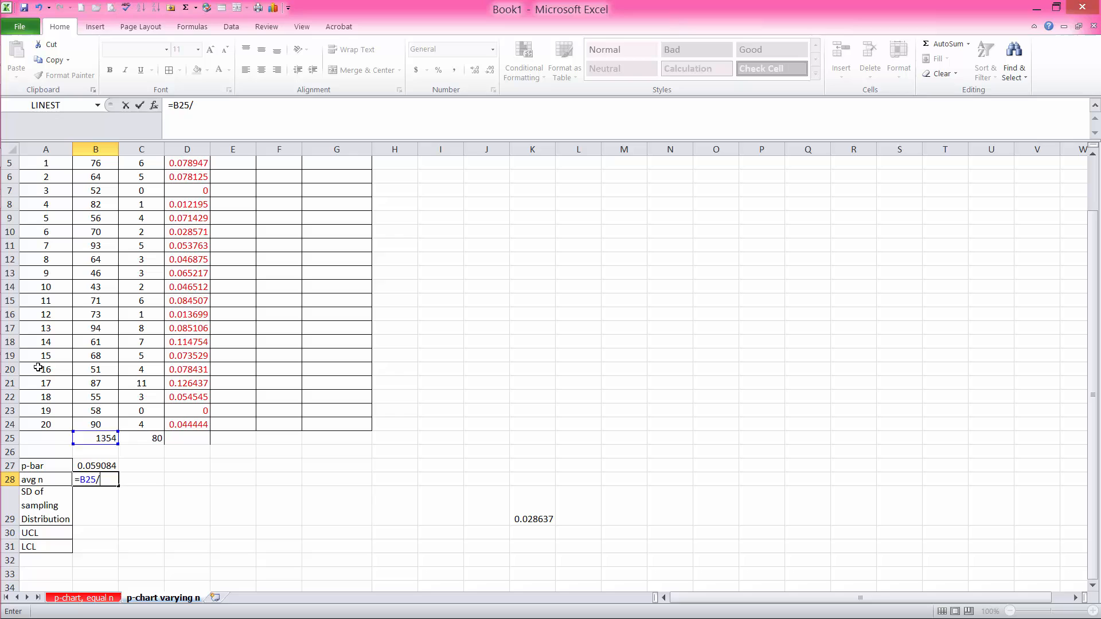
{"action": "mouse_move", "coordinate": [45, 415]}
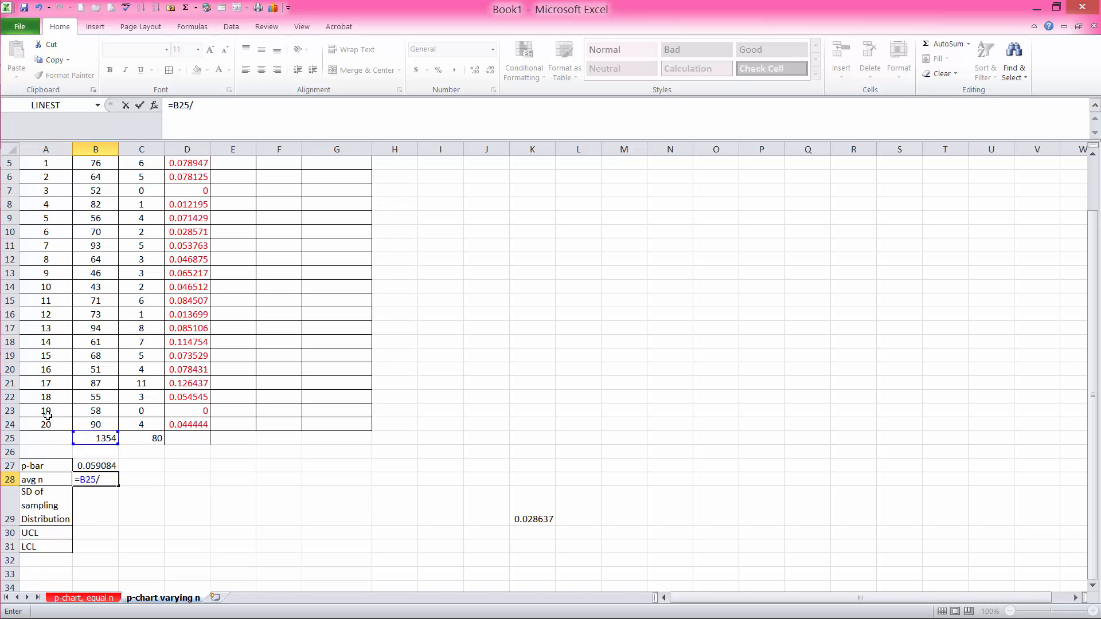
{"action": "type", "text": "20"}
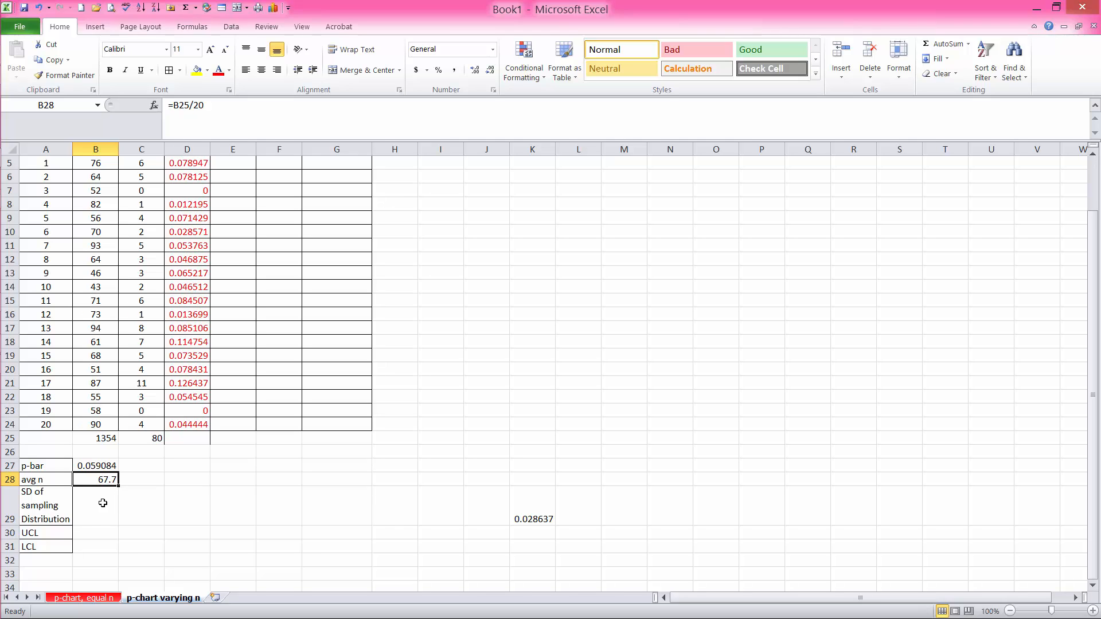
{"action": "left_click", "coordinate": [95, 505]}
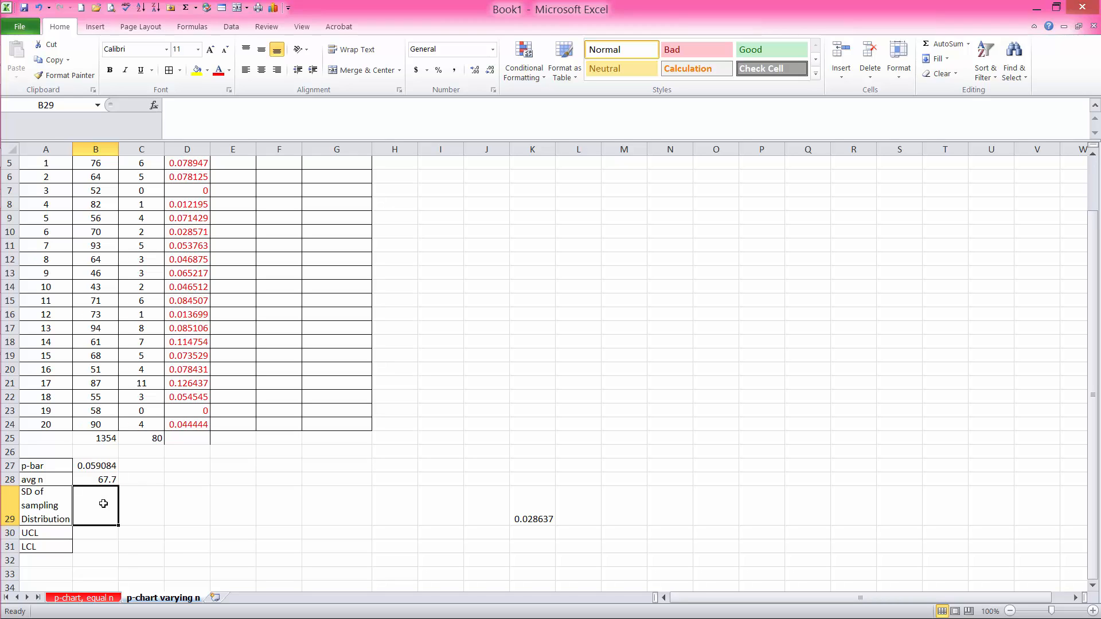
Enter SD =SQRT((1-0.059)*0.059/B28) in B29, giving 0.028637
{"action": "type", "text": "="}
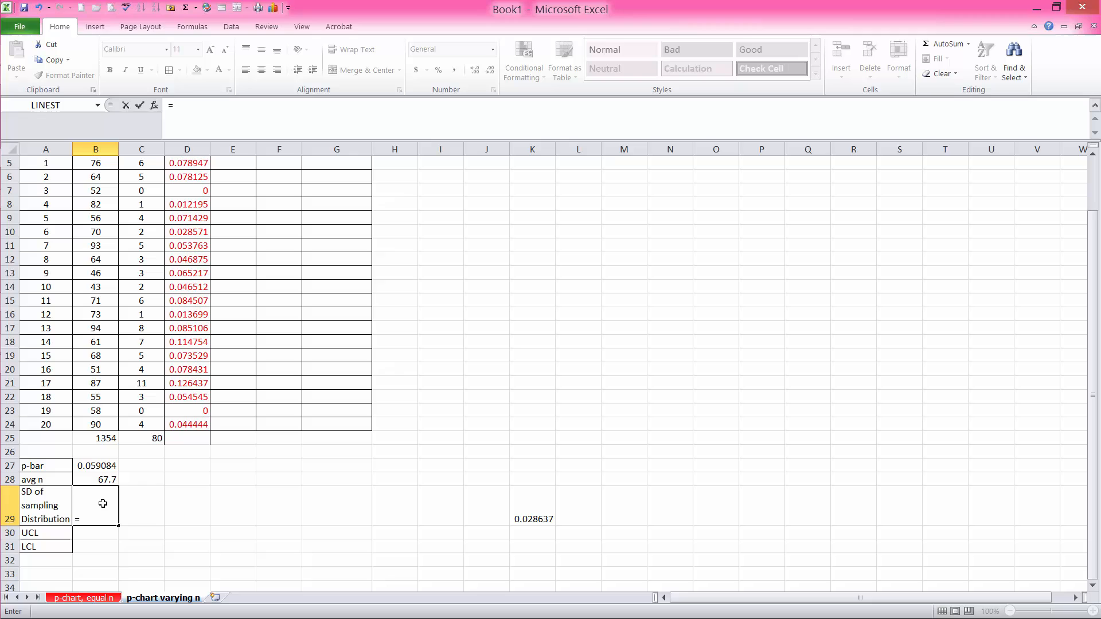
{"action": "type", "text": "("}
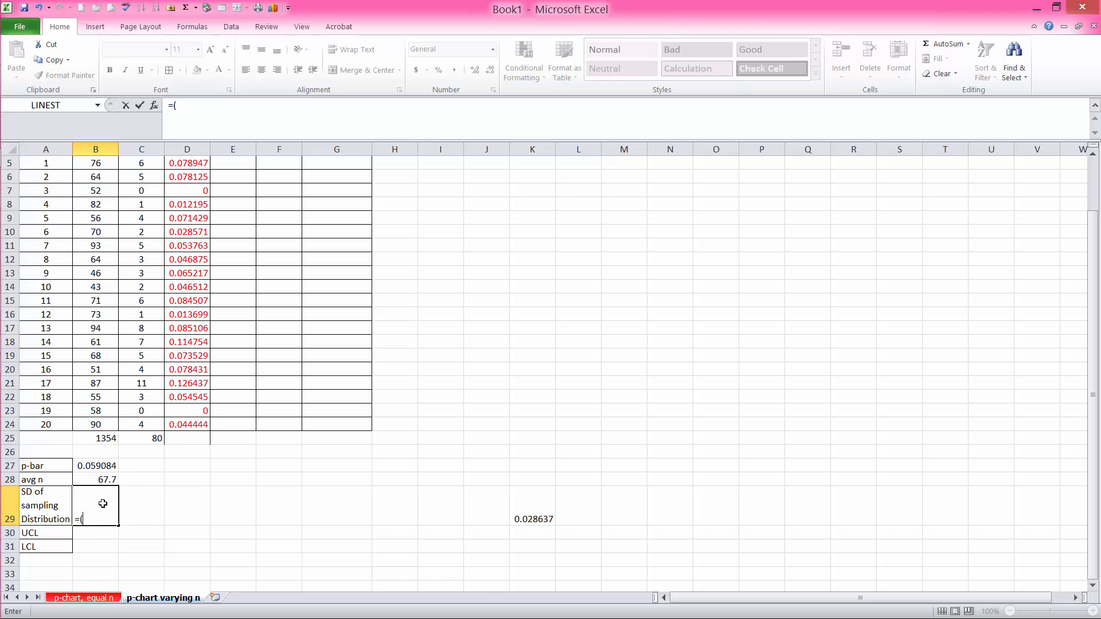
{"action": "type", "text": "1-"}
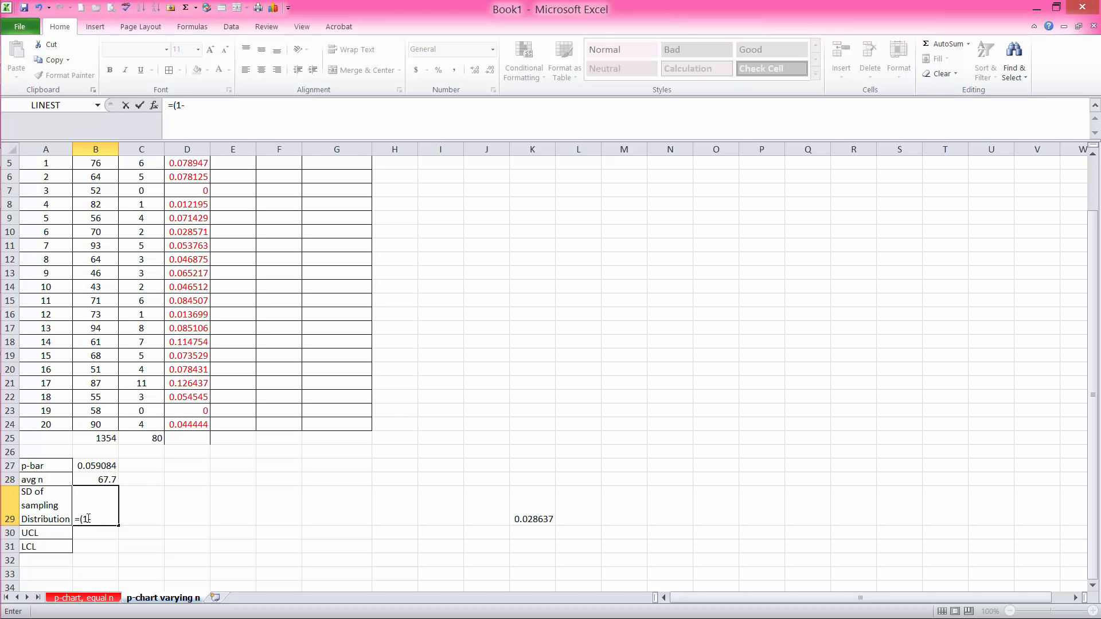
{"action": "type", "text": "0.0"}
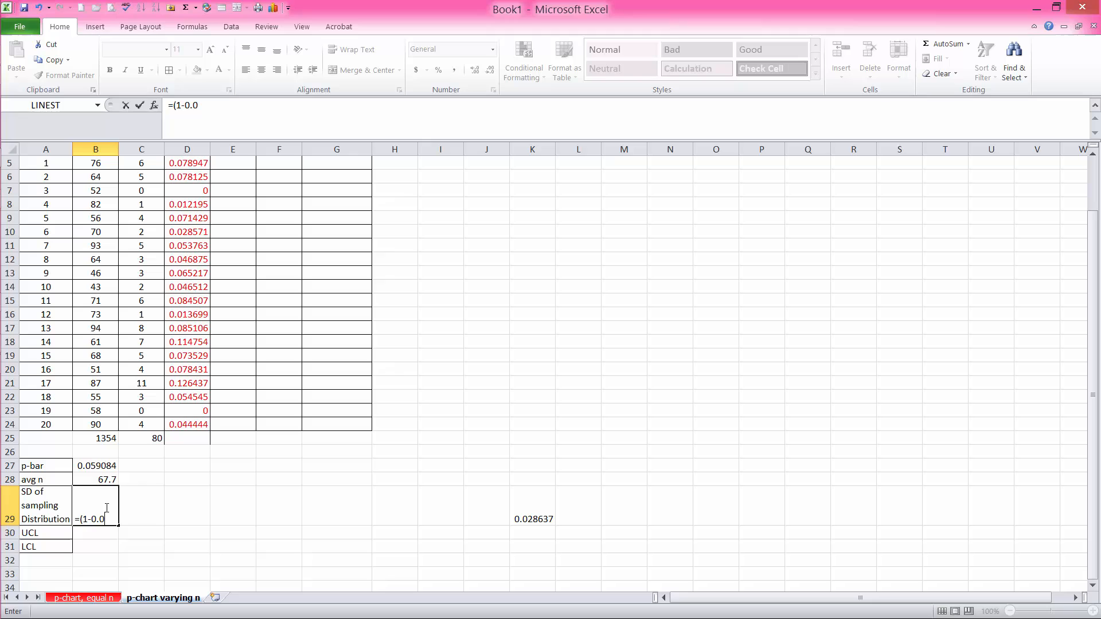
{"action": "type", "text": "59"}
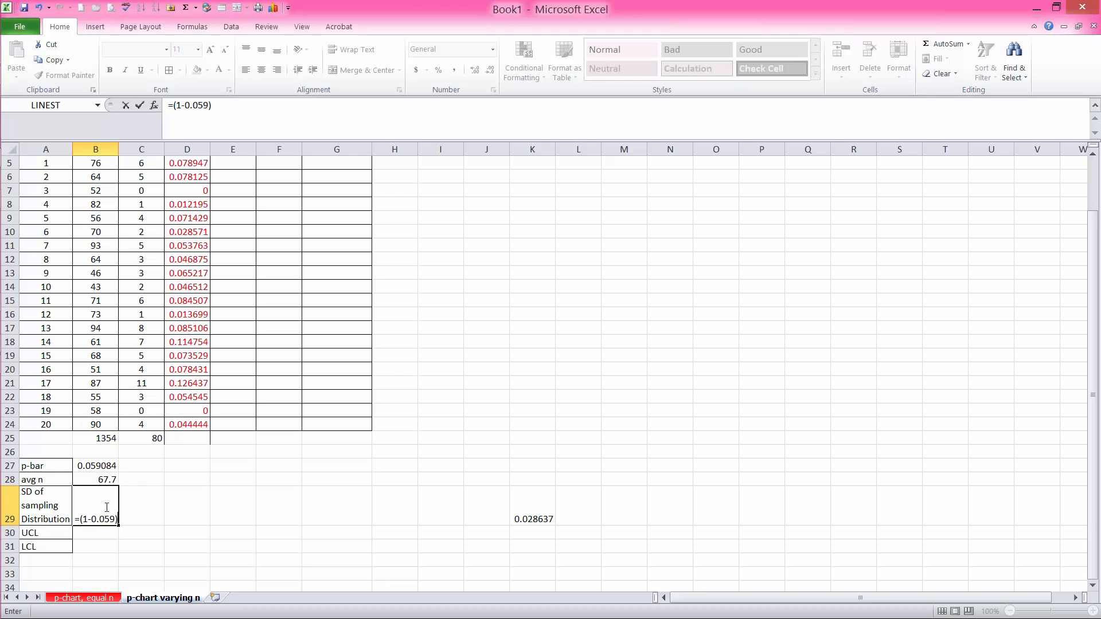
{"action": "type", "text": "*0.05"}
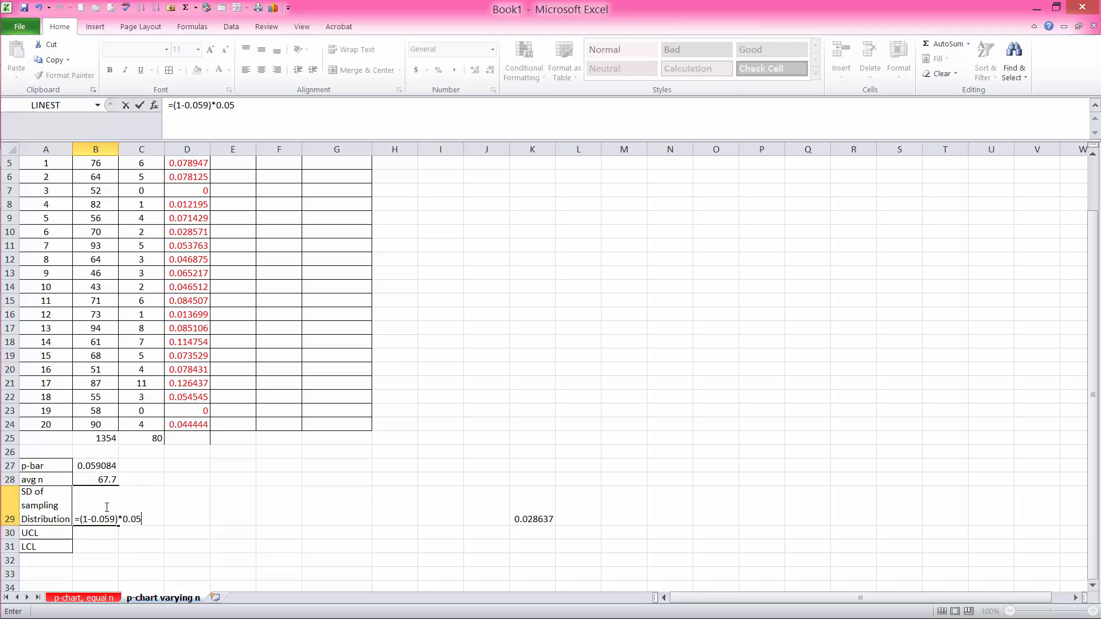
{"action": "type", "text": "9"}
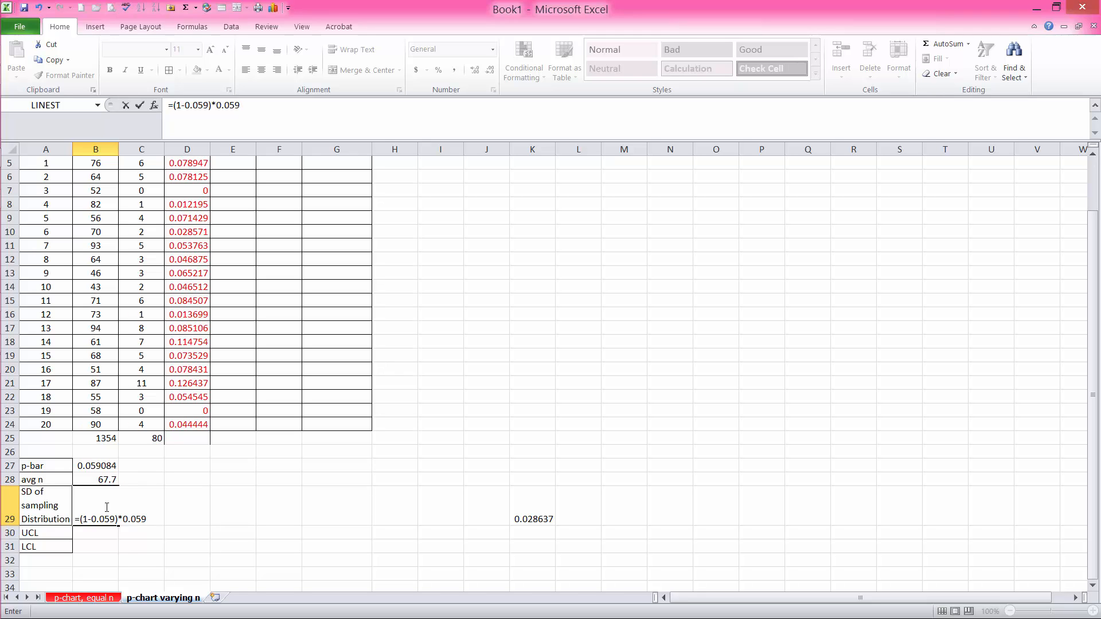
{"action": "type", "text": "/"}
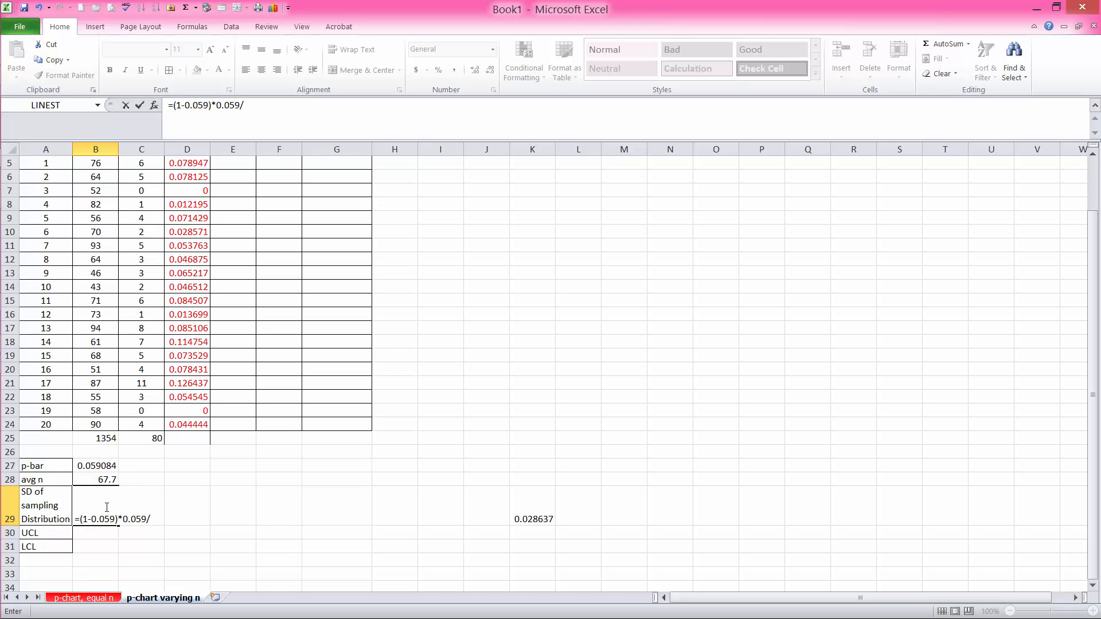
{"action": "left_click", "coordinate": [95, 480]}
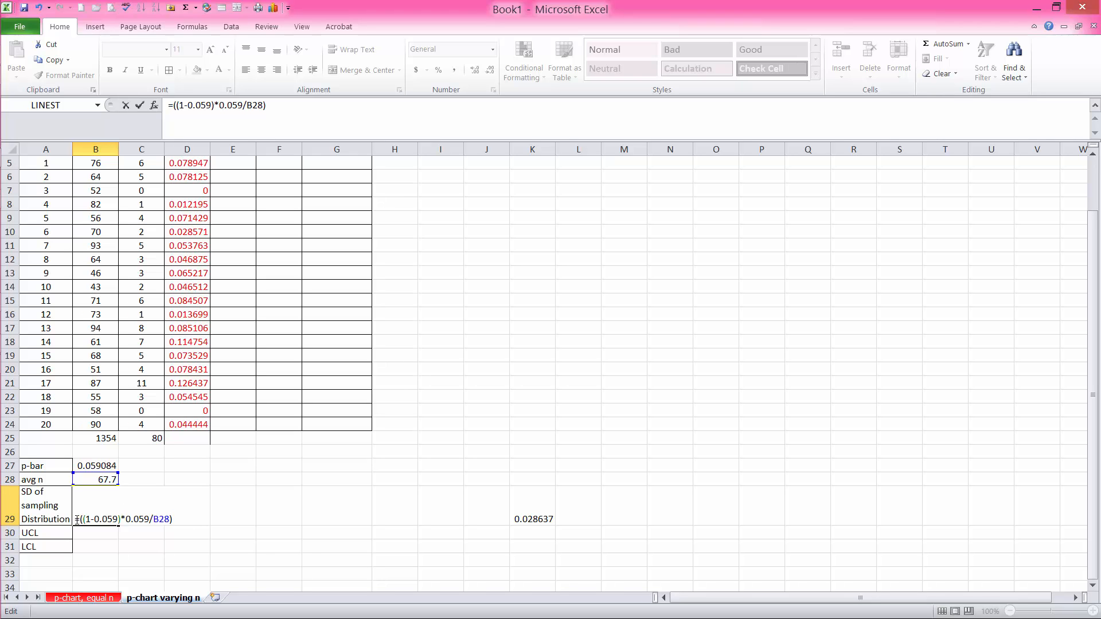
{"action": "type", "text": "sq"}
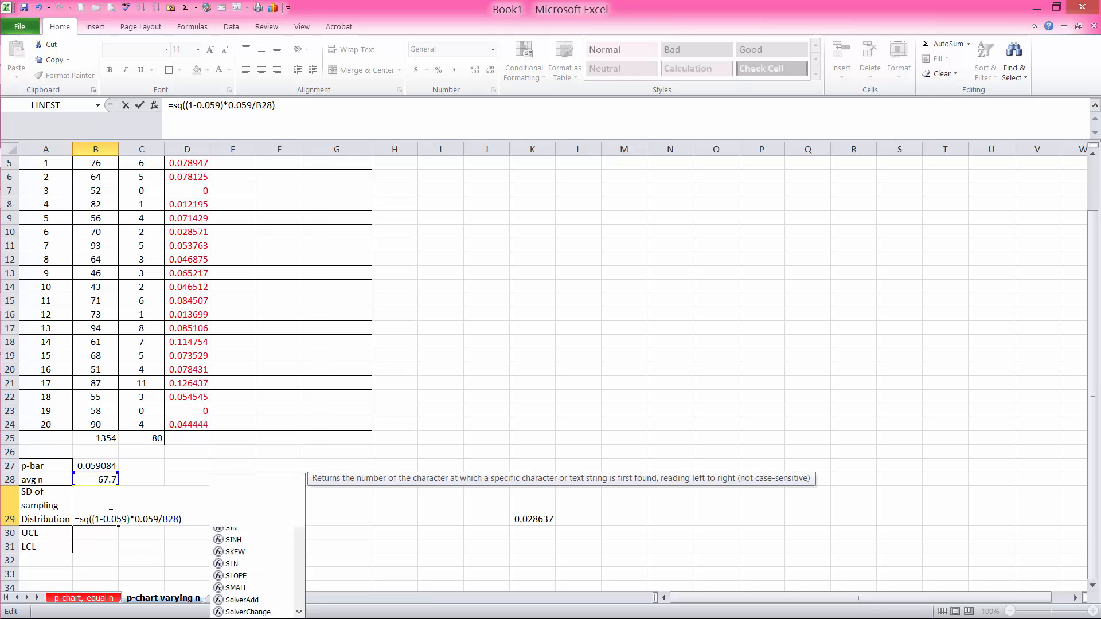
{"action": "type", "text": "rt"}
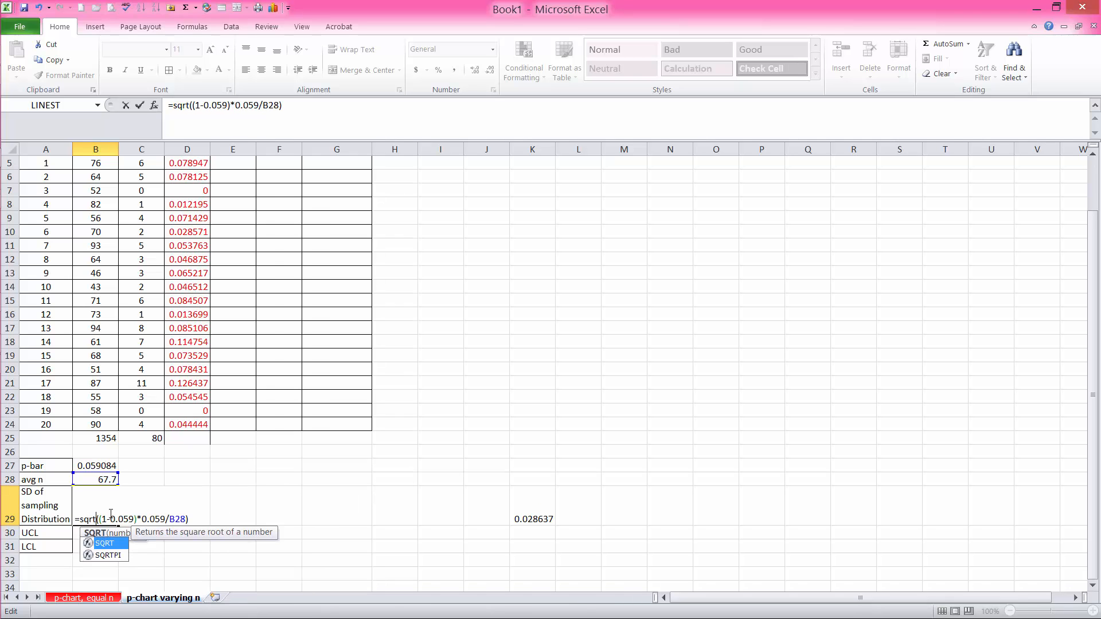
{"action": "key", "text": "enter"}
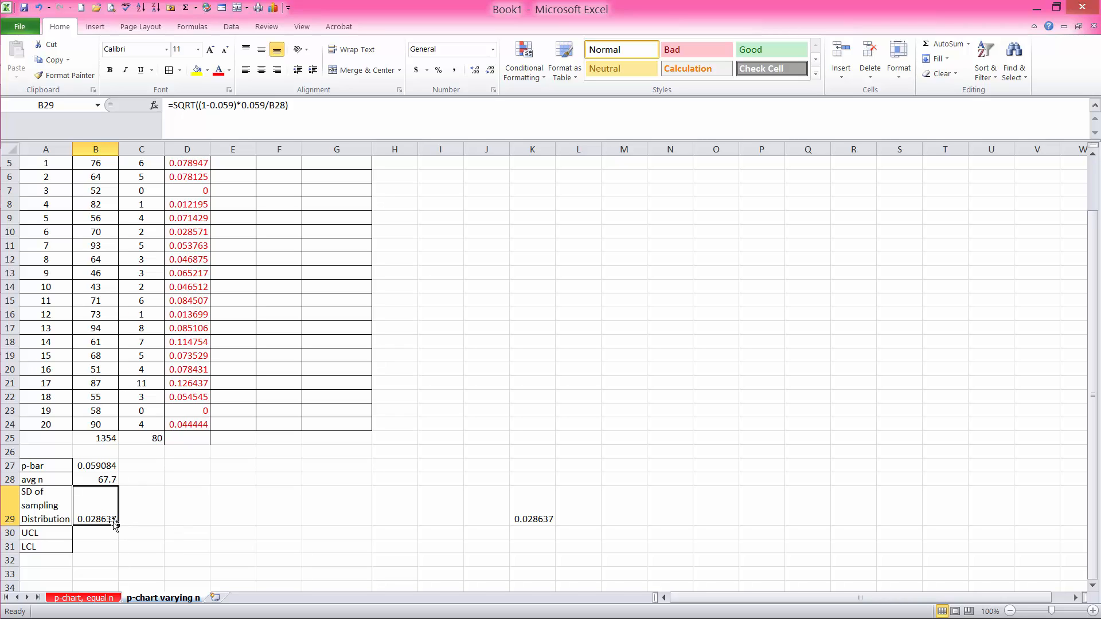
{"action": "left_click", "coordinate": [96, 532]}
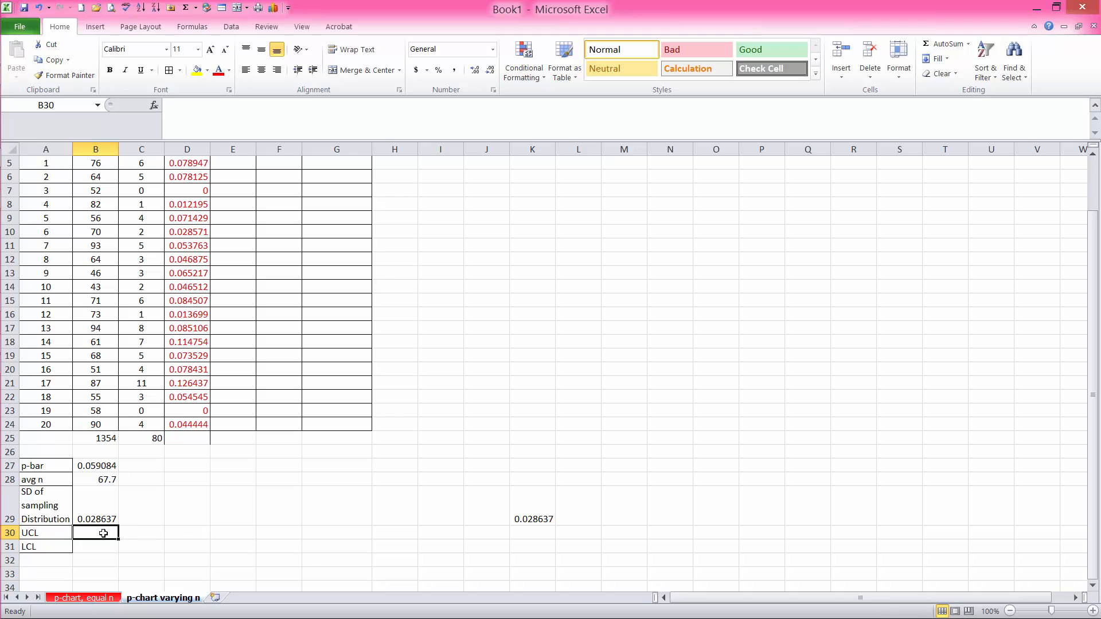
{"action": "left_click", "coordinate": [141, 506]}
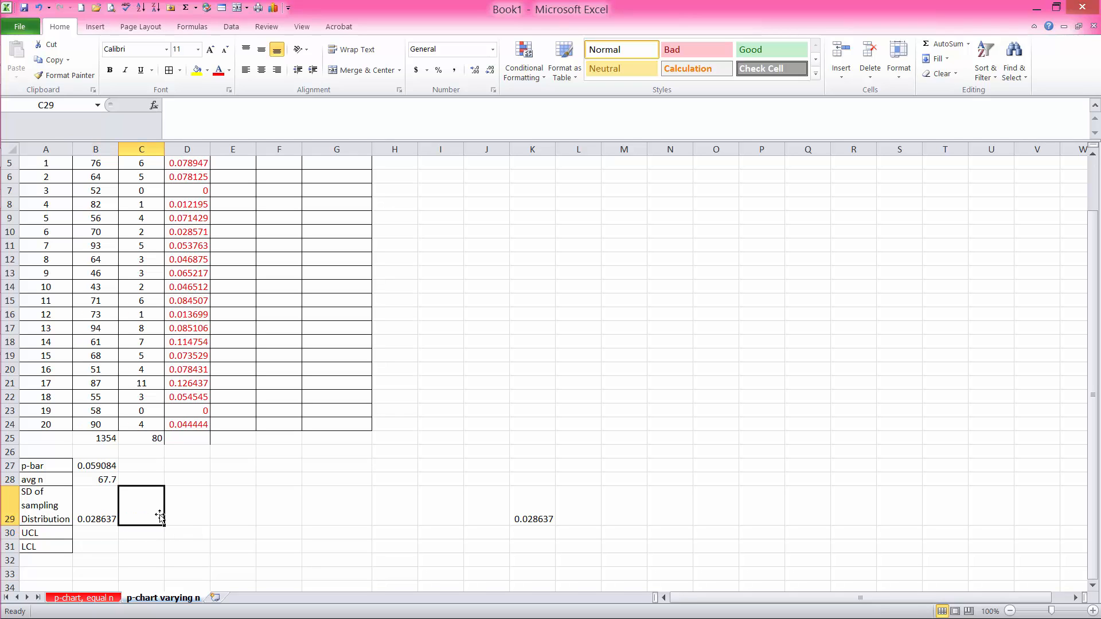
Add the note 'use 0.029' in C29 beside the SD value
{"action": "type", "text": "use"}
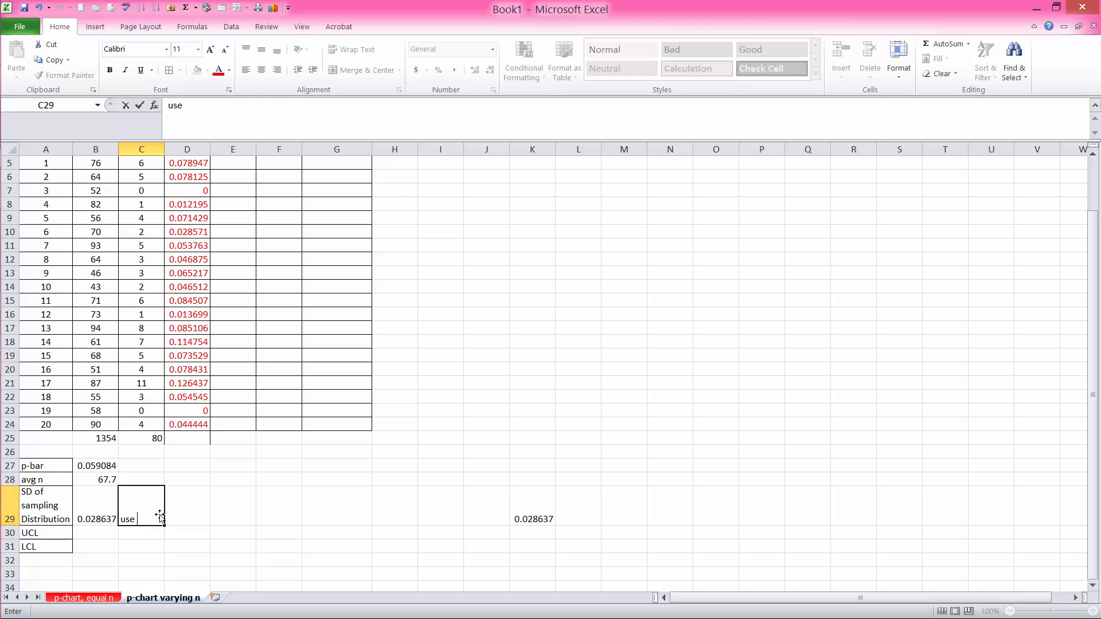
{"action": "type", "text": "0.0"}
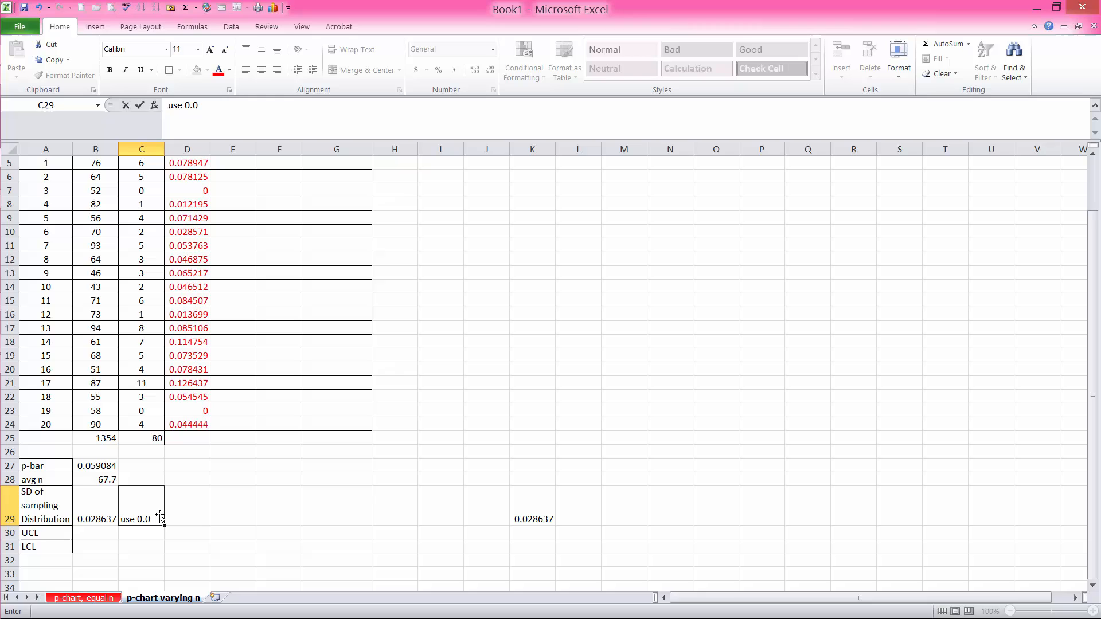
{"action": "type", "text": "2"}
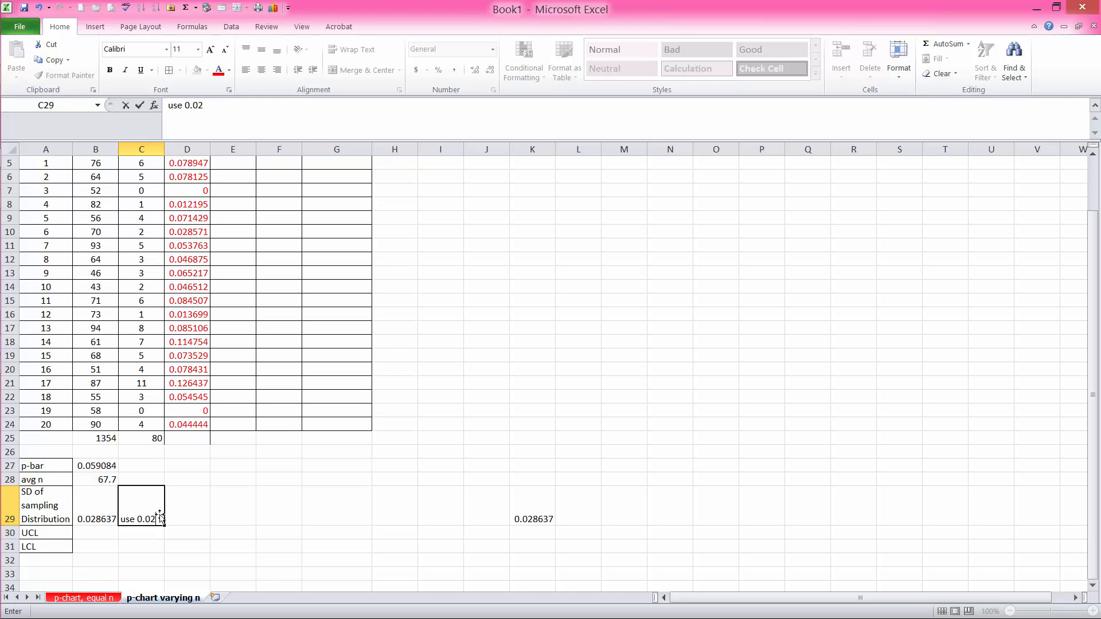
{"action": "type", "text": "9"}
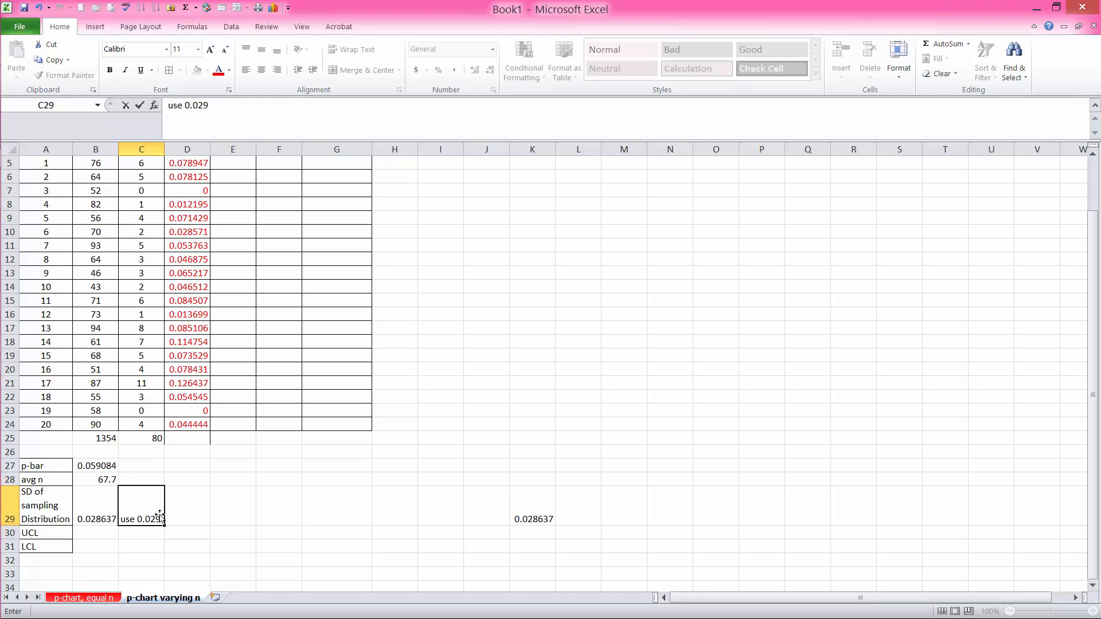
{"action": "mouse_move", "coordinate": [92, 533]}
{"action": "type", "text": "="}
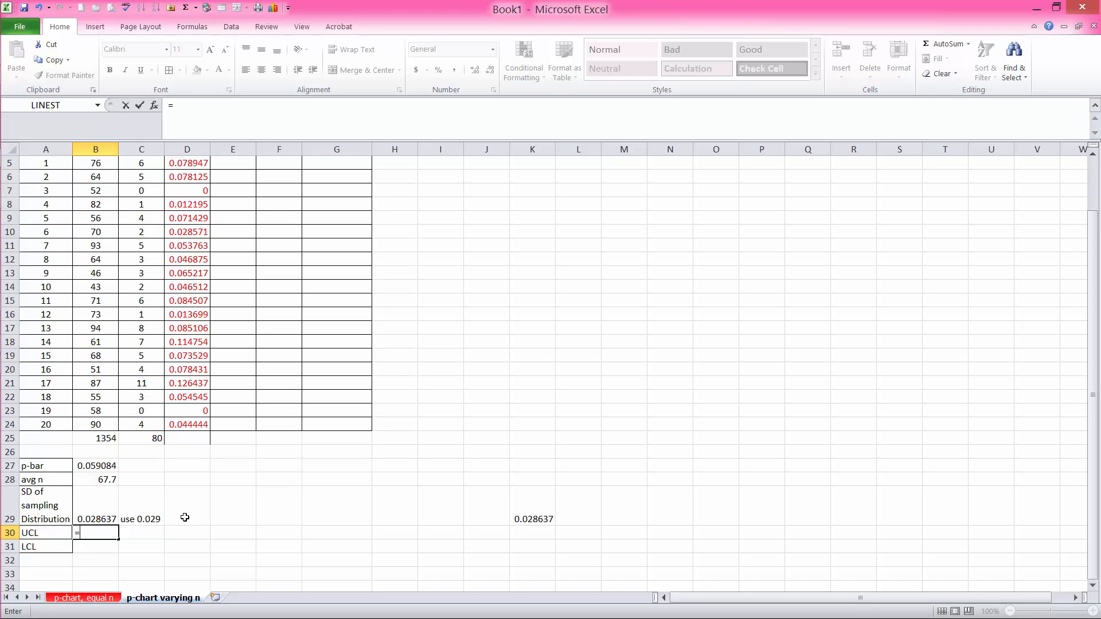
Enter UCL =0.059+3*0.029 in B30, giving 0.146
{"action": "left_click", "coordinate": [96, 466]}
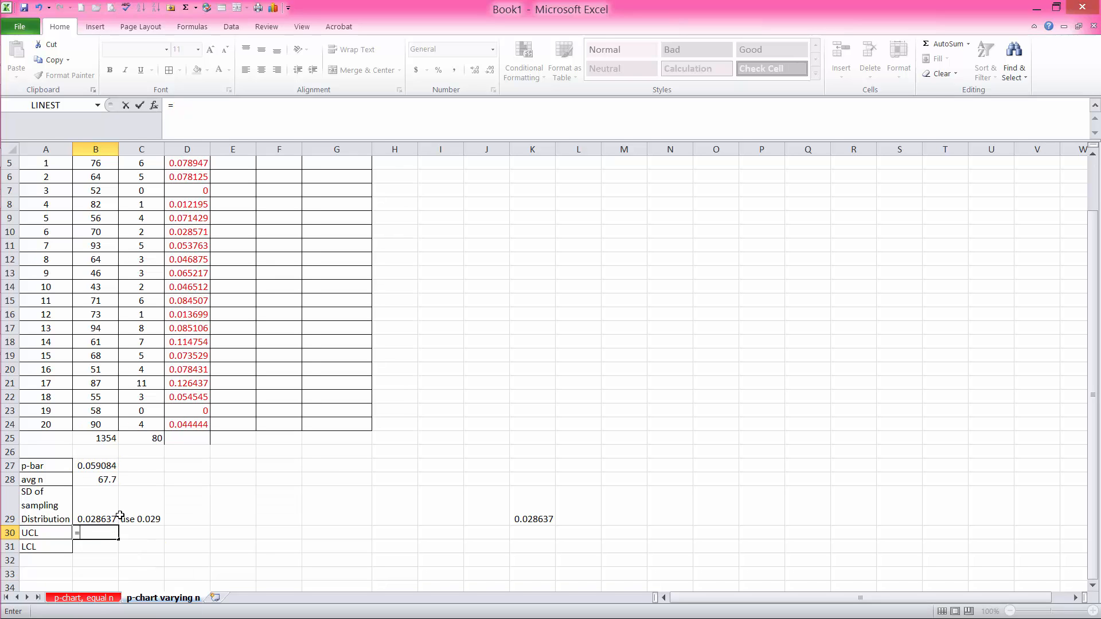
{"action": "type", "text": "0.0"}
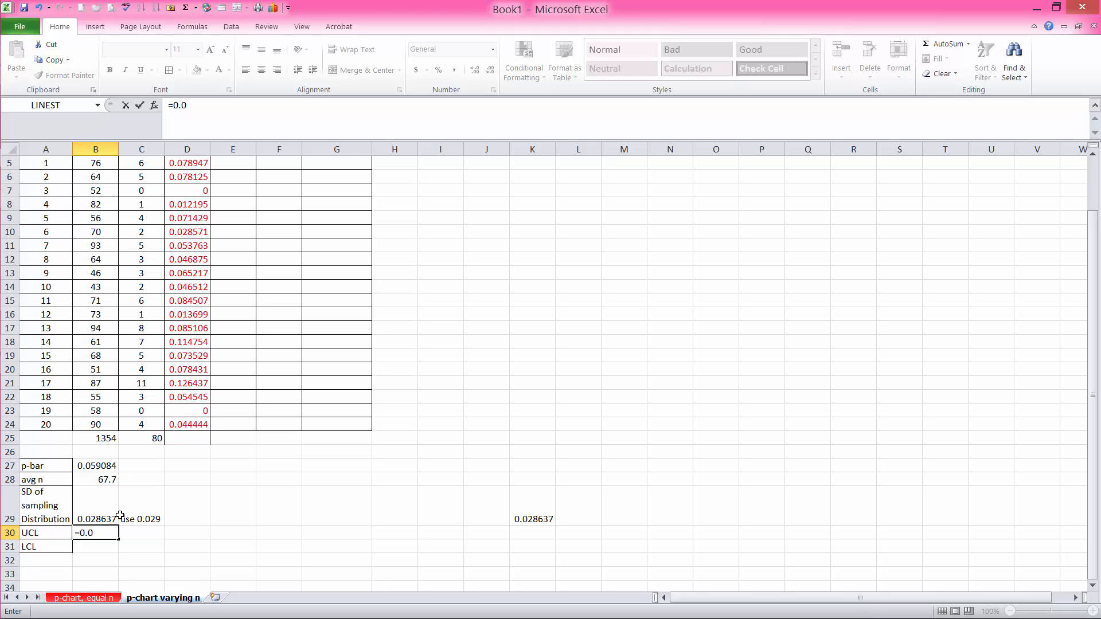
{"action": "type", "text": "59"}
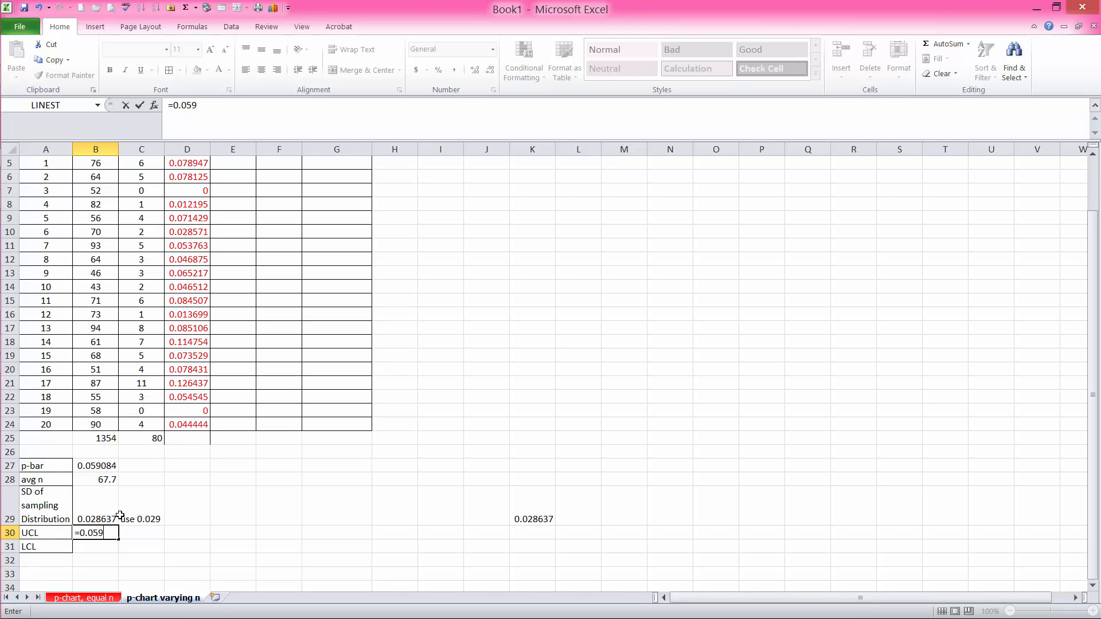
{"action": "type", "text": "+3"}
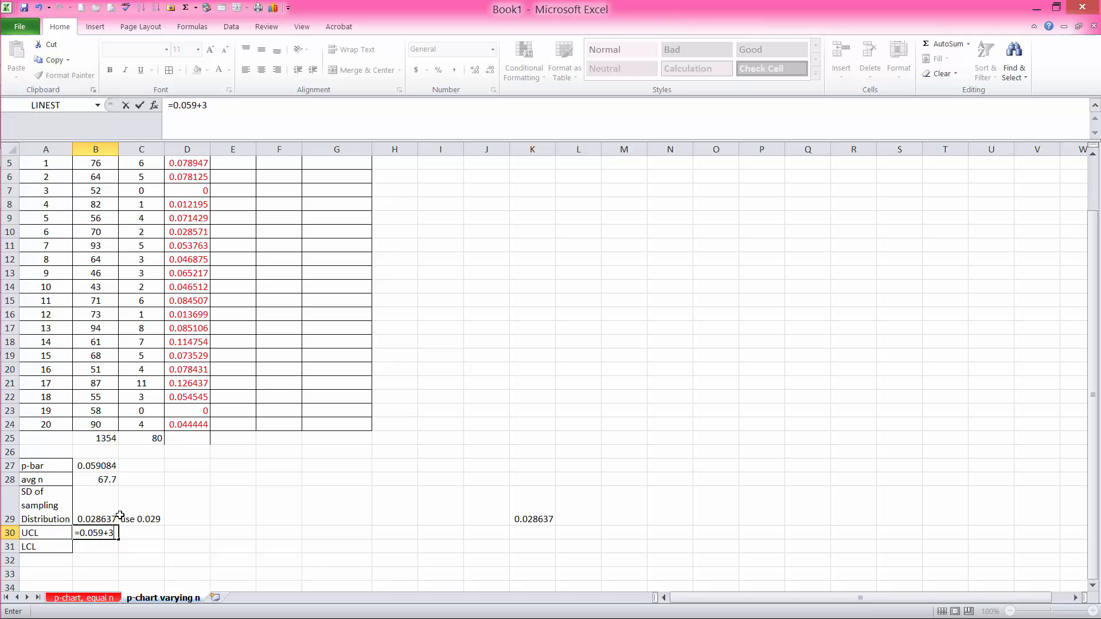
{"action": "type", "text": "*"}
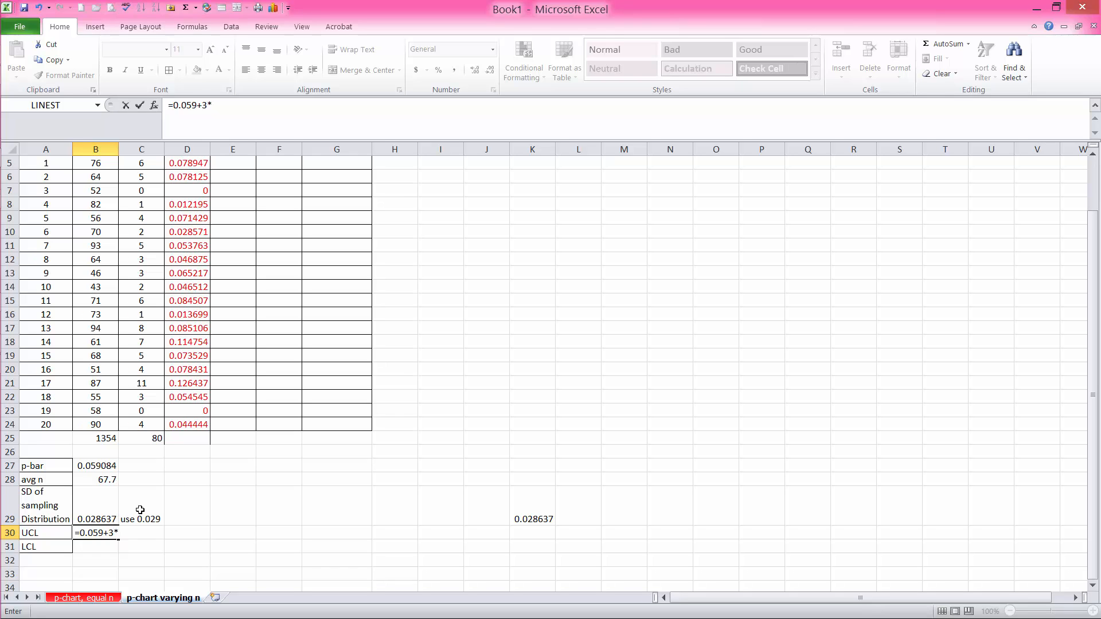
{"action": "type", "text": "0.029"}
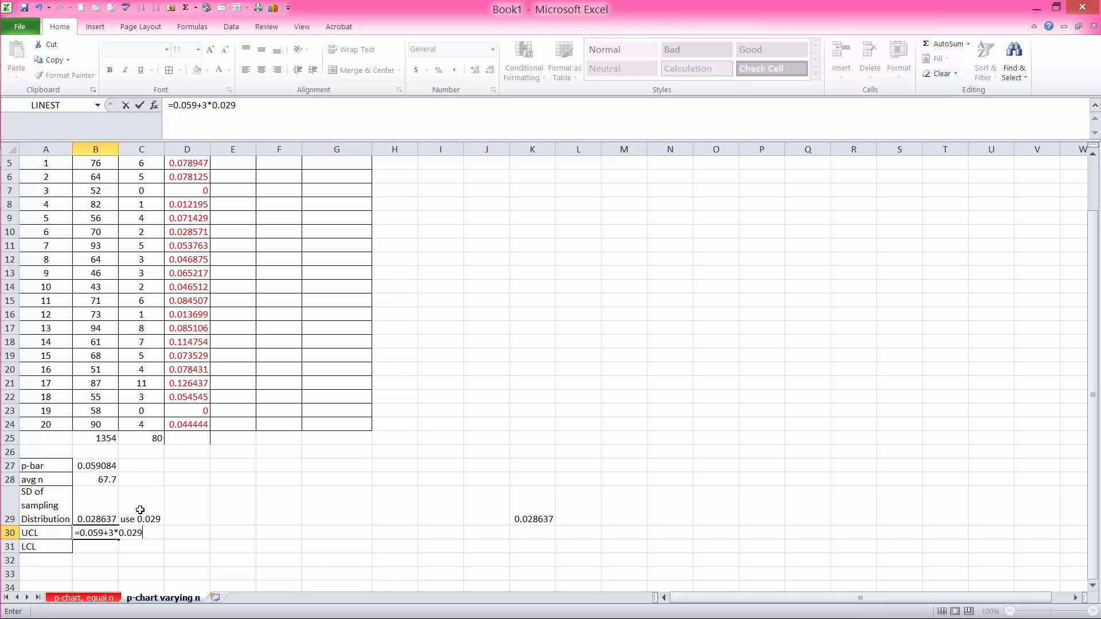
{"action": "key", "text": "Enter"}
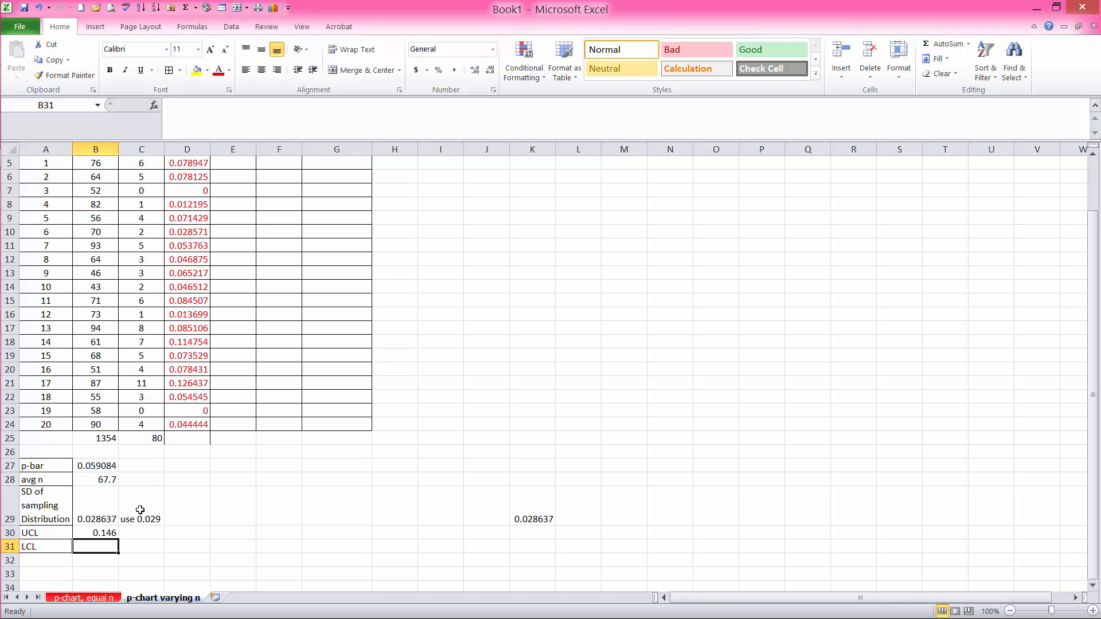
Start the LCL formula =0.059-3*0.029 in B31
{"action": "type", "text": "="}
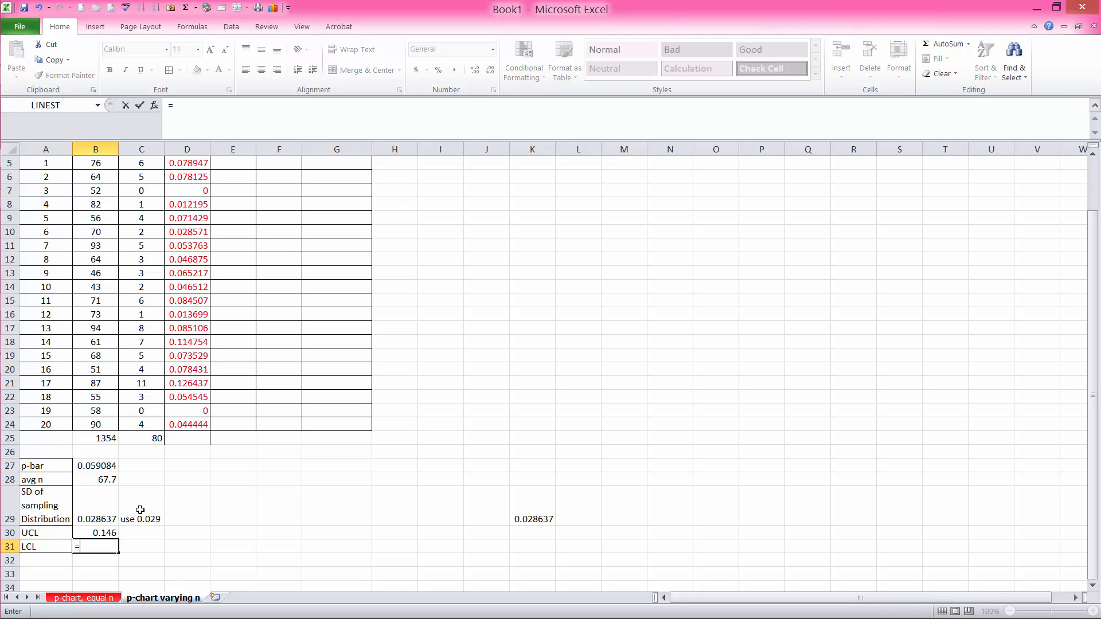
{"action": "type", "text": "0.0"}
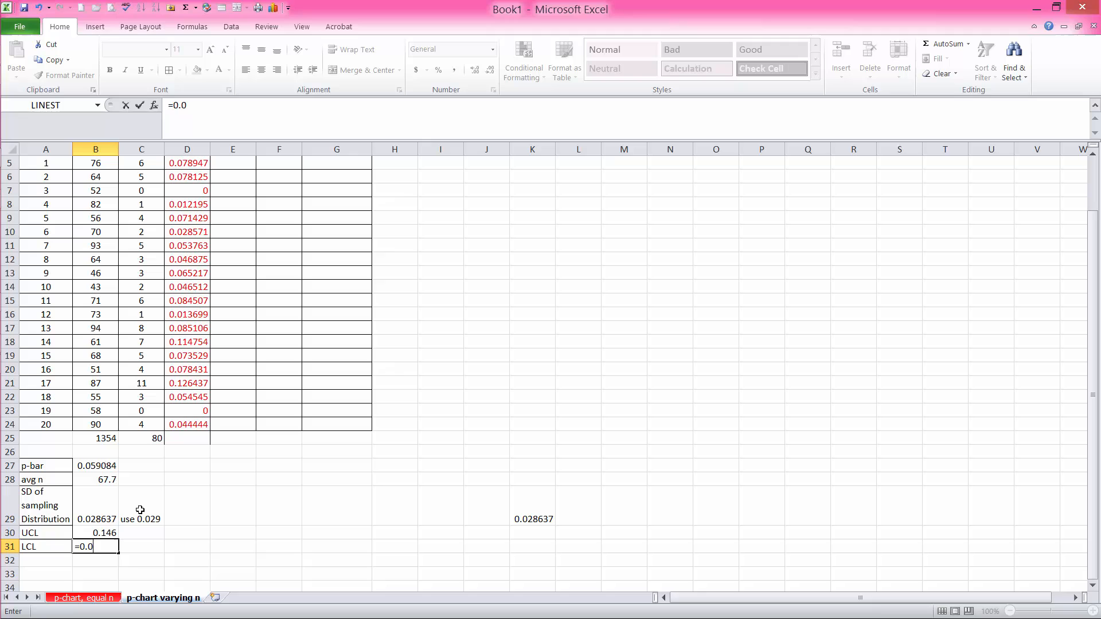
{"action": "type", "text": "59-3"}
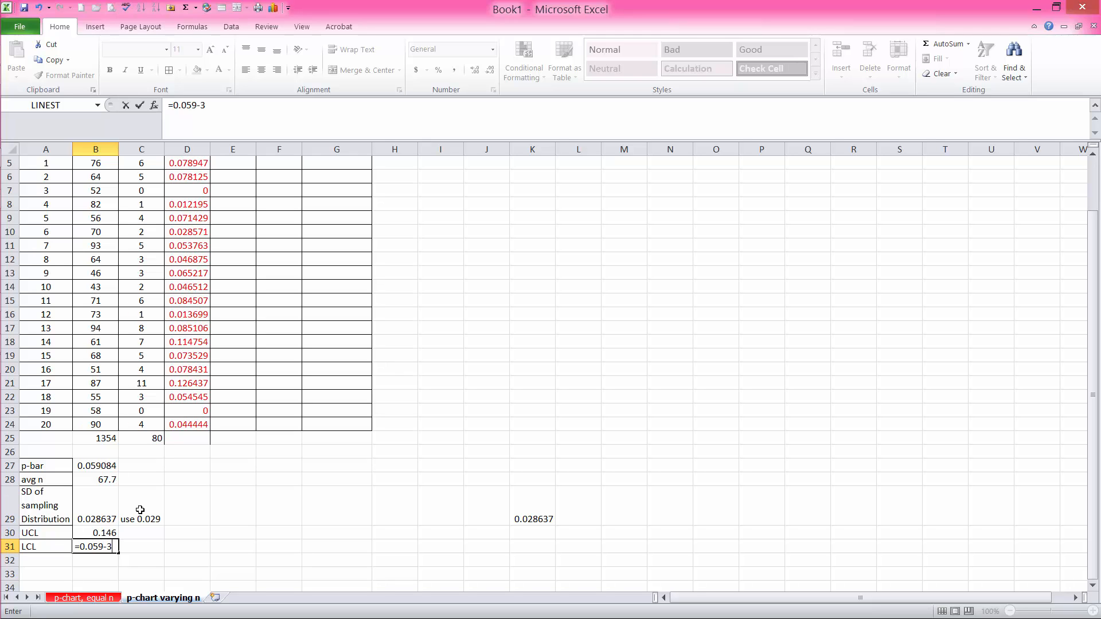
{"action": "type", "text": "*0"}
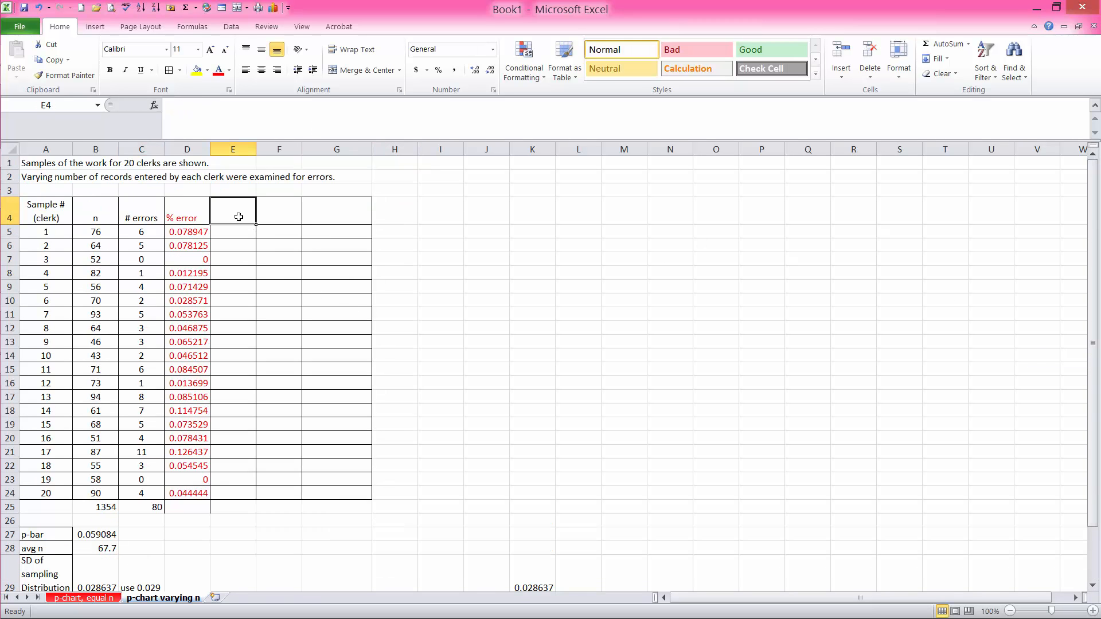
Add 'center line', 'LCL' and 'UCL' headers in E4:G4
{"action": "type", "text": "center line"}
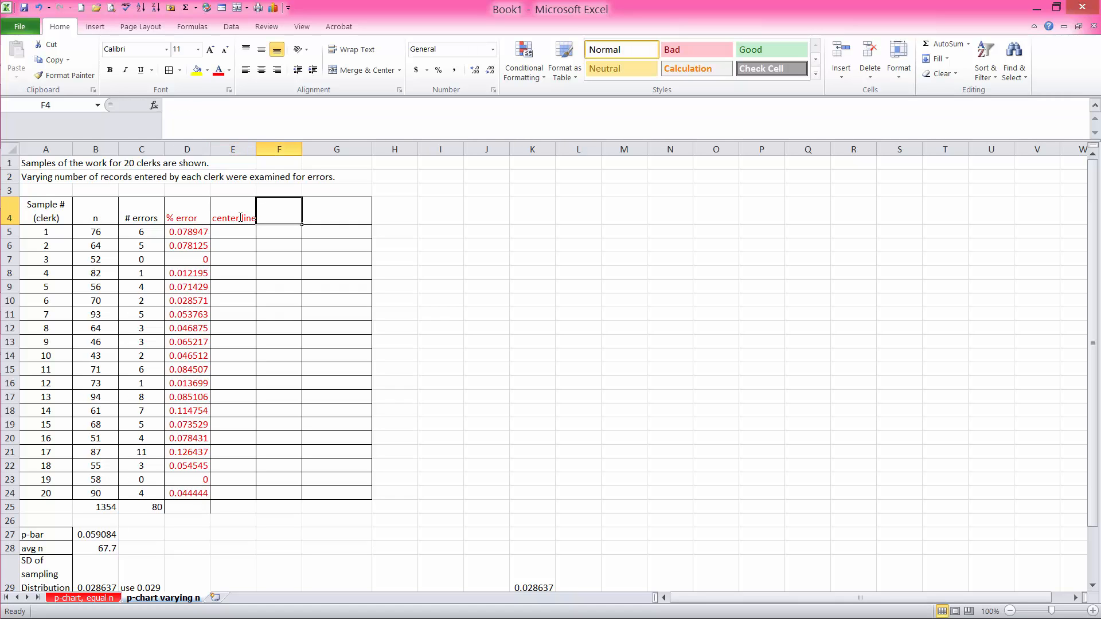
{"action": "type", "text": "LCL"}
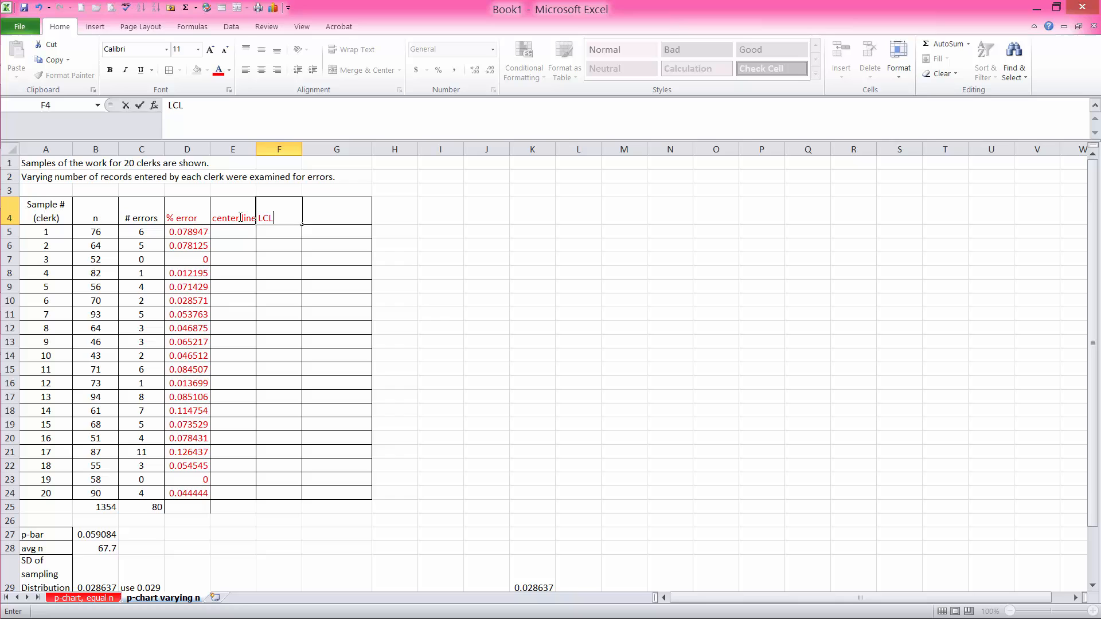
{"action": "type", "text": "UCL"}
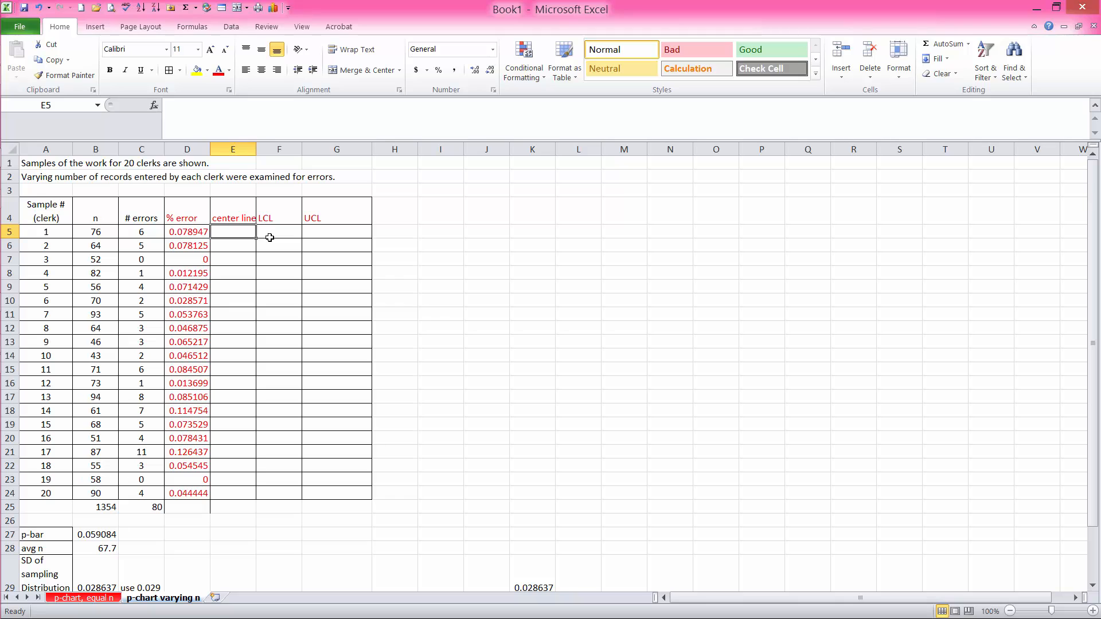
Enter sample 1's values 0.059, 0 and 0.146 in E5:G5
{"action": "type", "text": "0.059"}
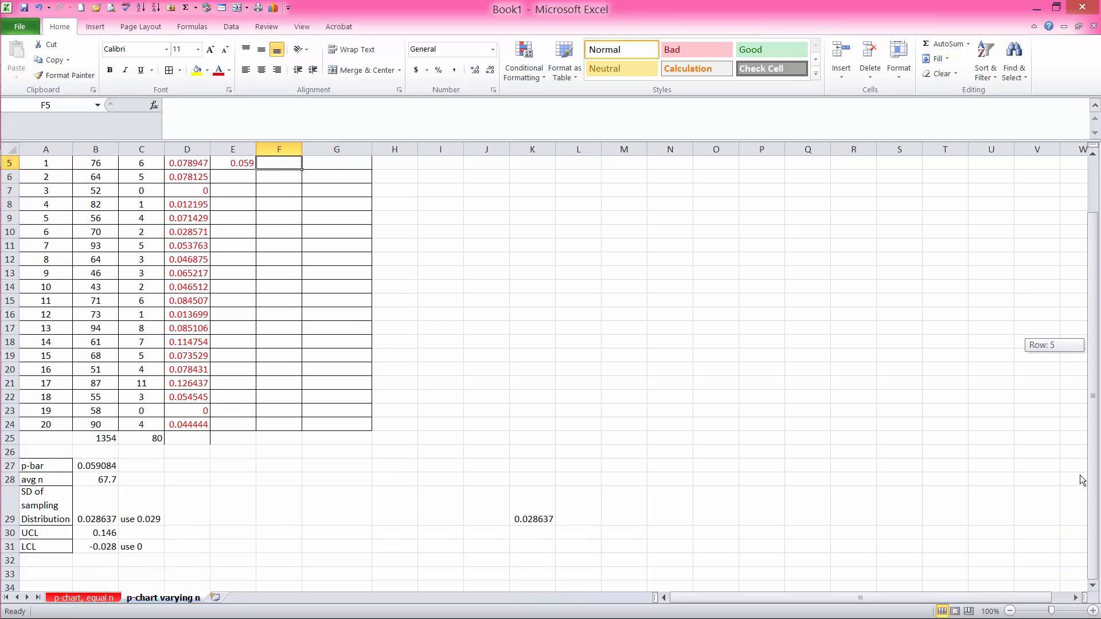
{"action": "type", "text": "0"}
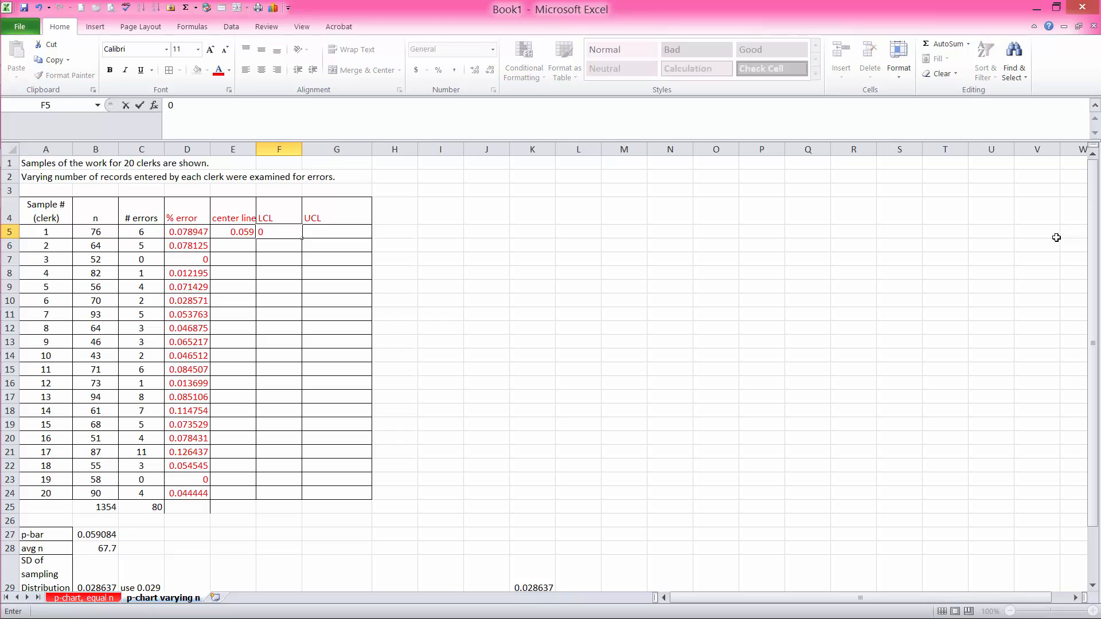
{"action": "scroll", "scroll_direction": "down", "scroll_amount": 3}
{"action": "type", "text": "0.146"}
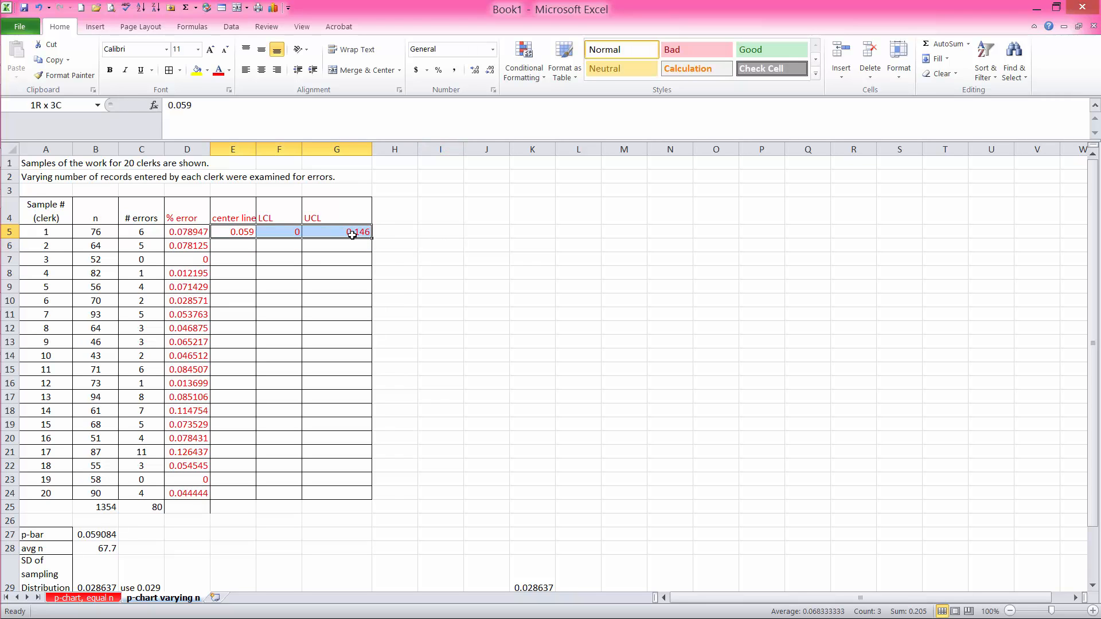
Fill center line 0.059, LCL 0 and UCL 0.146 from E5:G5 down through row 24
{"action": "left_click_drag", "start_coordinate": [371, 236], "coordinate": [371, 490]}
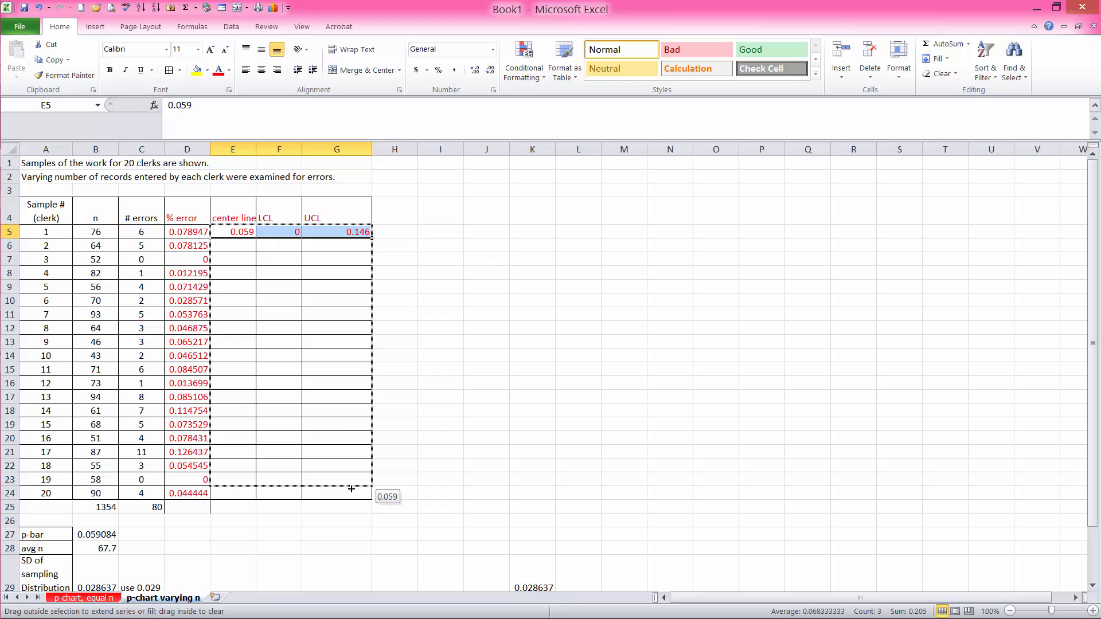
{"action": "left_click_drag", "start_coordinate": [351, 231], "coordinate": [351, 493]}
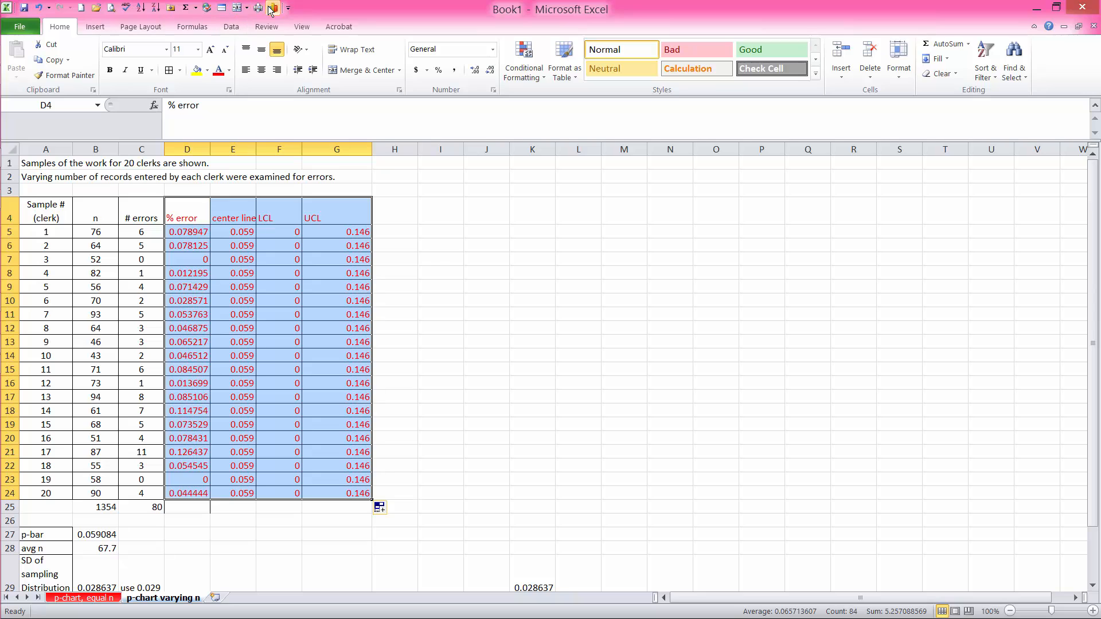
{"action": "left_click", "coordinate": [95, 27]}
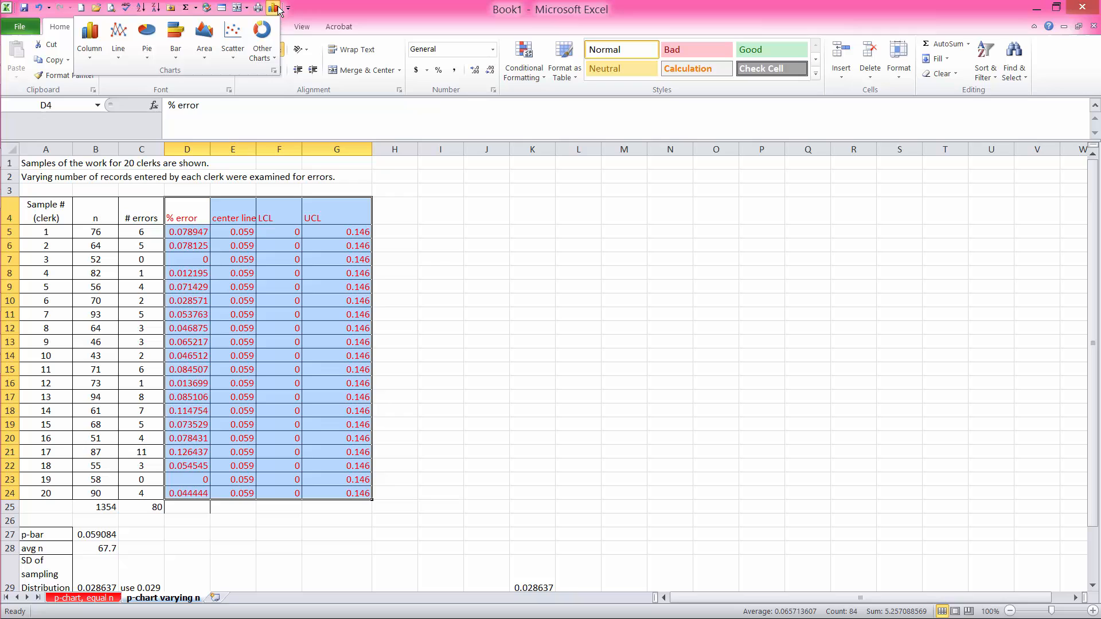
{"action": "mouse_move", "coordinate": [368, 230]}
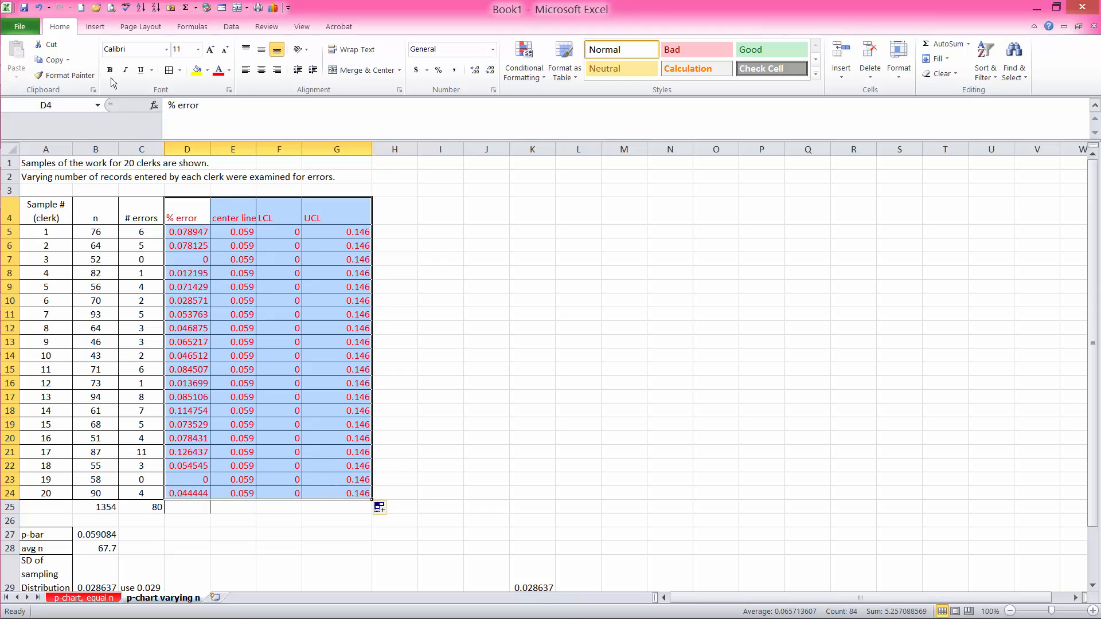
{"action": "left_click", "coordinate": [94, 26]}
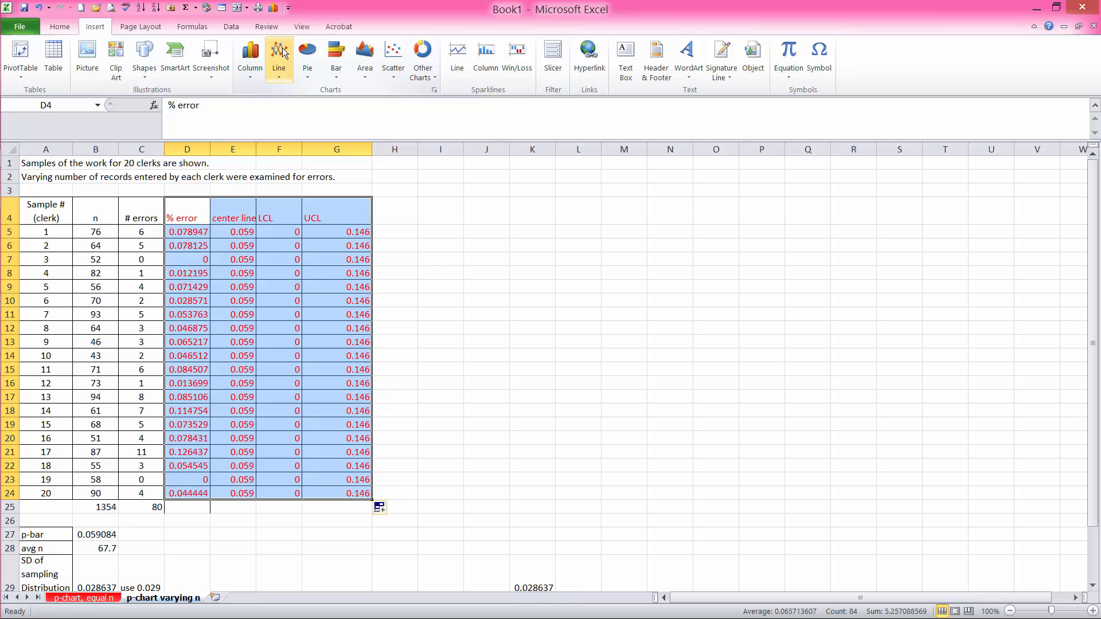
Insert a line chart of % error vs center line, LCL and UCL, with automatic markers on % error
{"action": "left_click", "coordinate": [277, 57]}
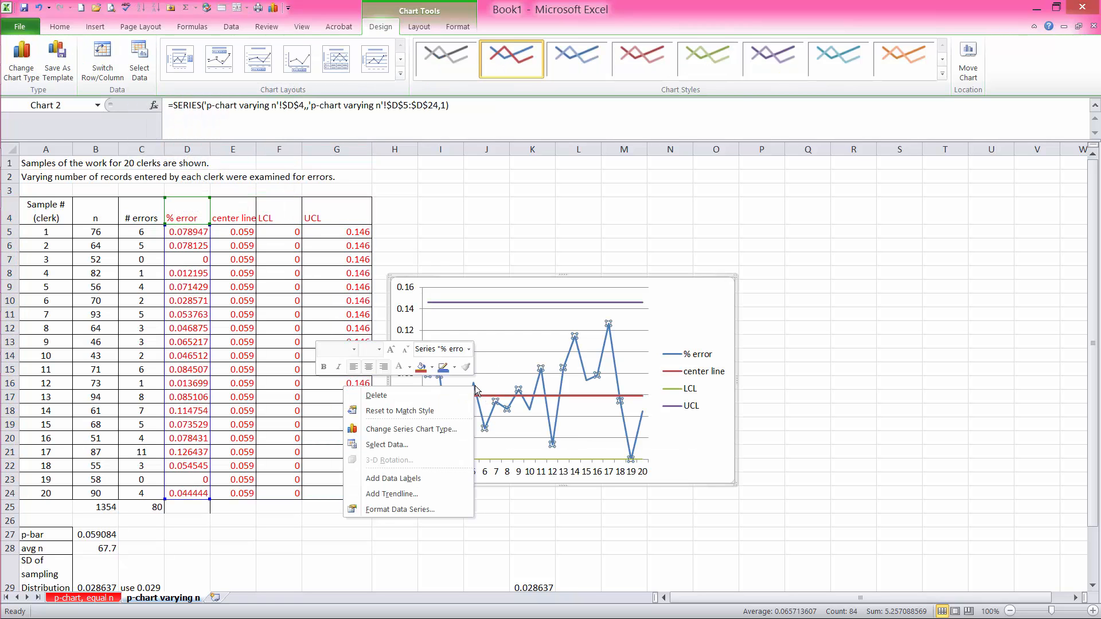
{"action": "left_click", "coordinate": [399, 509]}
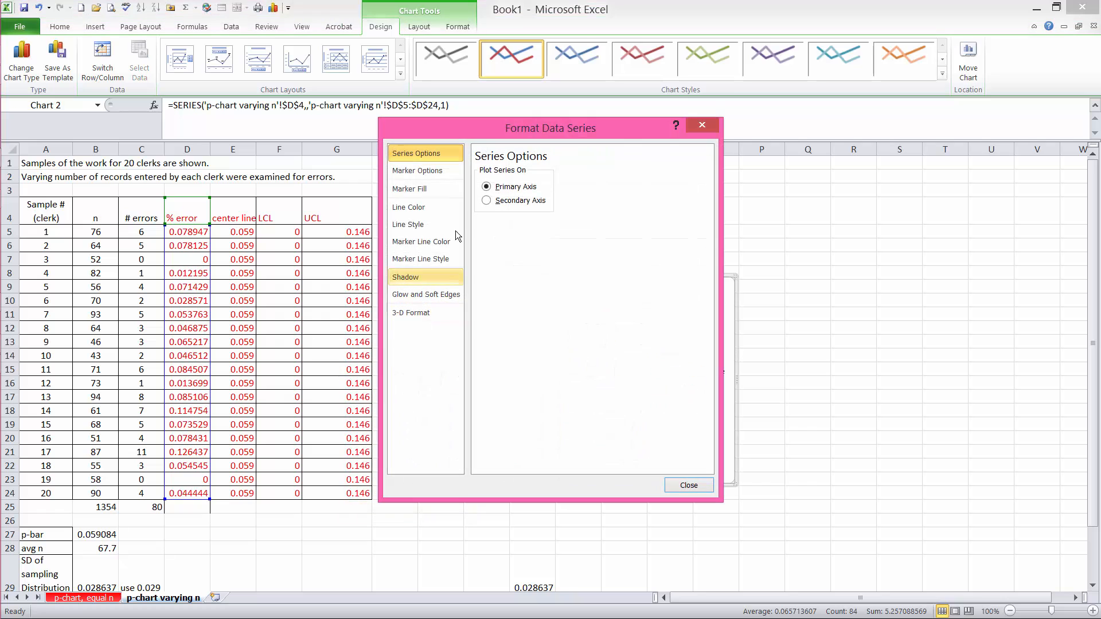
{"action": "left_click", "coordinate": [417, 170]}
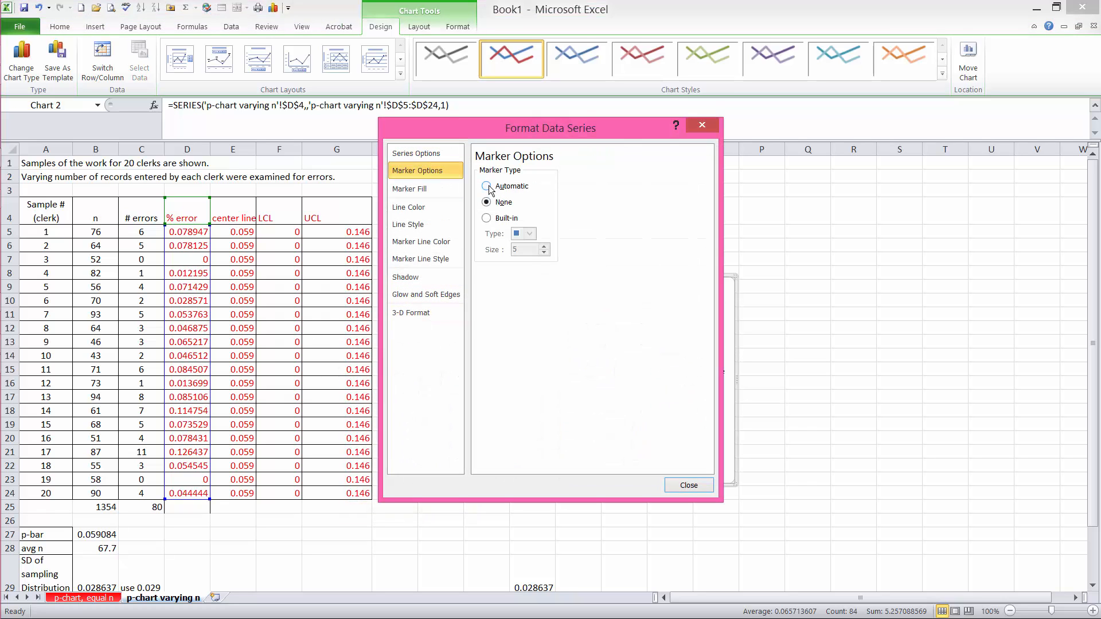
{"action": "left_click", "coordinate": [687, 484]}
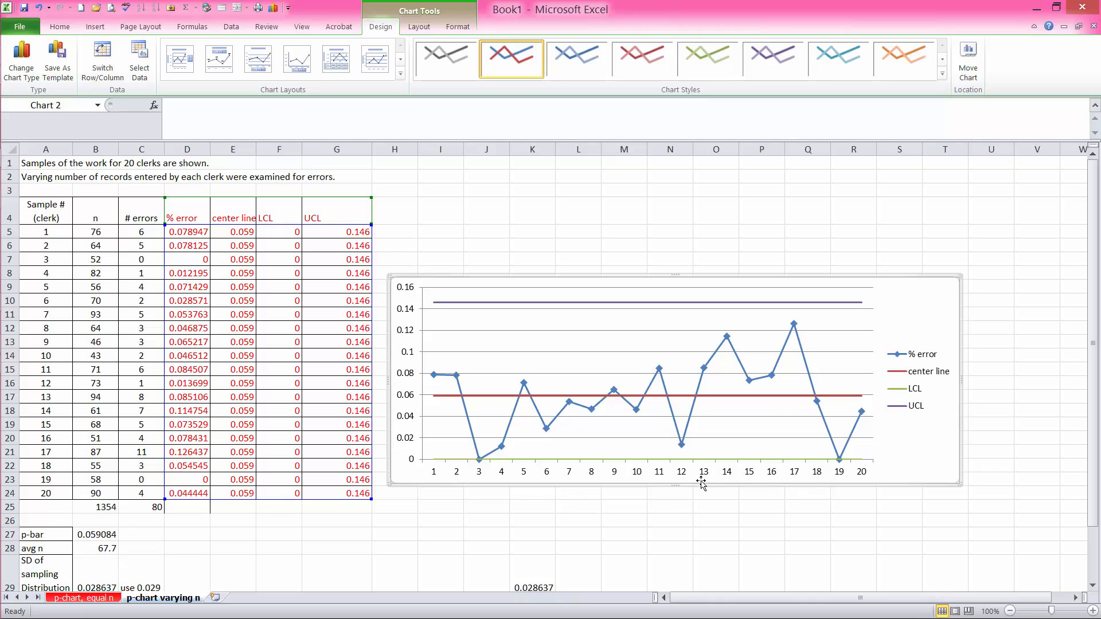
{"action": "mouse_move", "coordinate": [578, 476]}
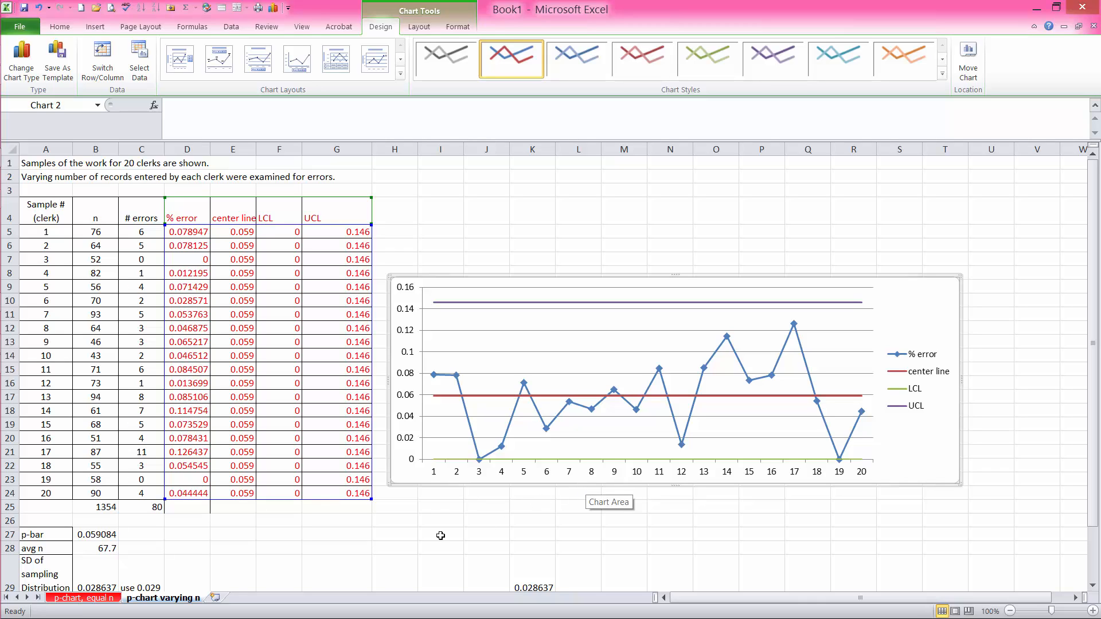
{"action": "mouse_move", "coordinate": [437, 524]}
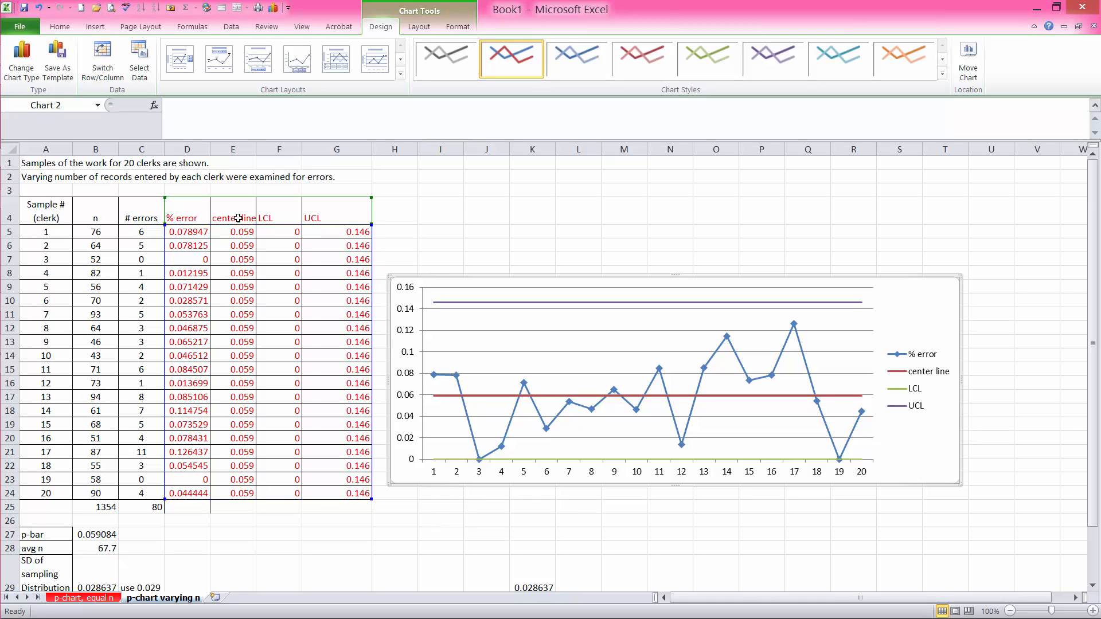
{"action": "mouse_move", "coordinate": [402, 211]}
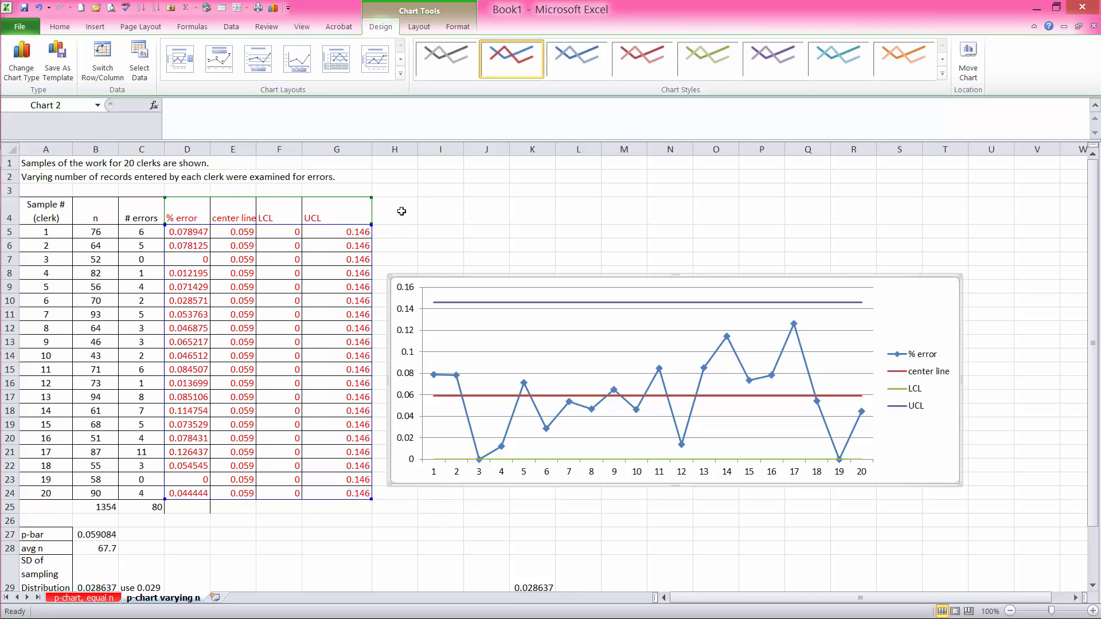
{"action": "mouse_move", "coordinate": [410, 214]}
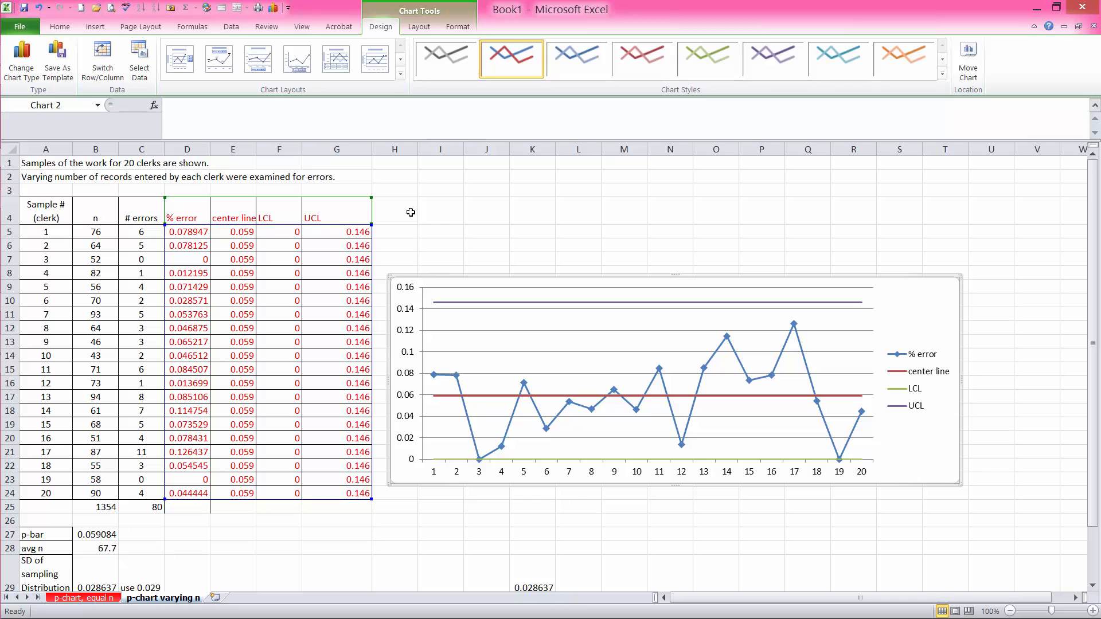
{"action": "mouse_move", "coordinate": [227, 527]}
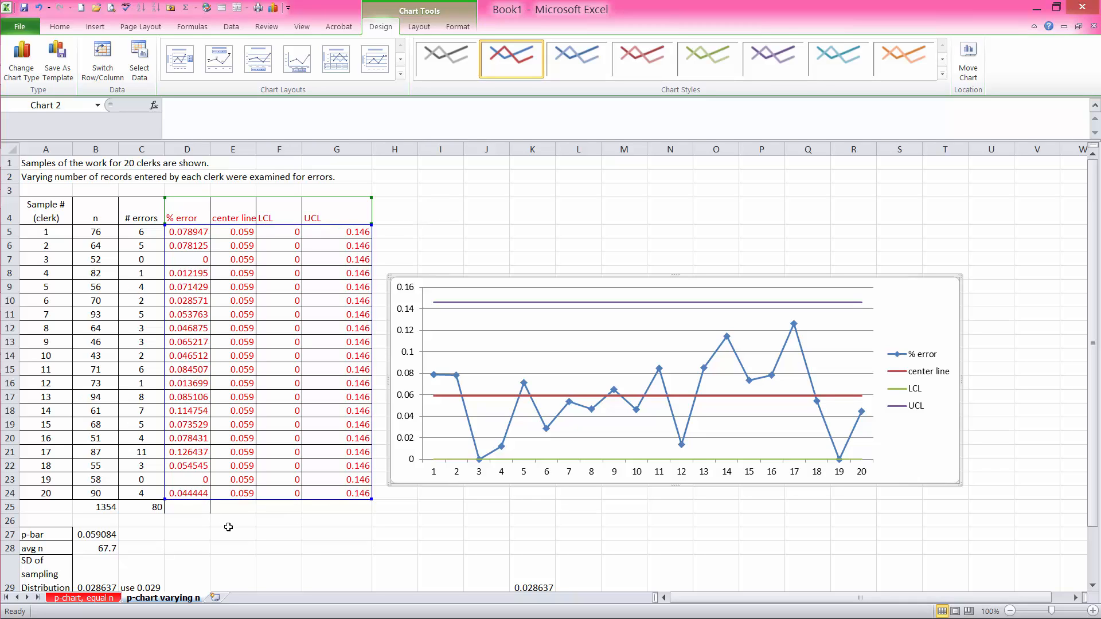
{"action": "mouse_move", "coordinate": [464, 218]}
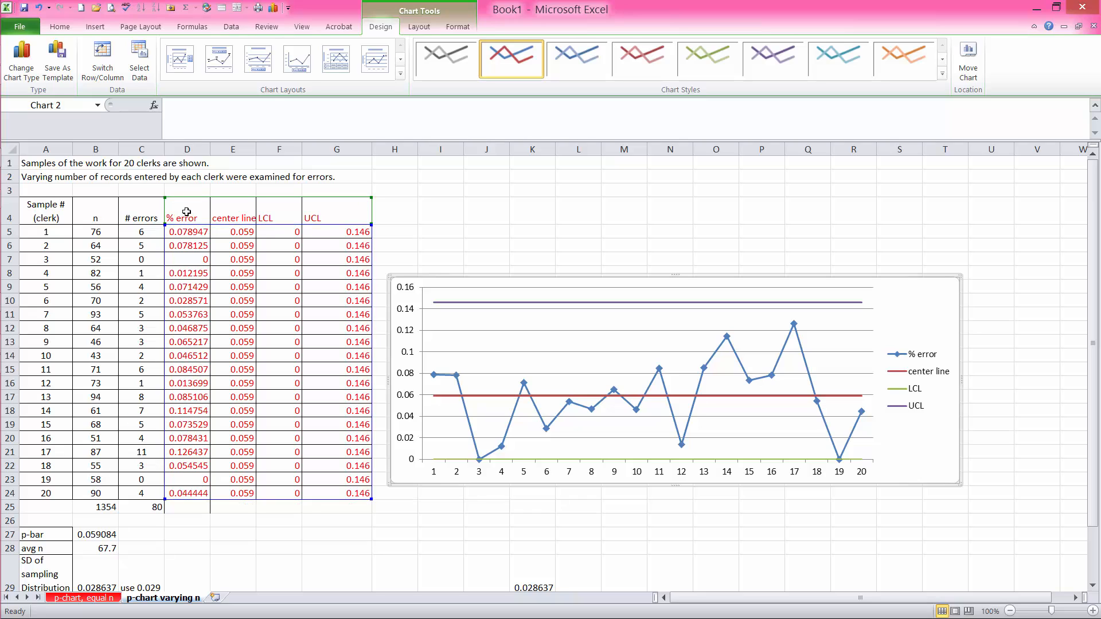
{"action": "mouse_move", "coordinate": [320, 209]}
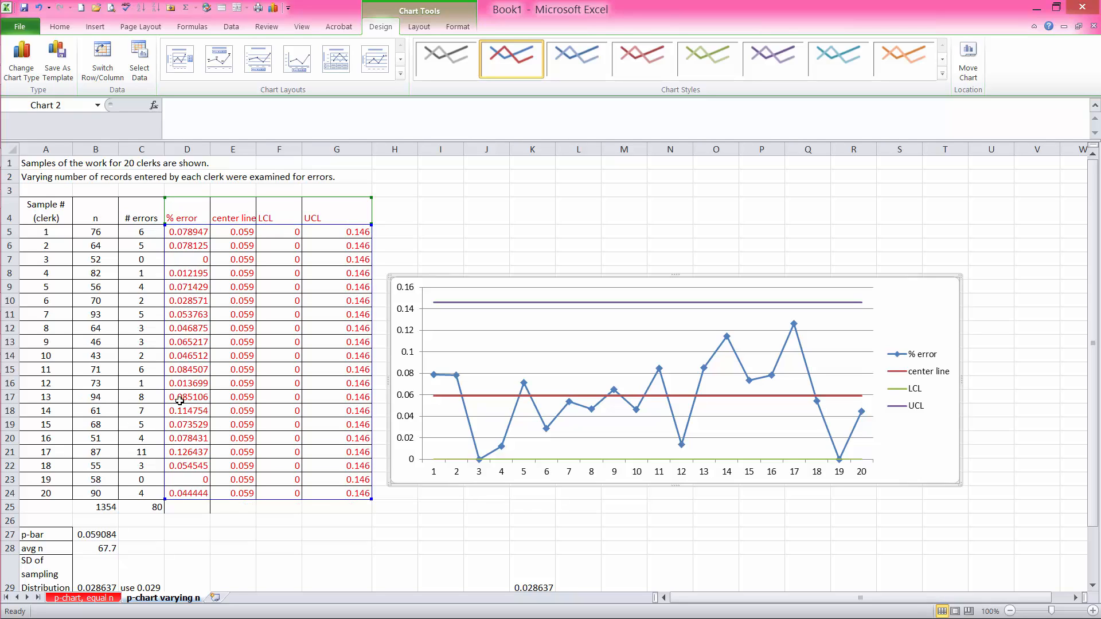
{"action": "mouse_move", "coordinate": [192, 212]}
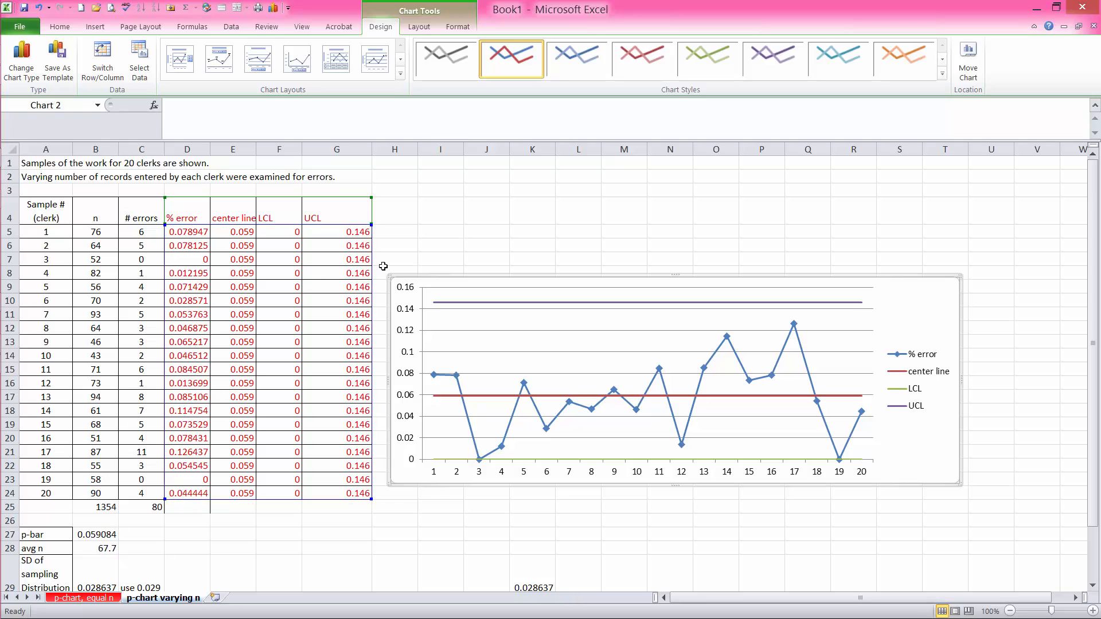
{"action": "mouse_move", "coordinate": [690, 254]}
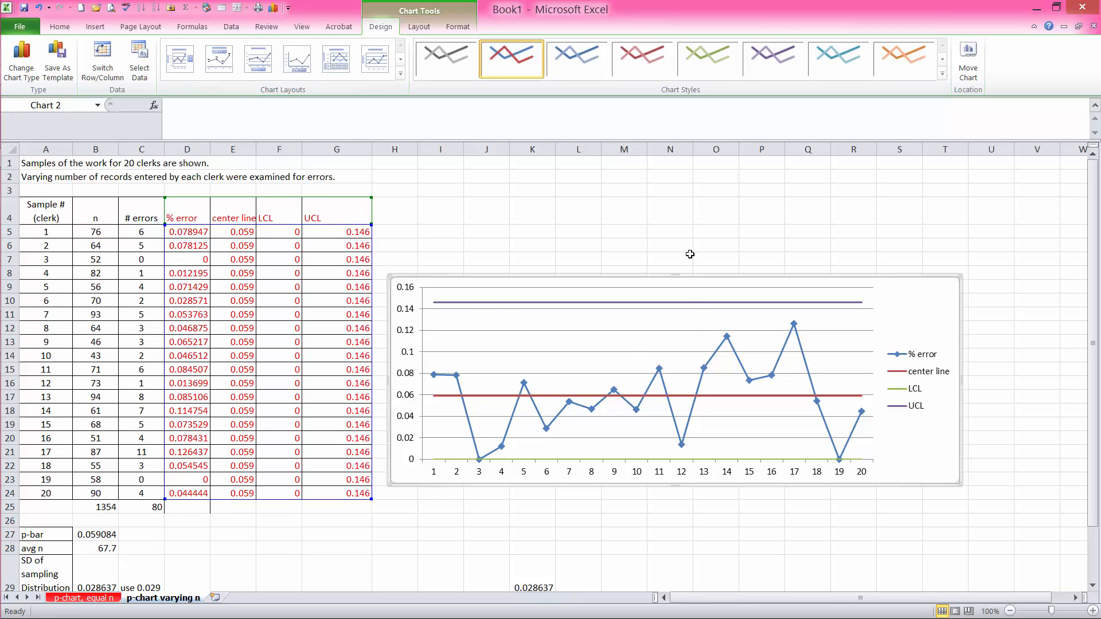
{"action": "mouse_move", "coordinate": [648, 351]}
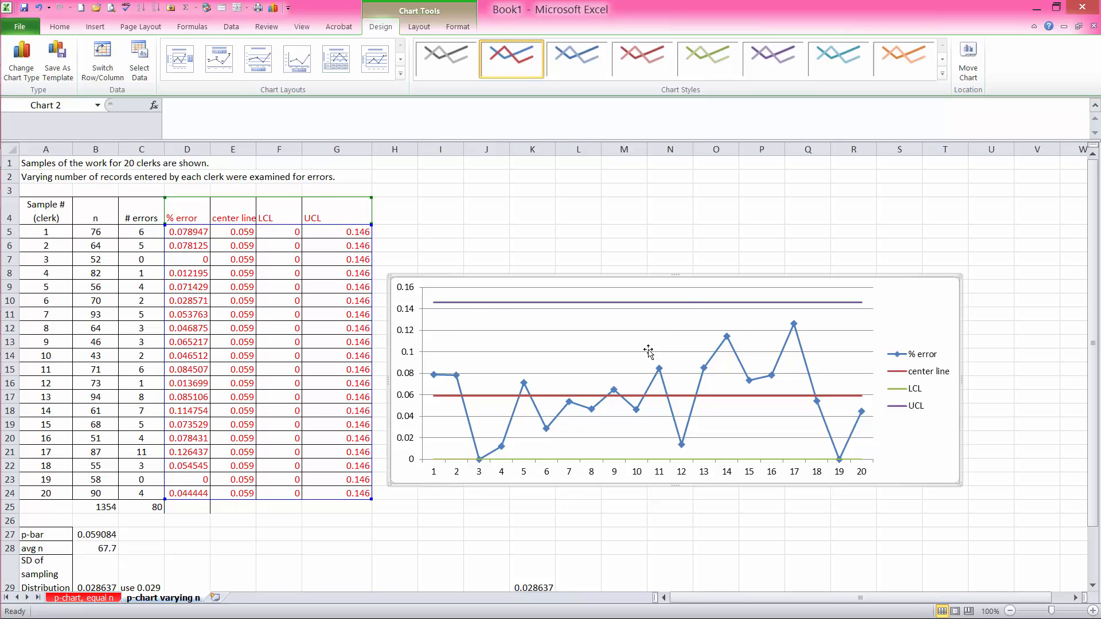
{"action": "mouse_move", "coordinate": [647, 351]}
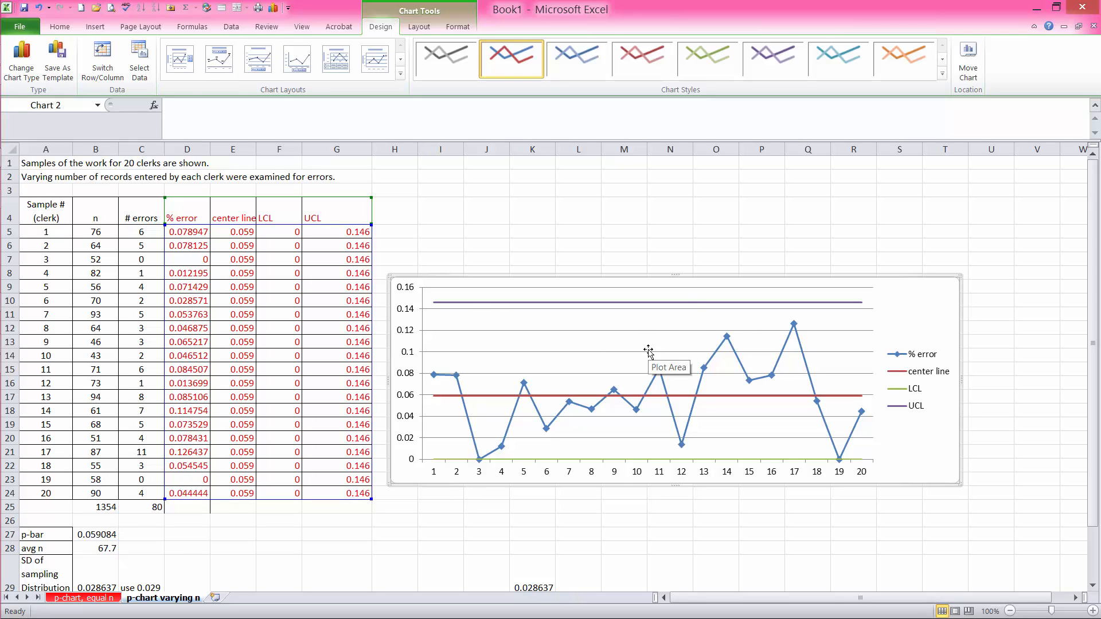